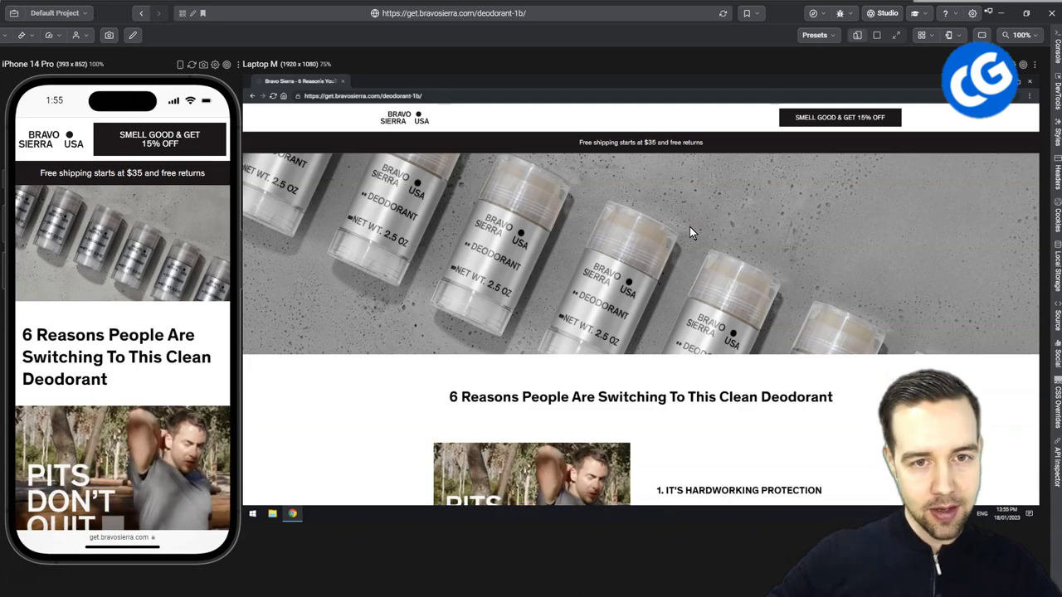
pyautogui.moveTo(687, 243)
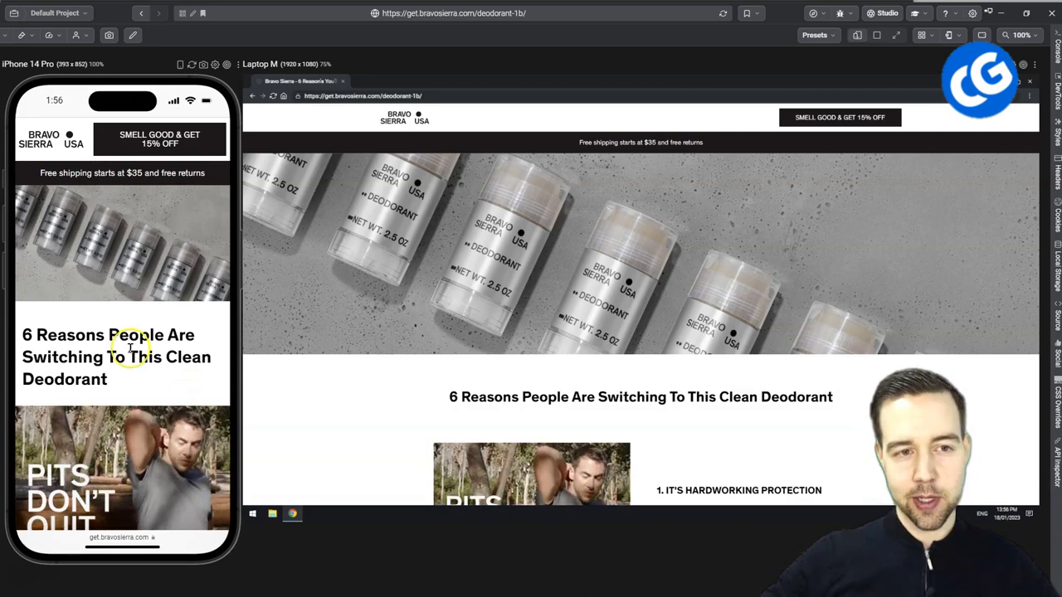
# Scroll both synced Bravo Sierra previews down to reason one, It's Hardworking Protection
pyautogui.scroll(-3)
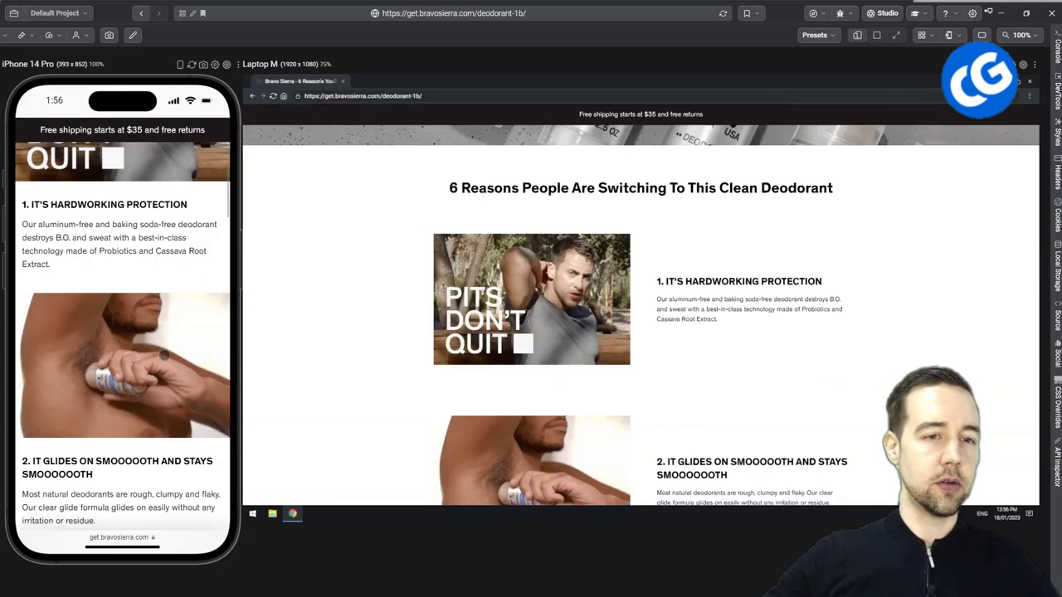
pyautogui.scroll(-3)
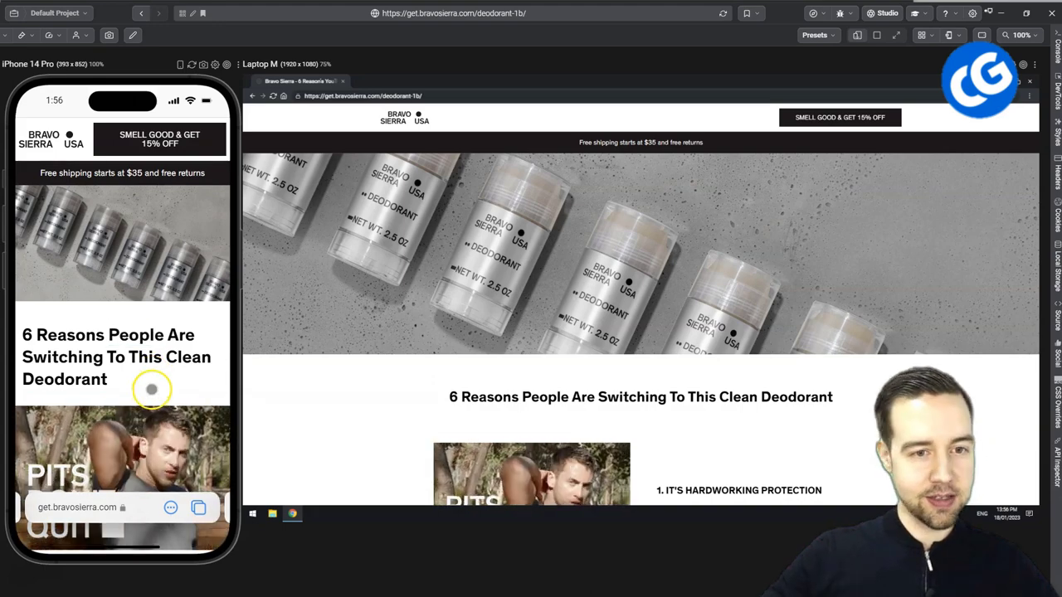
pyautogui.scroll(-3)
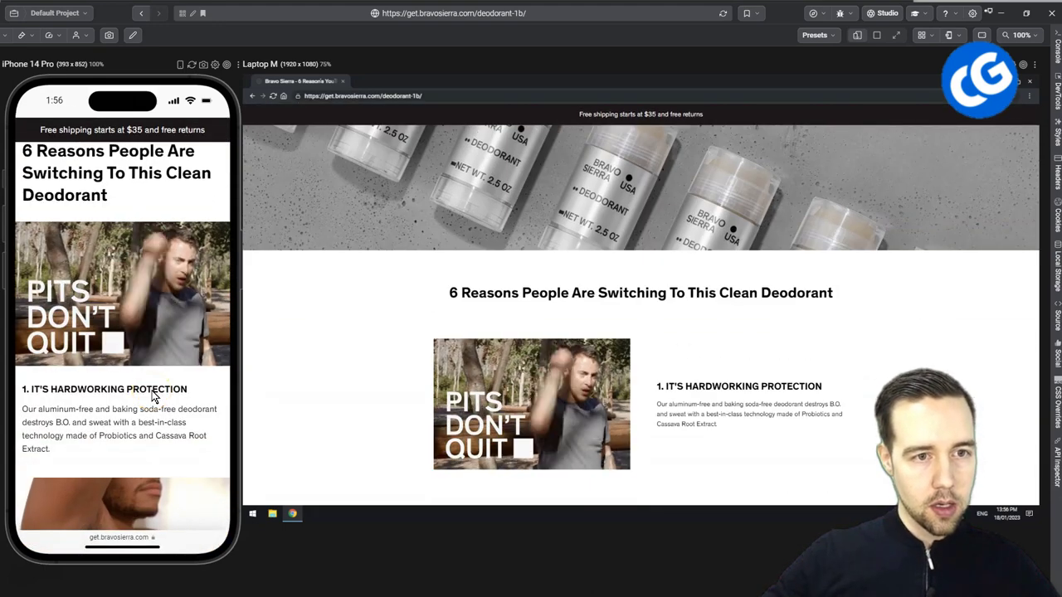
pyautogui.scroll(-3)
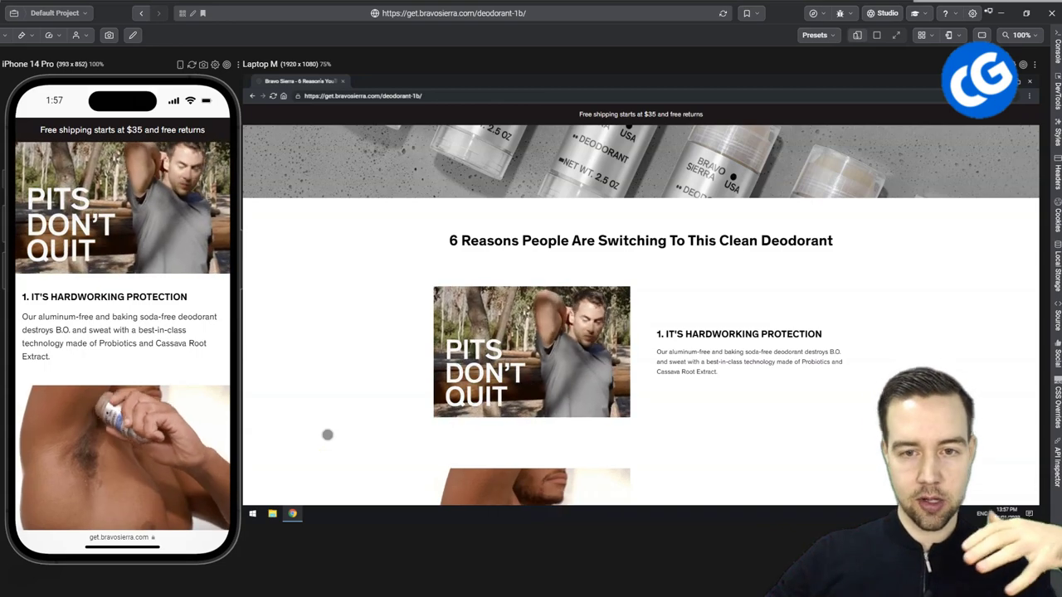
pyautogui.scroll(-3)
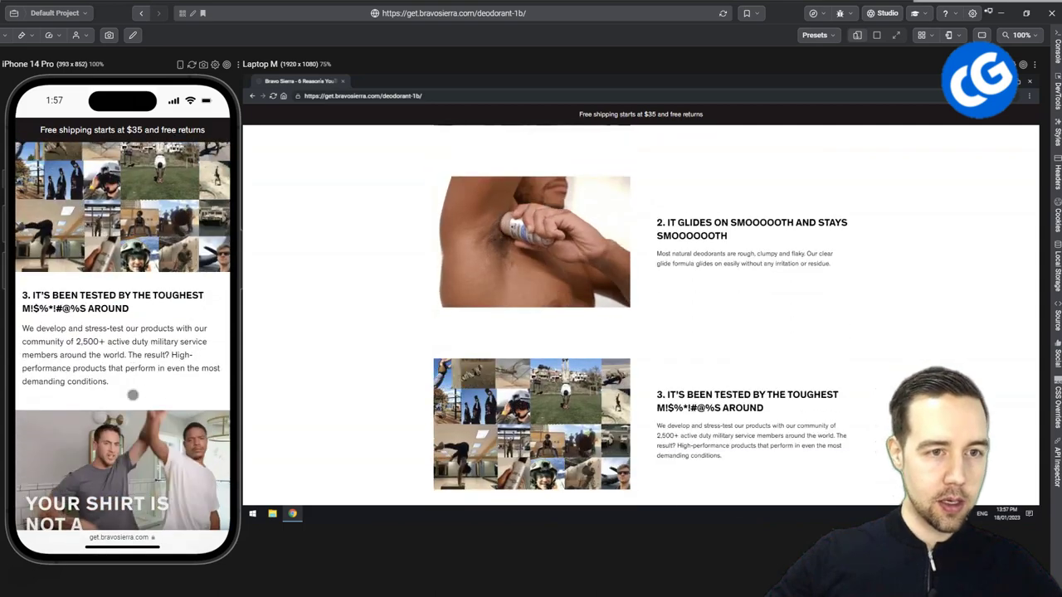
# Scroll the synced previews through reasons two to six toward the Don't Take Our Word For It testimonials
pyautogui.scroll(-3)
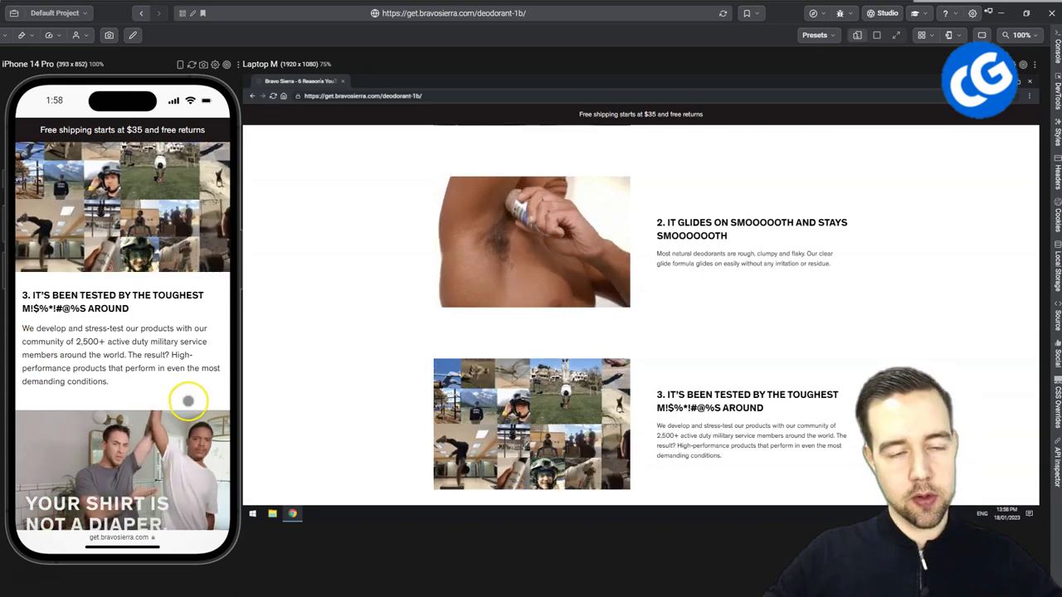
pyautogui.scroll(-3)
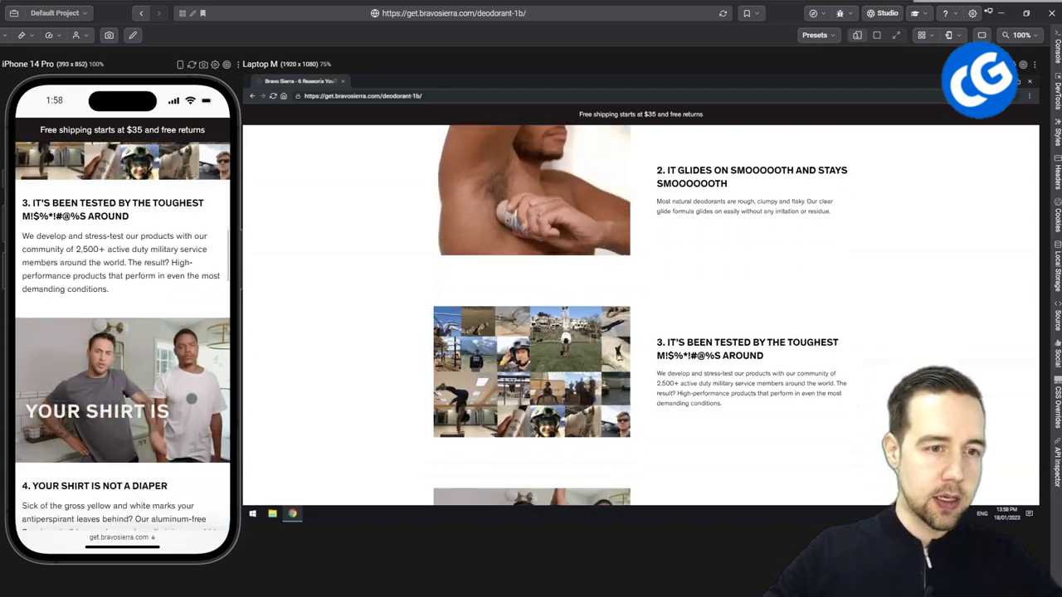
pyautogui.scroll(-3)
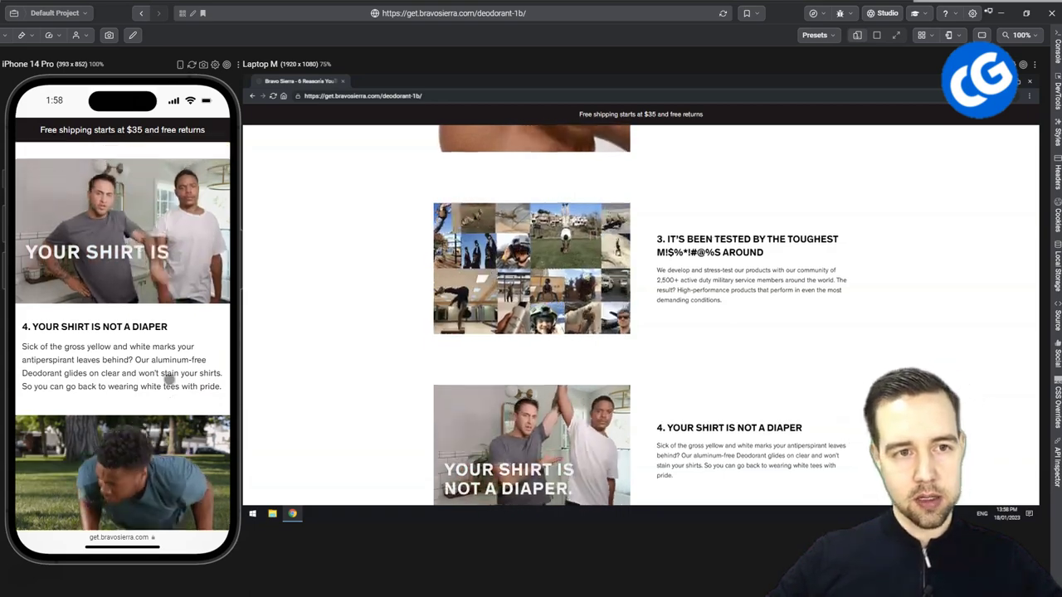
pyautogui.scroll(-3)
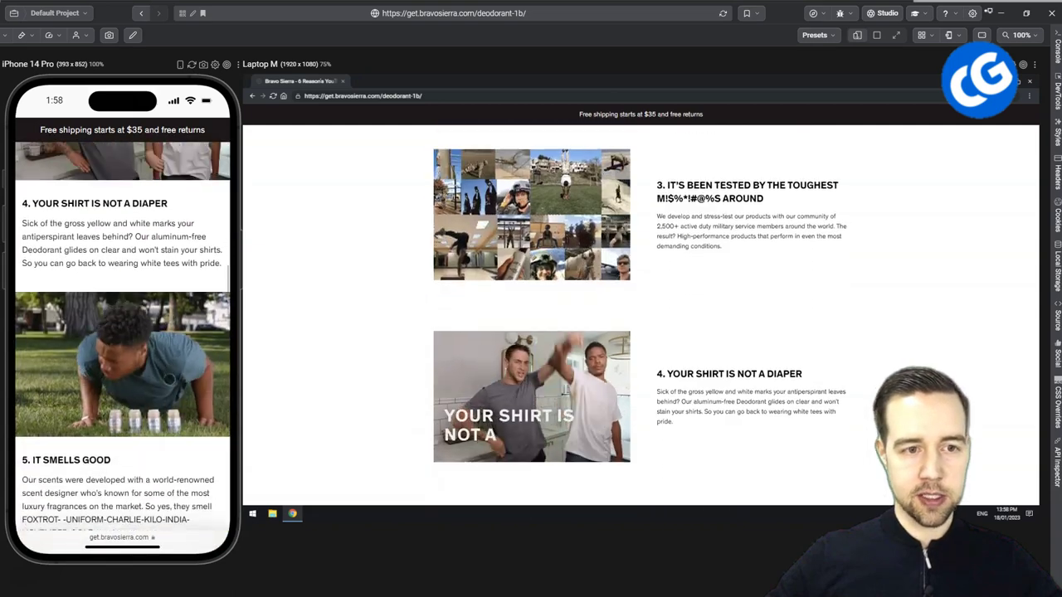
pyautogui.scroll(-3)
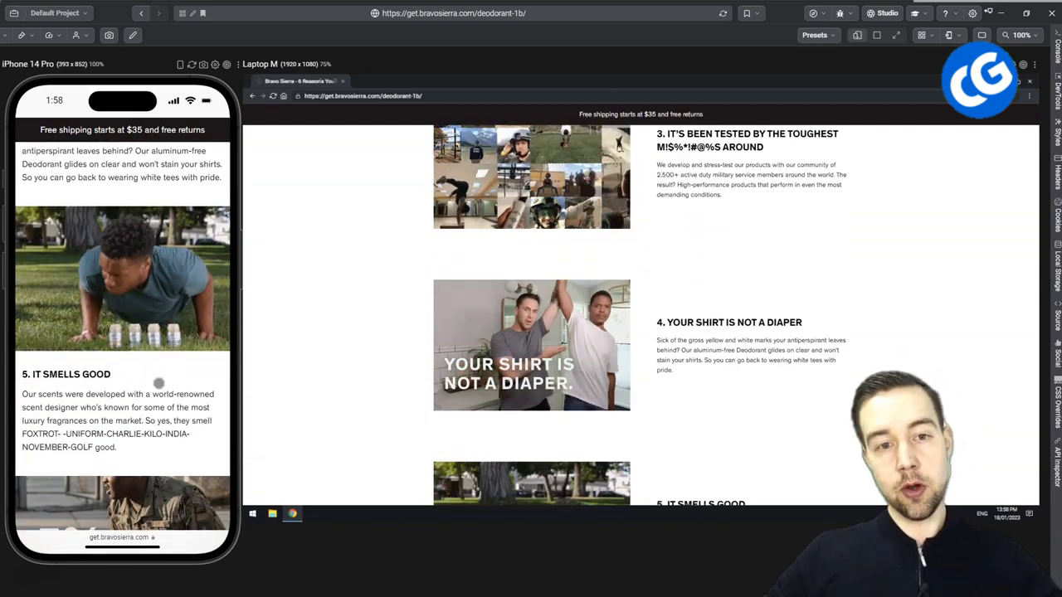
pyautogui.scroll(-3)
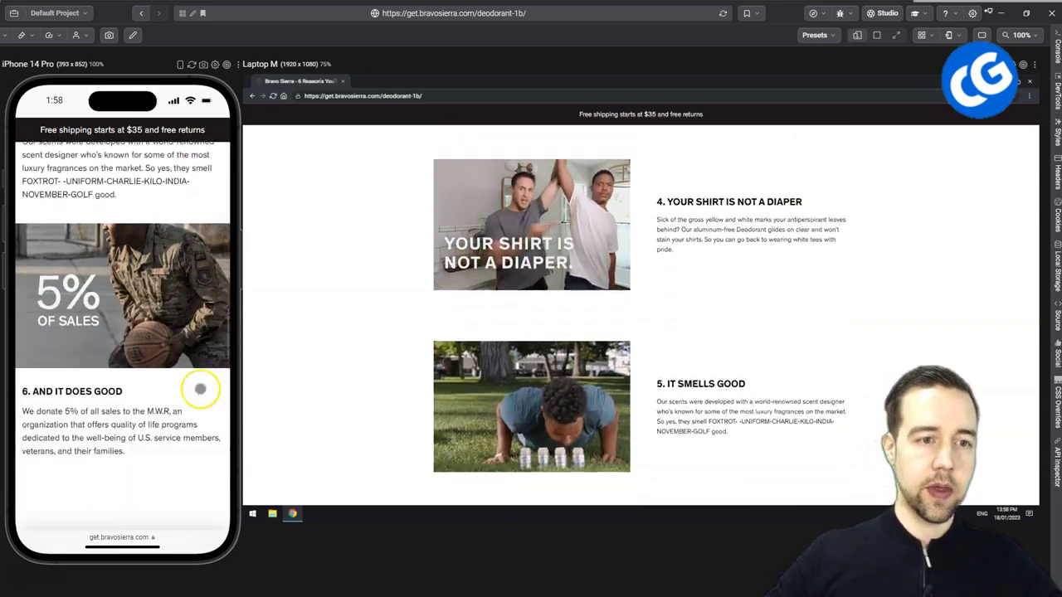
pyautogui.scroll(-3)
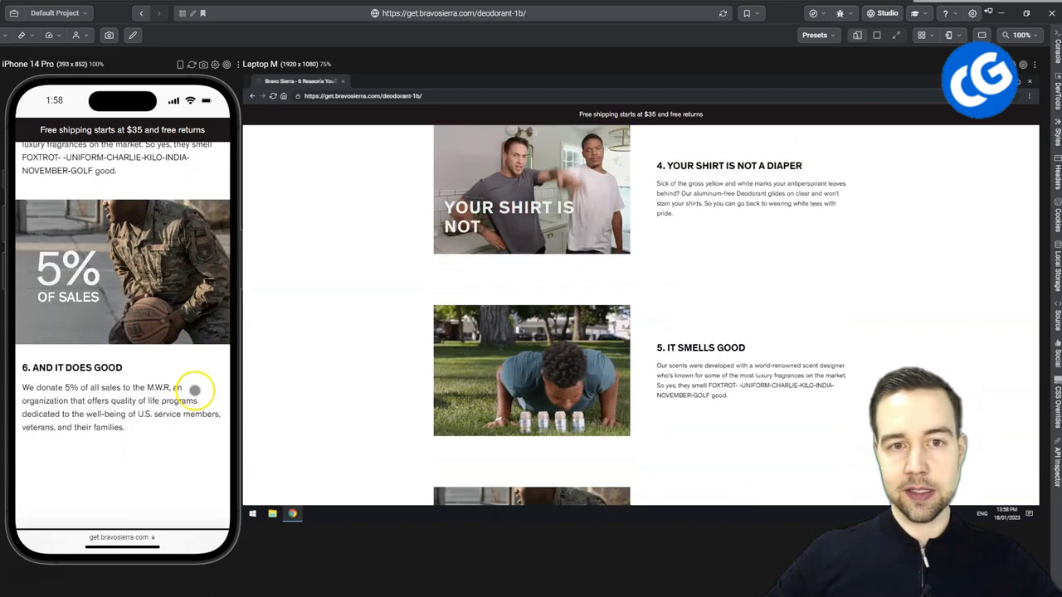
pyautogui.scroll(-3)
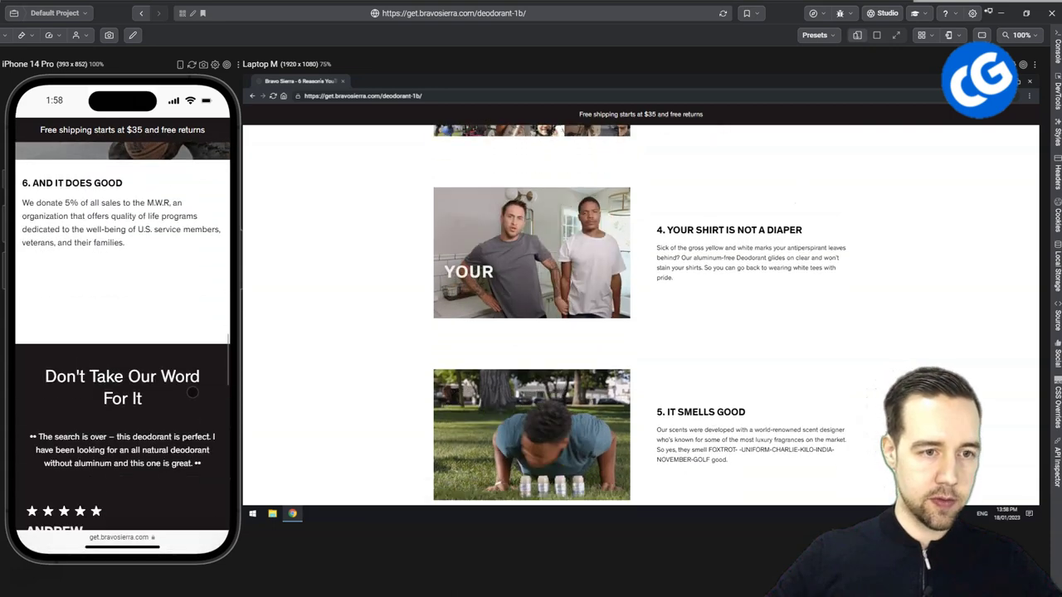
# Scroll past the testimonials to the closing Smell Good & Get 15% Off offer
pyautogui.scroll(-3)
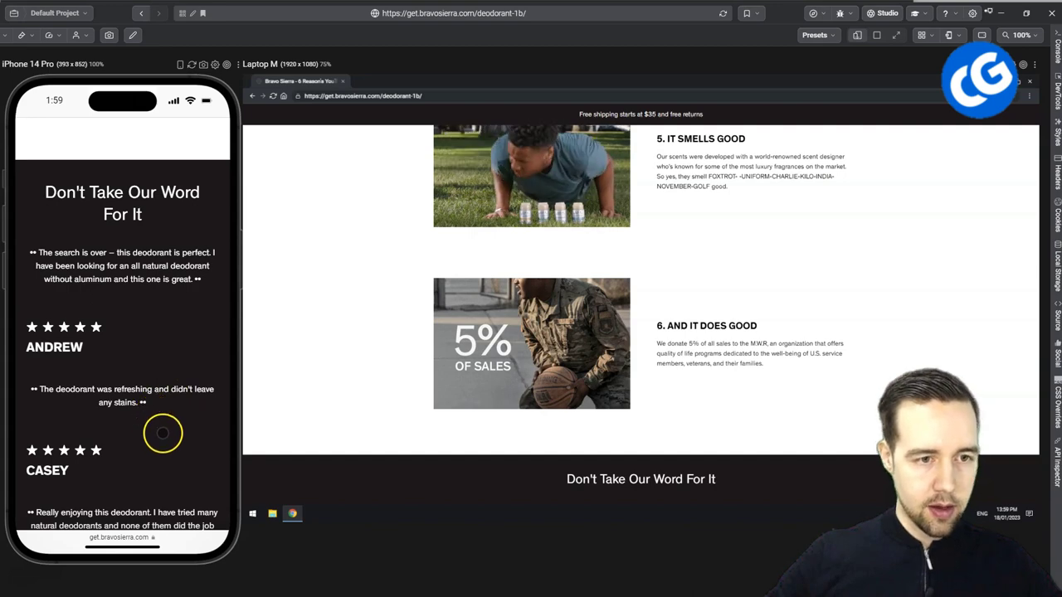
pyautogui.scroll(-3)
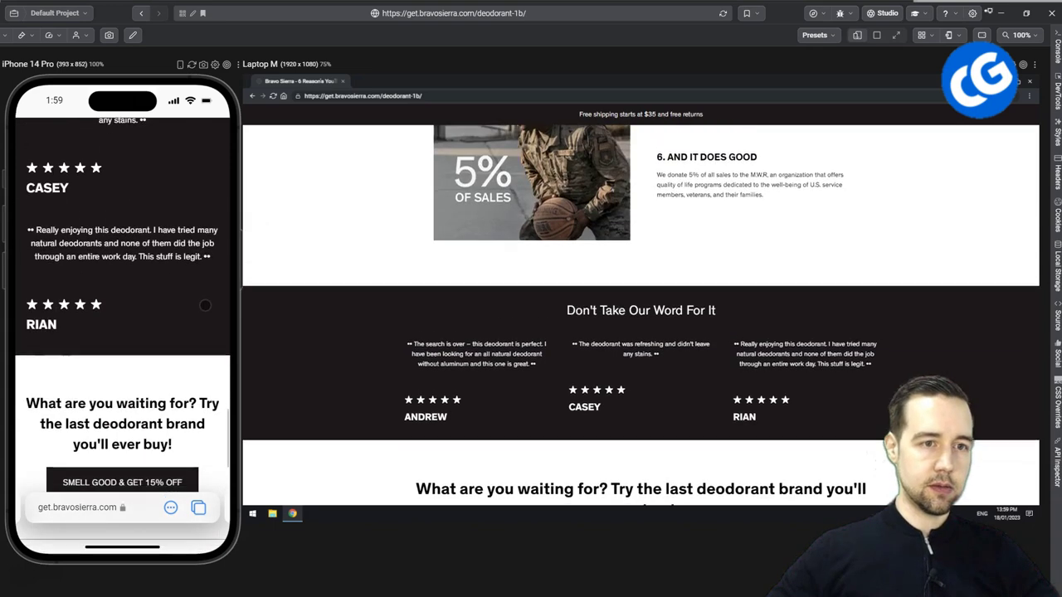
pyautogui.scroll(-3)
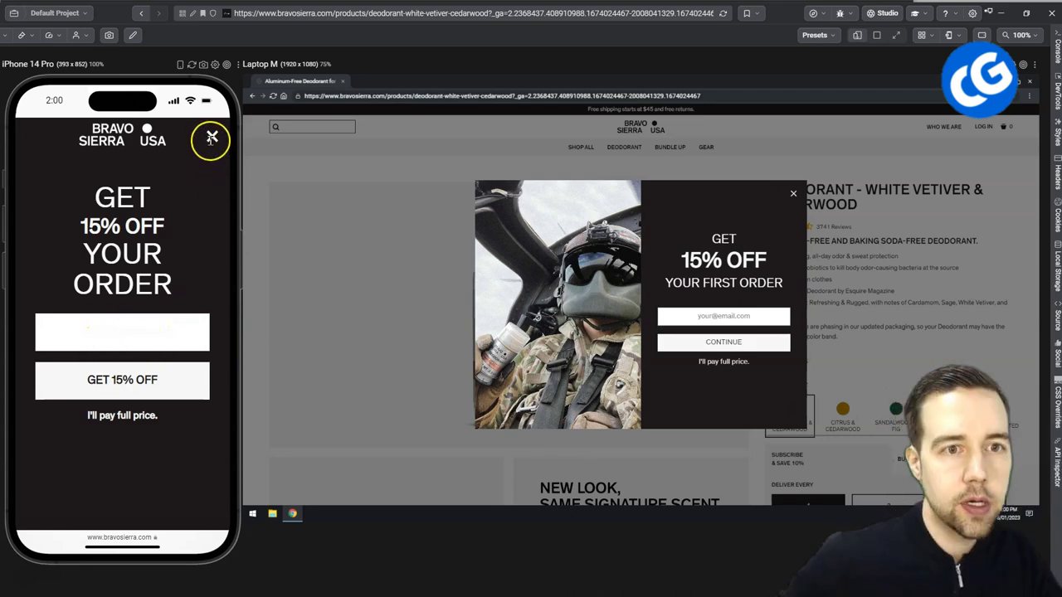
pyautogui.click(792, 193)
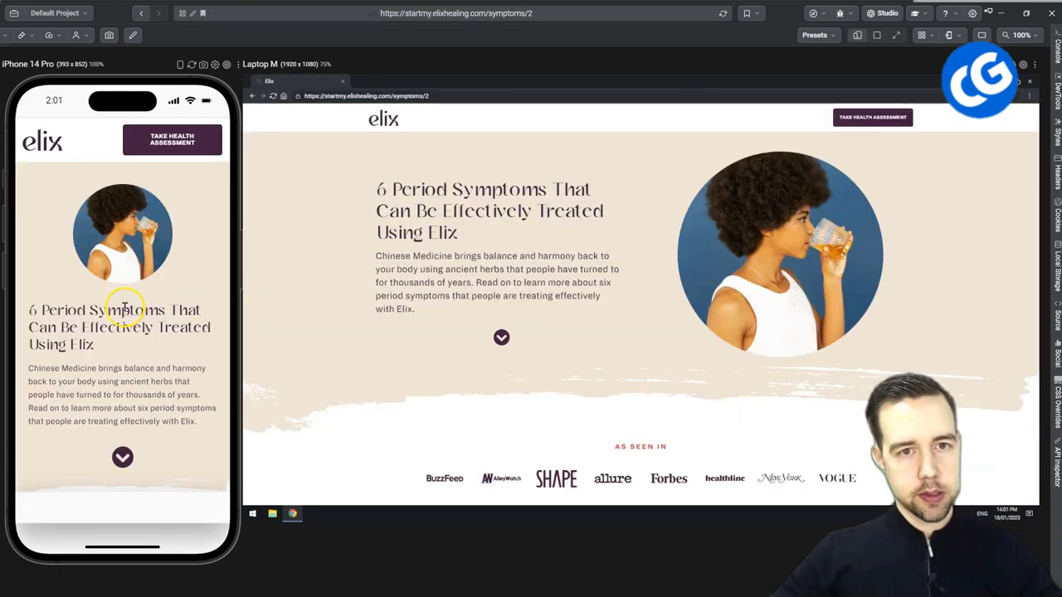
pyautogui.moveTo(350, 235)
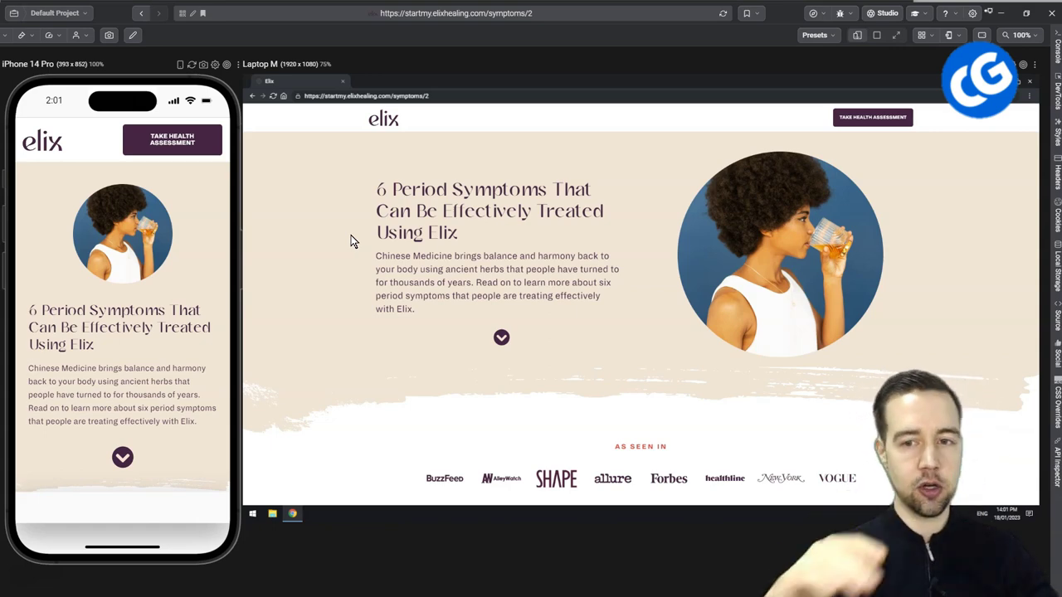
pyautogui.moveTo(461, 322)
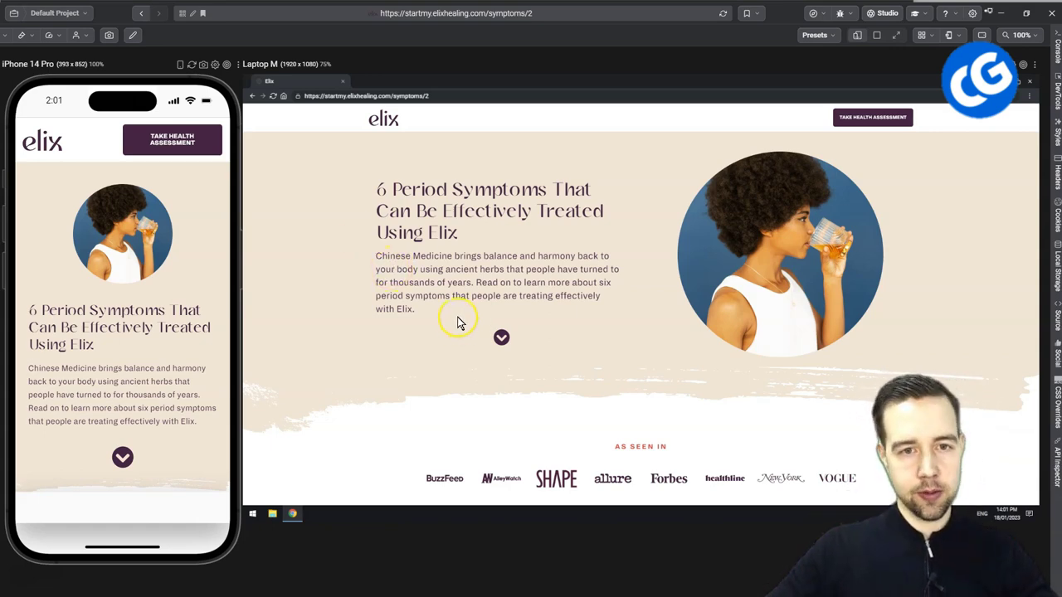
pyautogui.moveTo(423, 314)
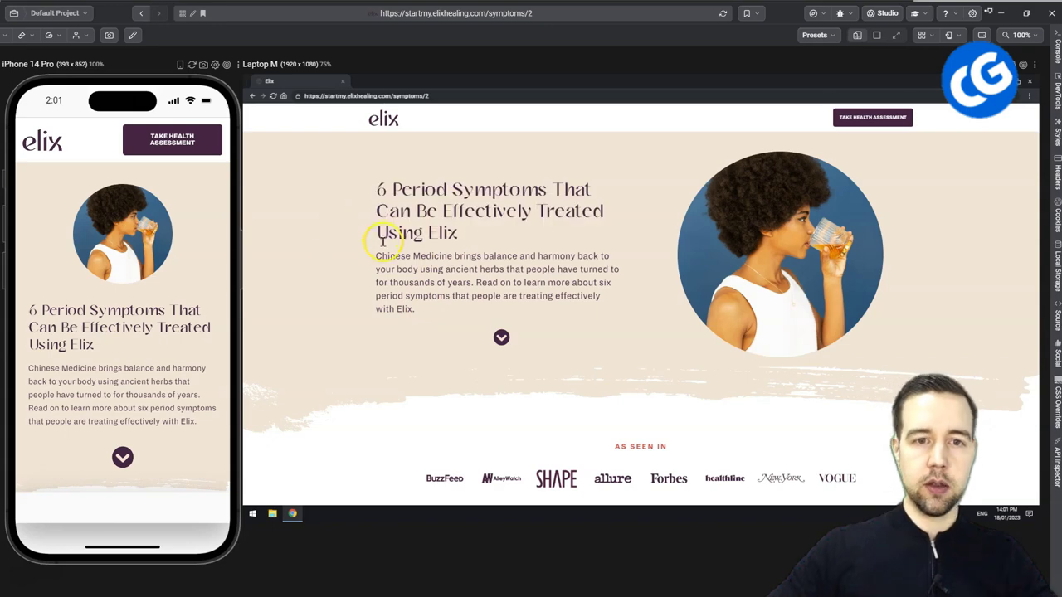
# Scroll past the Elix hero to the As Seen In press logos and section 1, Cramps
pyautogui.moveTo(376, 255); pyautogui.dragTo(416, 309)
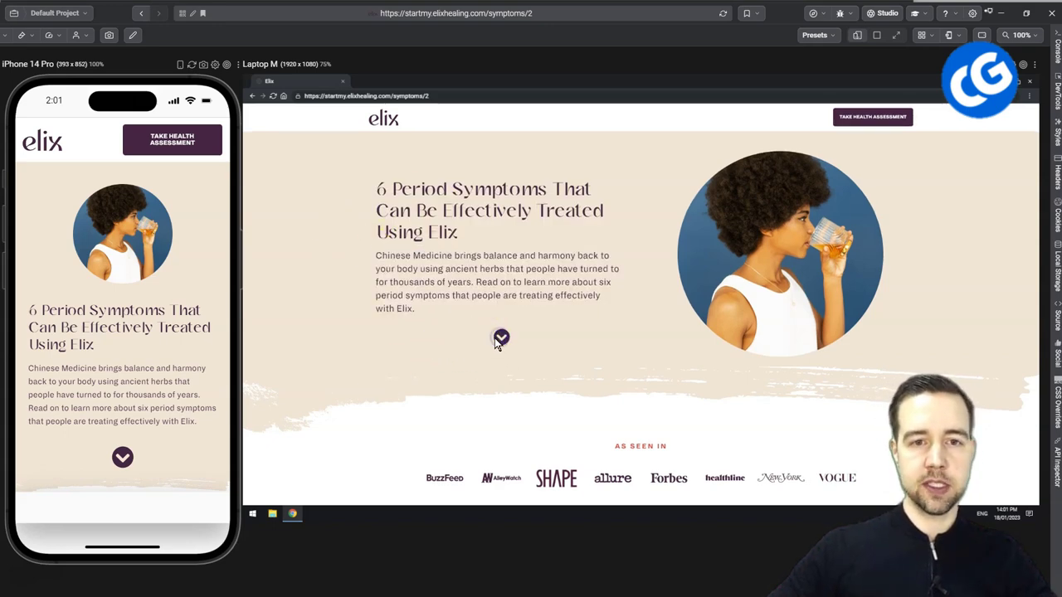
pyautogui.scroll(-3)
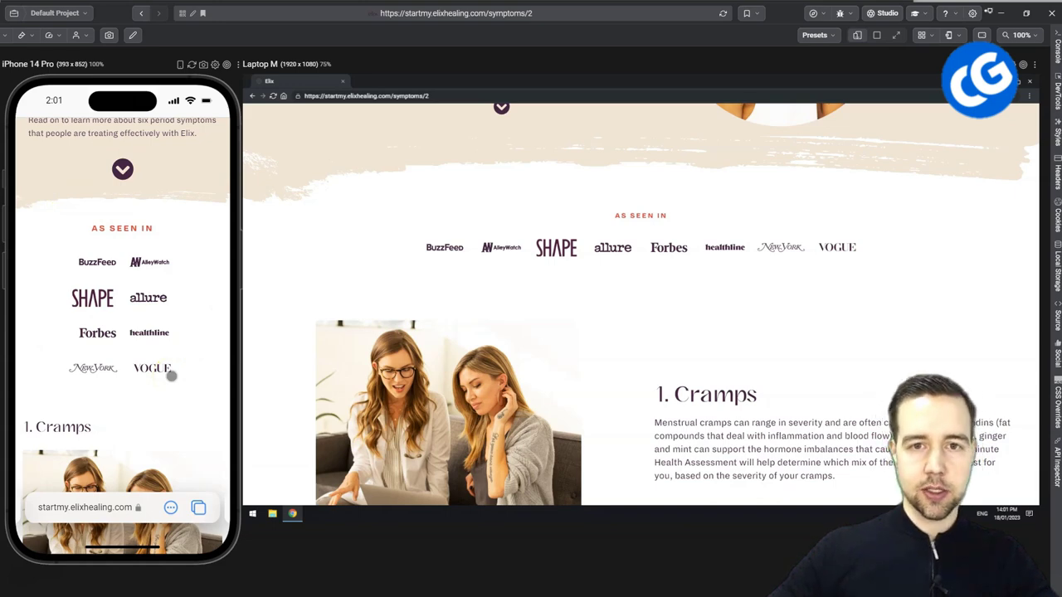
# Scroll to section 2, Heavy Bleeding, clear the assessment-sentence highlight, and scroll back up
pyautogui.scroll(-3)
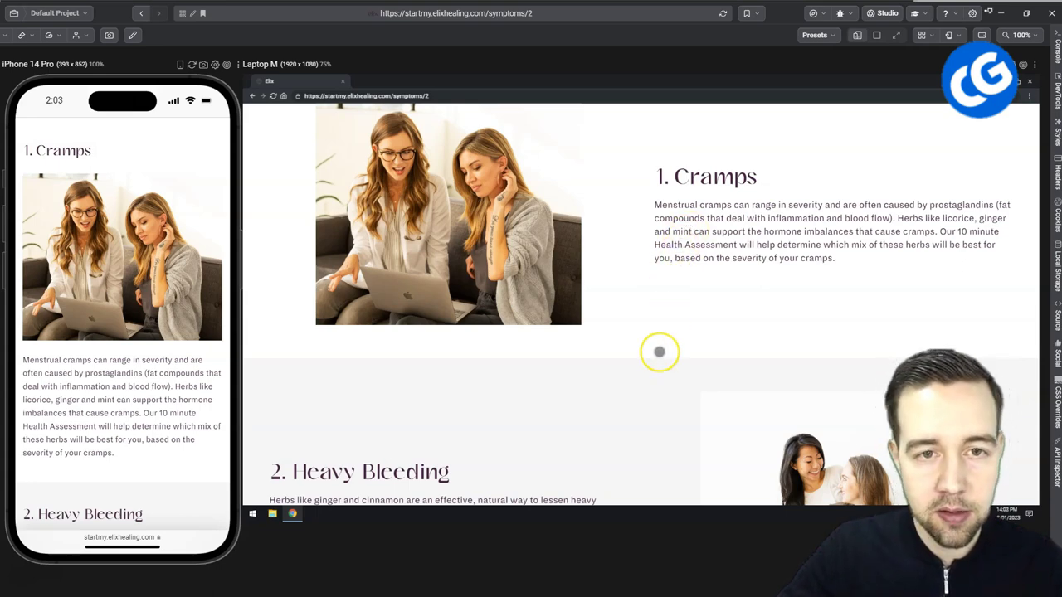
pyautogui.scroll(-3)
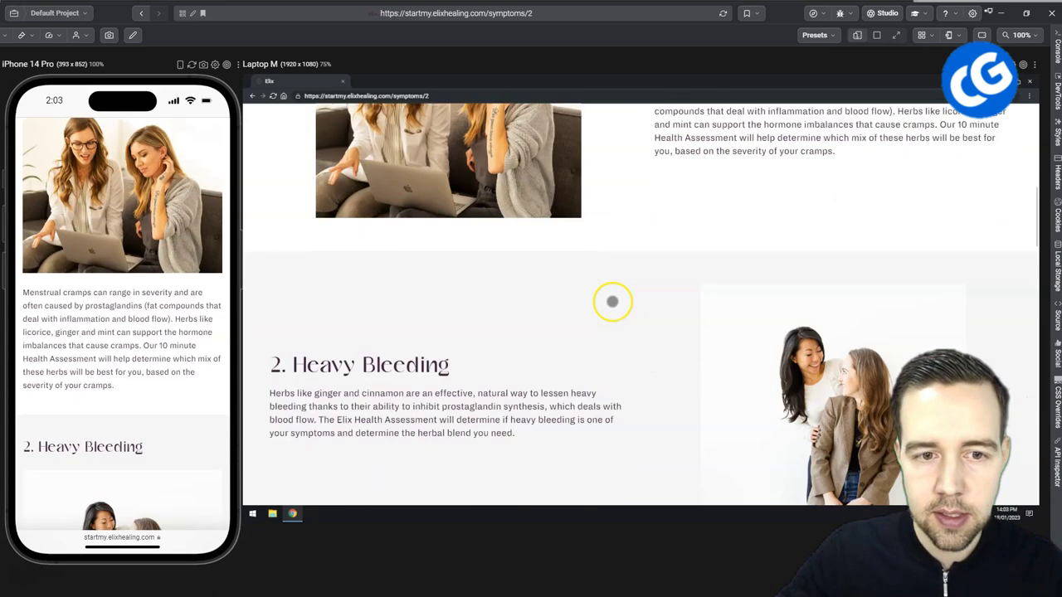
pyautogui.scroll(-3)
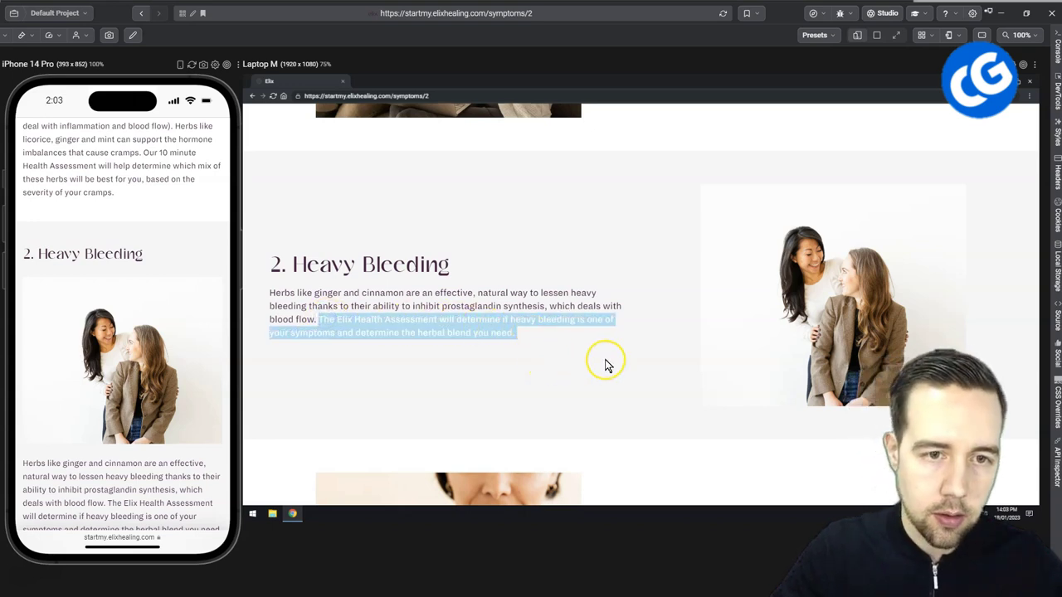
pyautogui.click(614, 362)
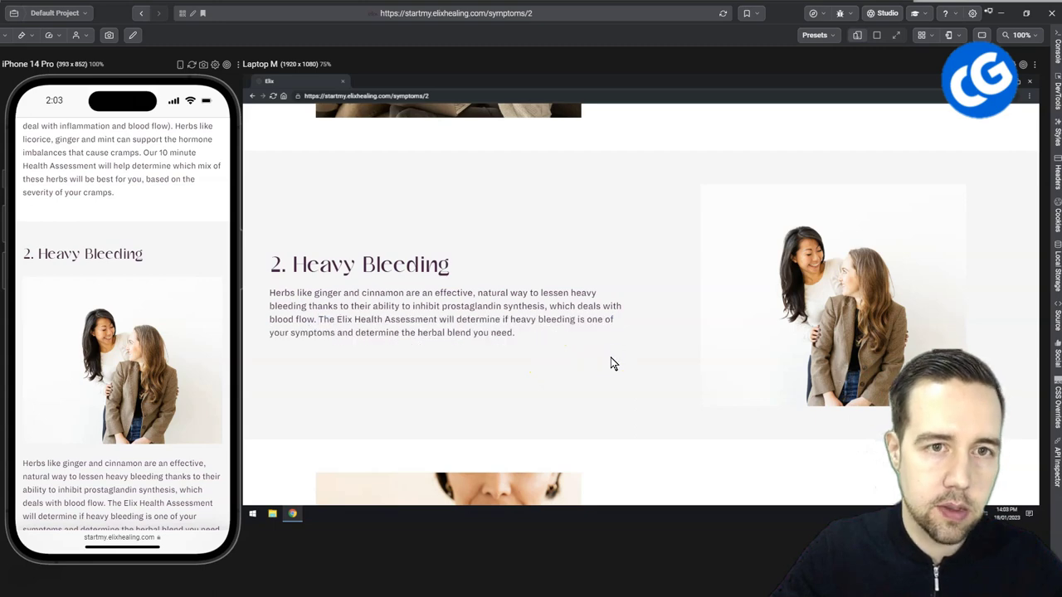
pyautogui.scroll(3)
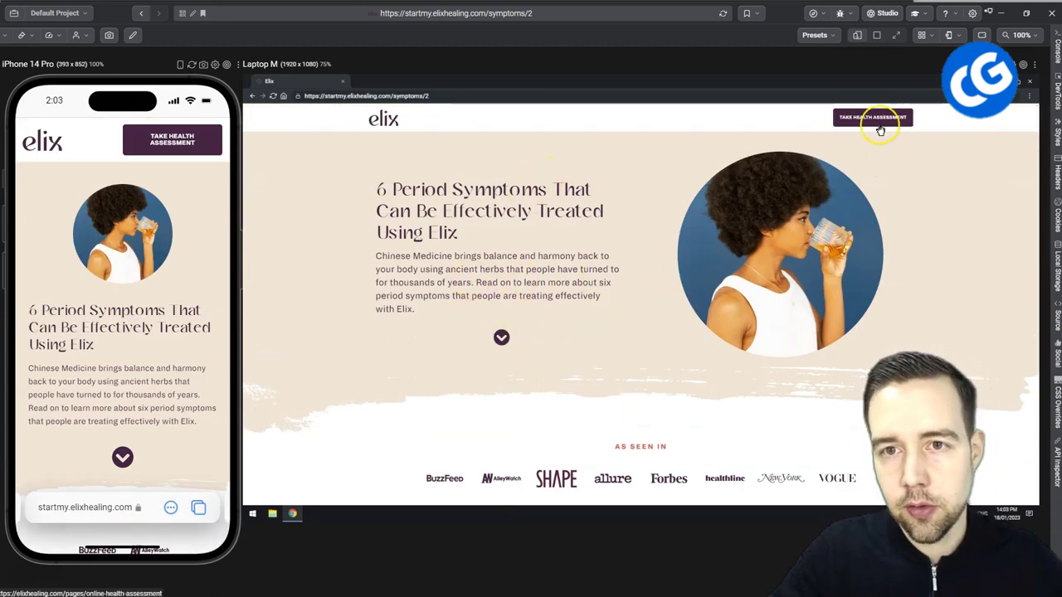
pyautogui.moveTo(602, 314)
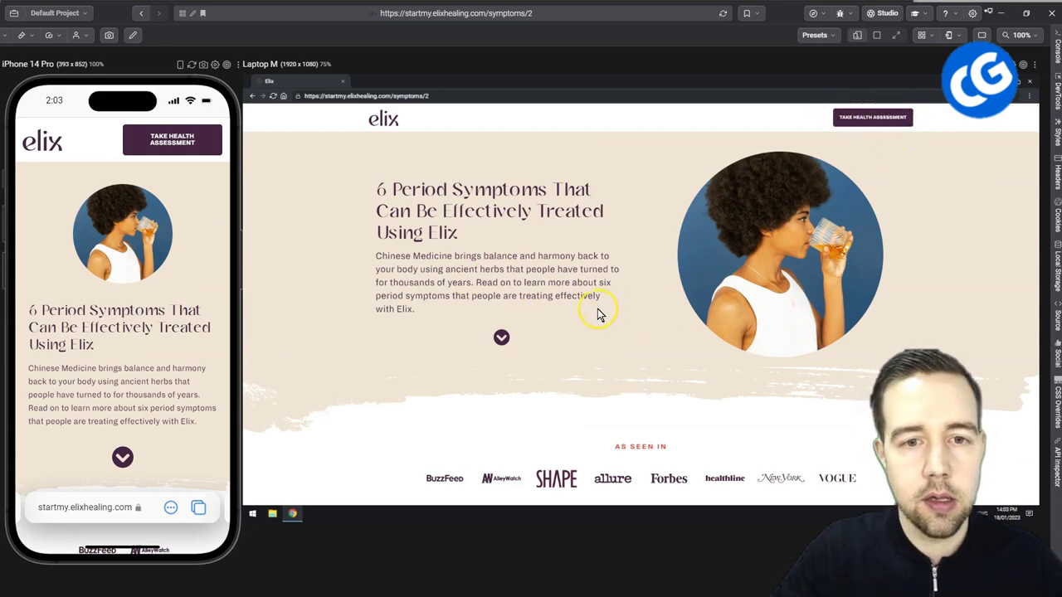
pyautogui.moveTo(591, 362)
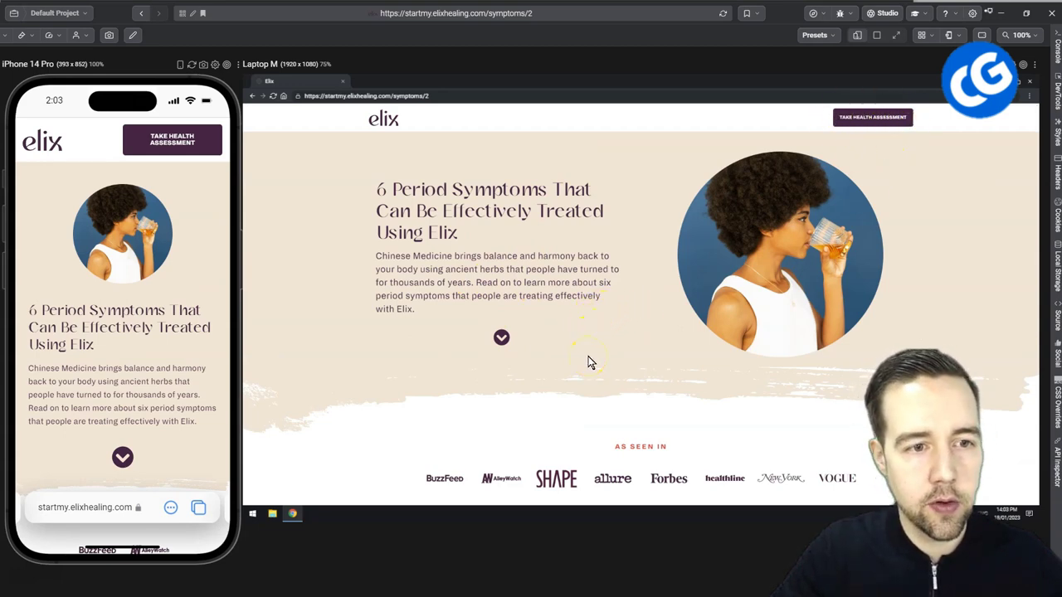
# Scroll through all six Elix symptom sections to the 'Don't spend your period in pain' banner
pyautogui.scroll(-3)
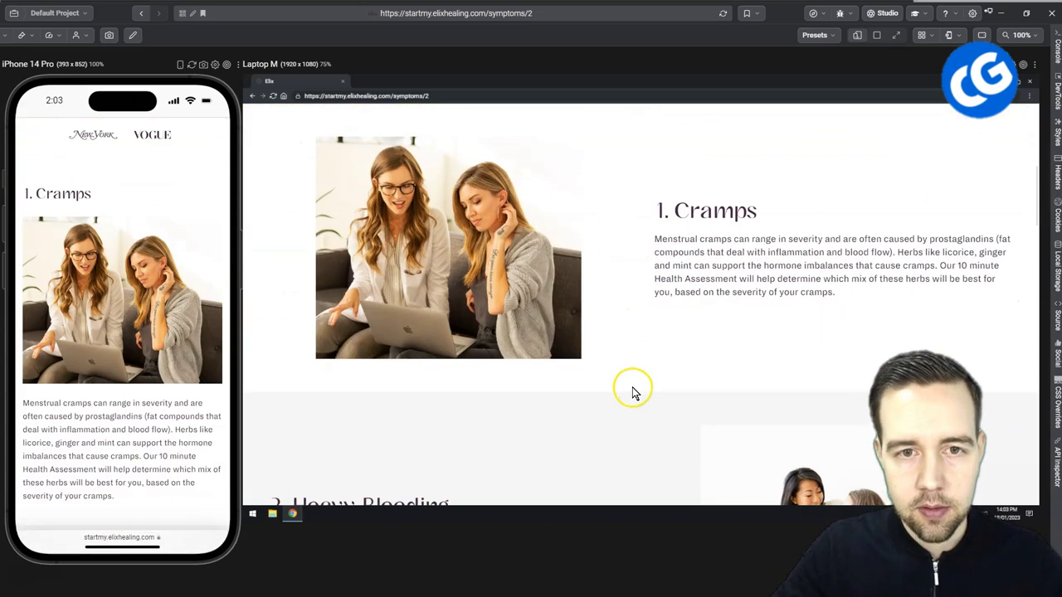
pyautogui.scroll(-3)
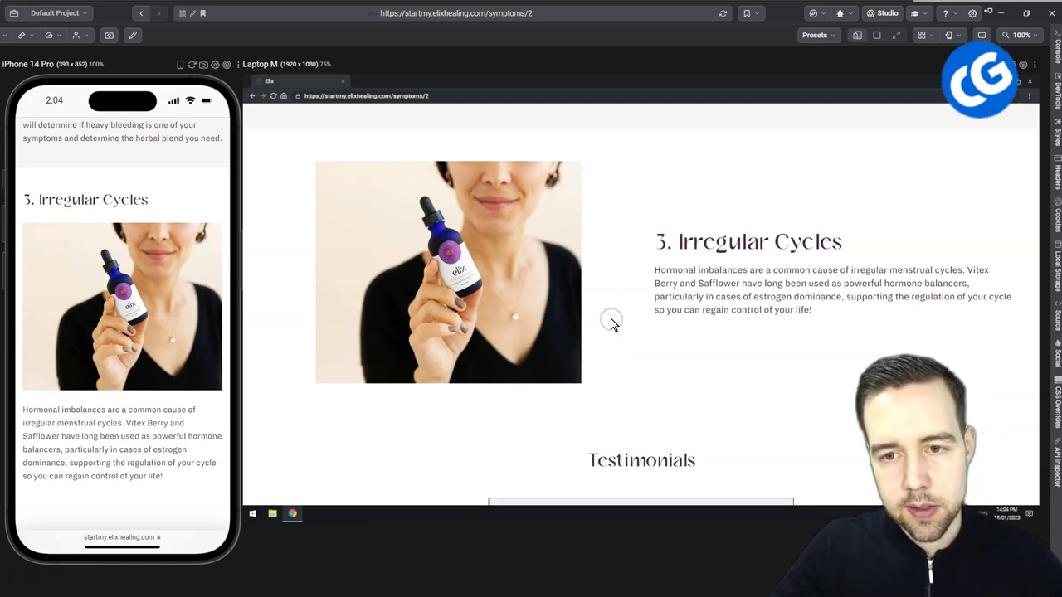
pyautogui.scroll(-3)
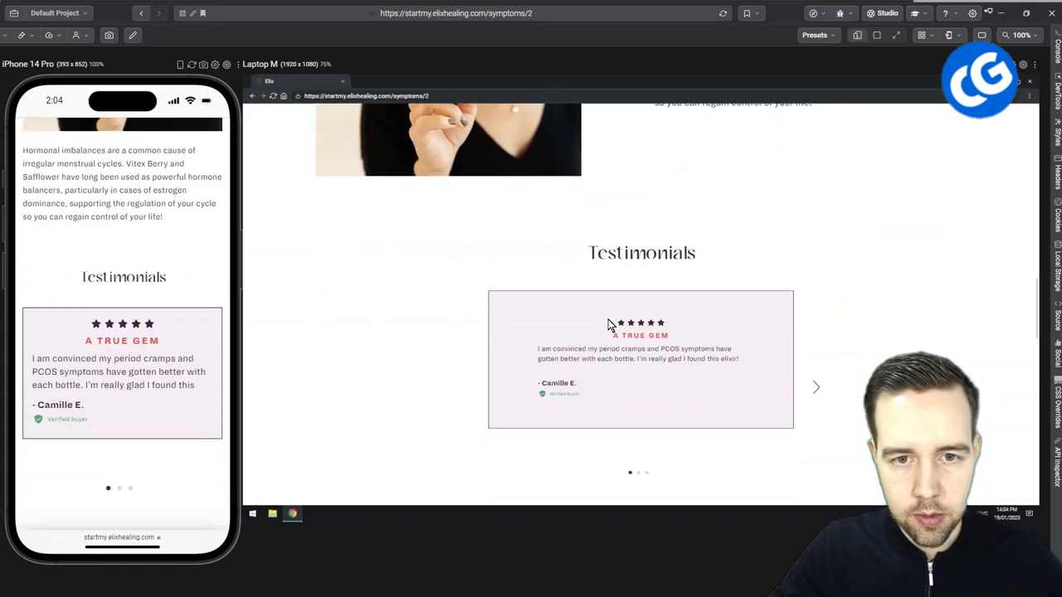
pyautogui.scroll(-3)
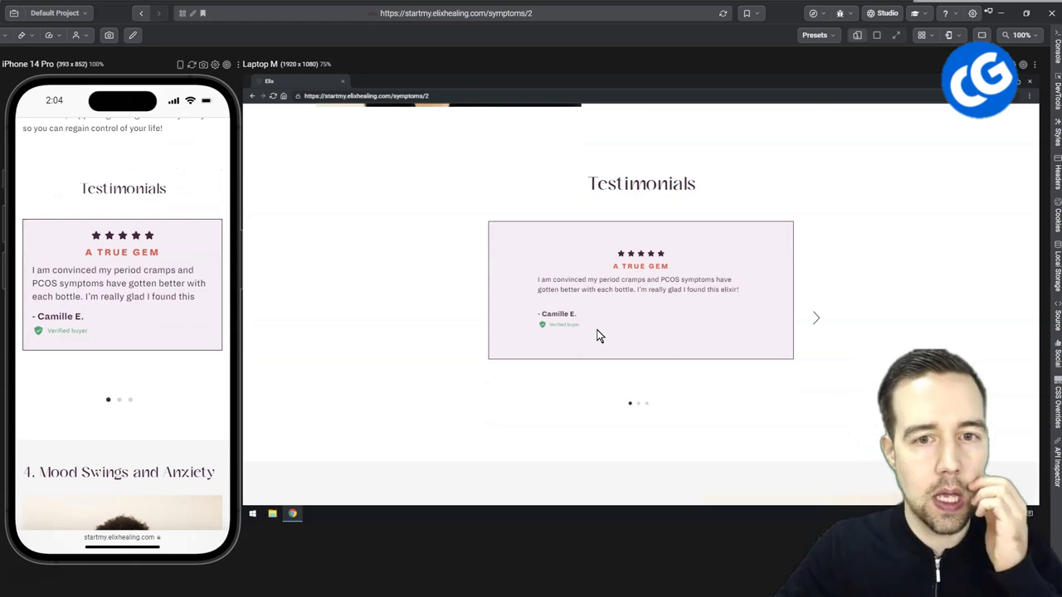
pyautogui.scroll(-3)
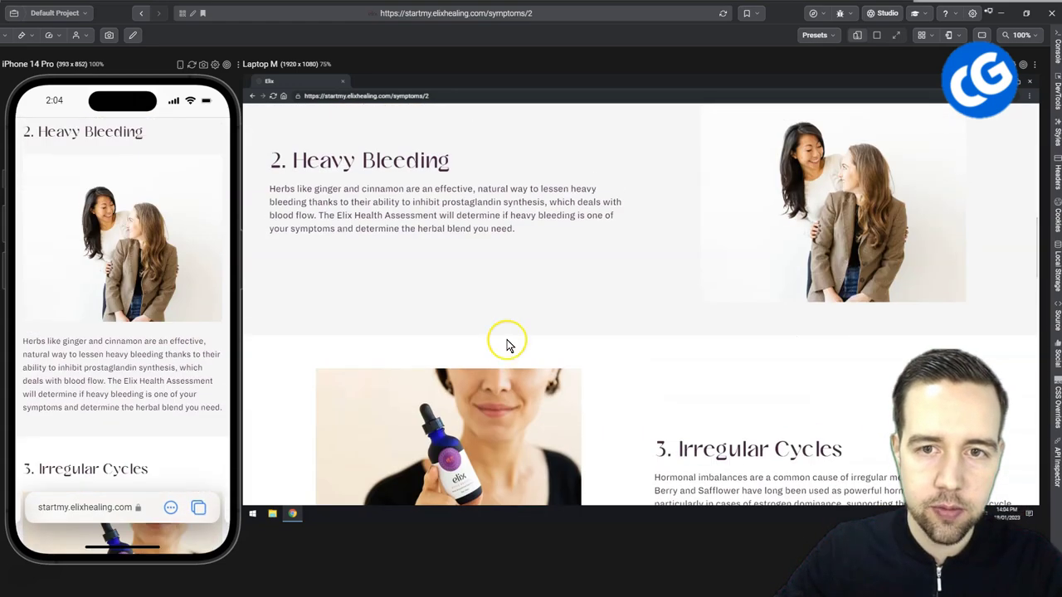
pyautogui.scroll(-3)
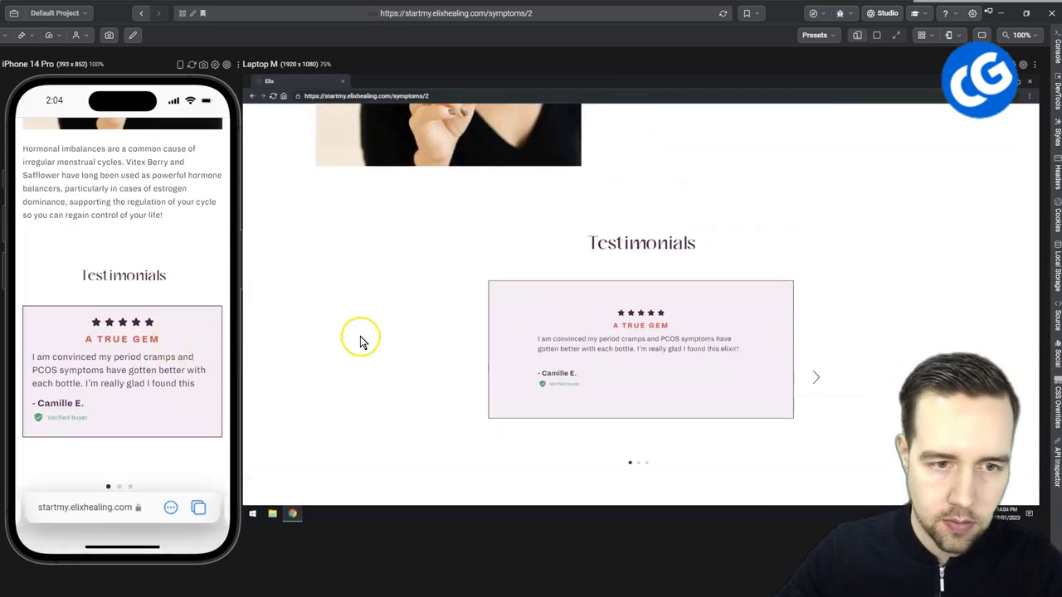
pyautogui.moveTo(651, 347)
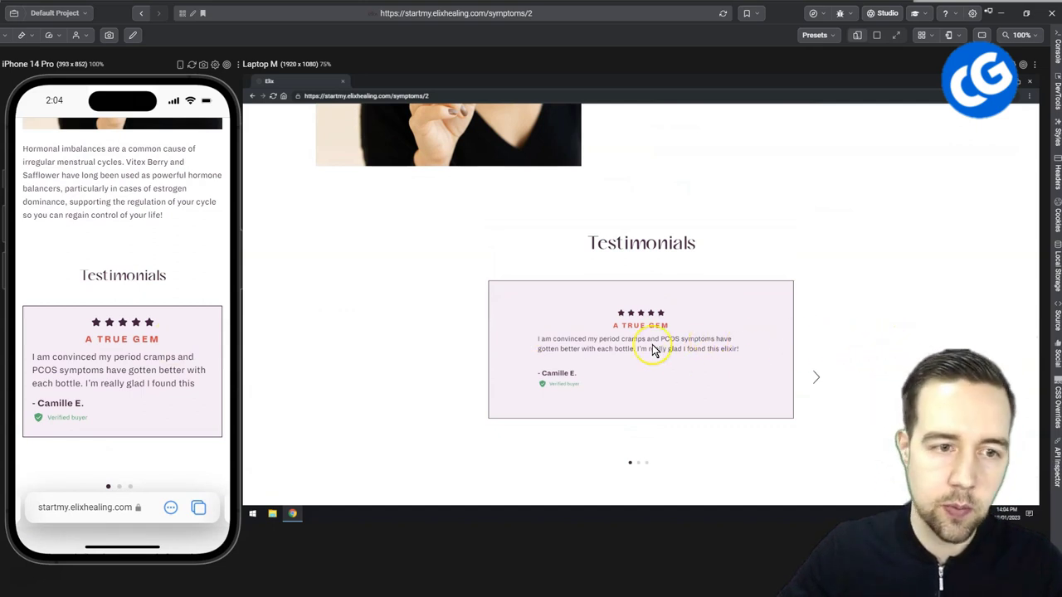
pyautogui.moveTo(182, 374)
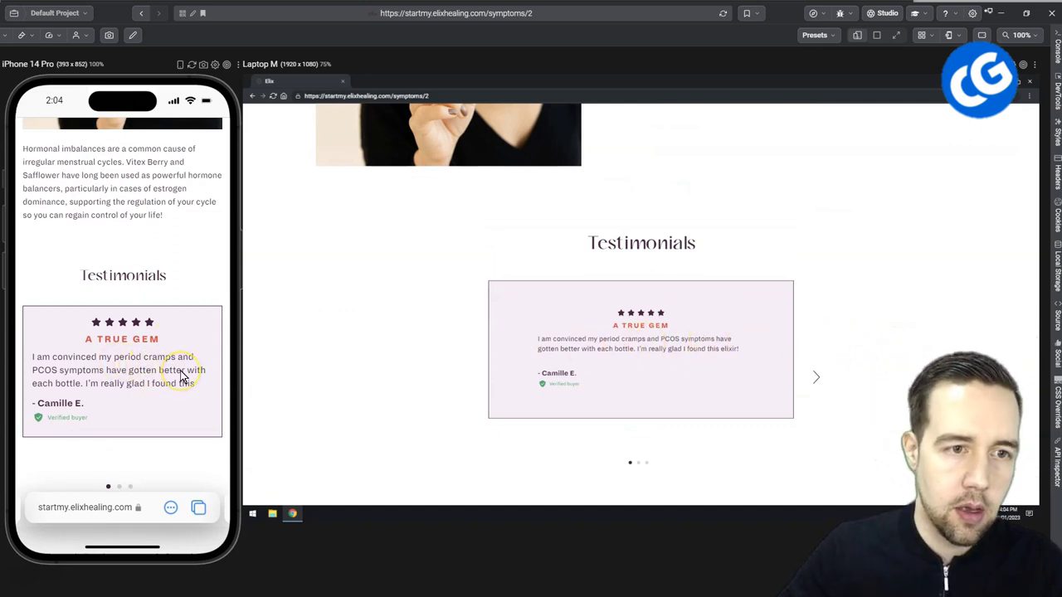
pyautogui.scroll(3)
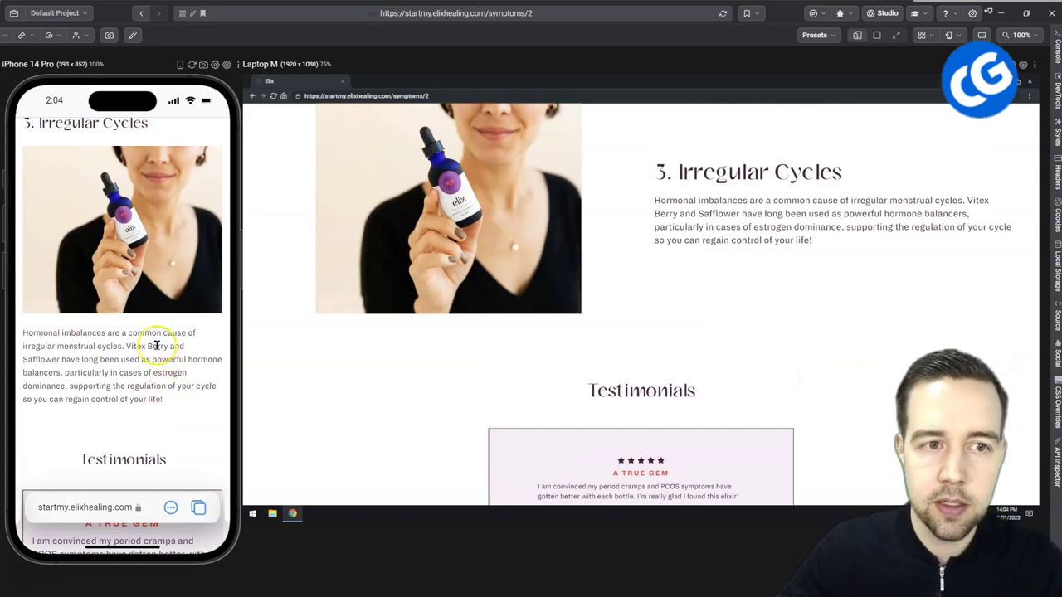
pyautogui.scroll(-3)
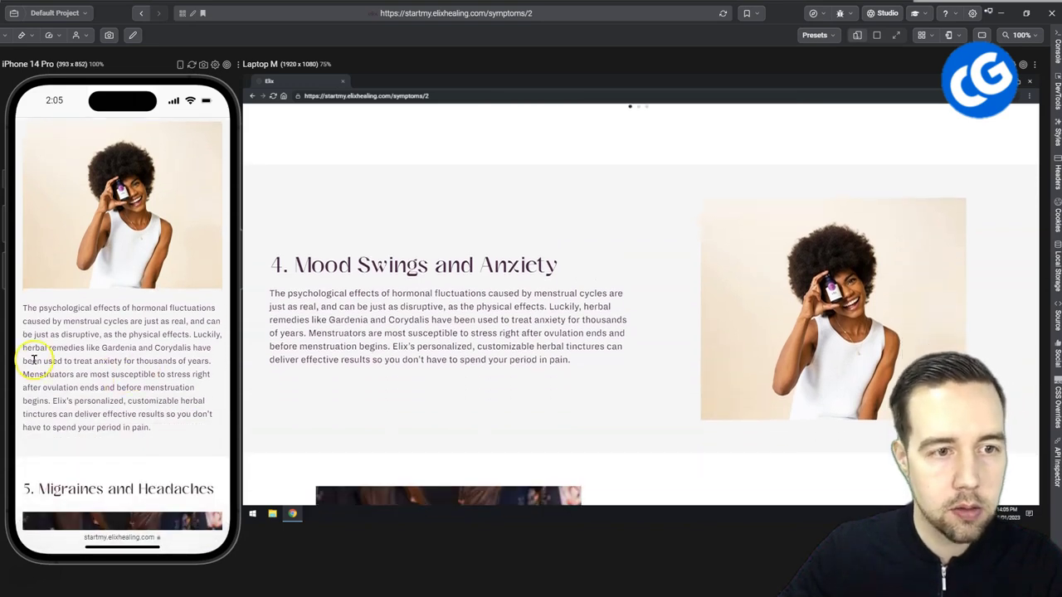
pyautogui.moveTo(82, 349)
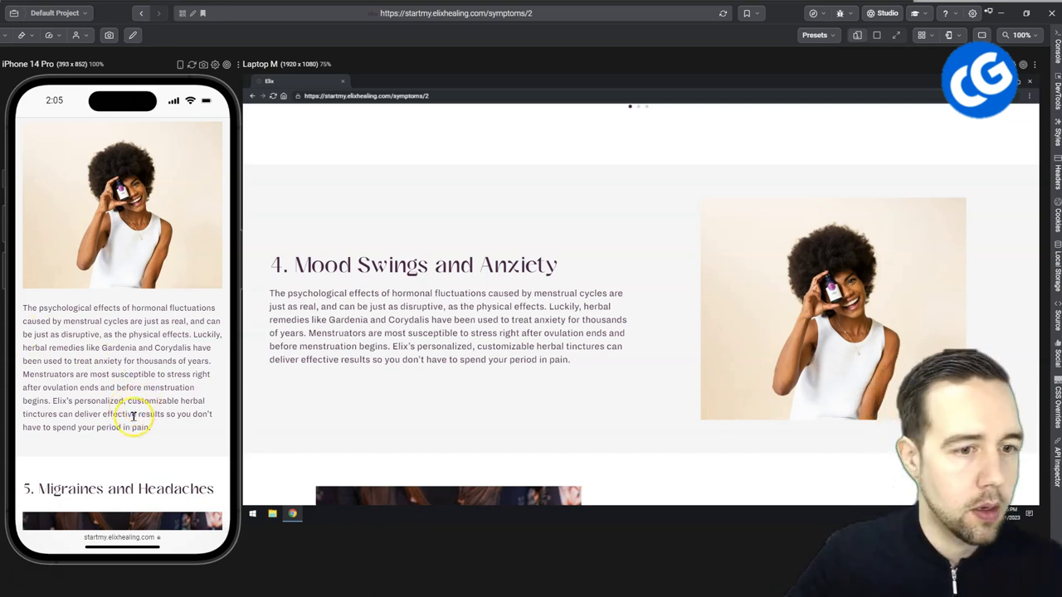
pyautogui.scroll(-3)
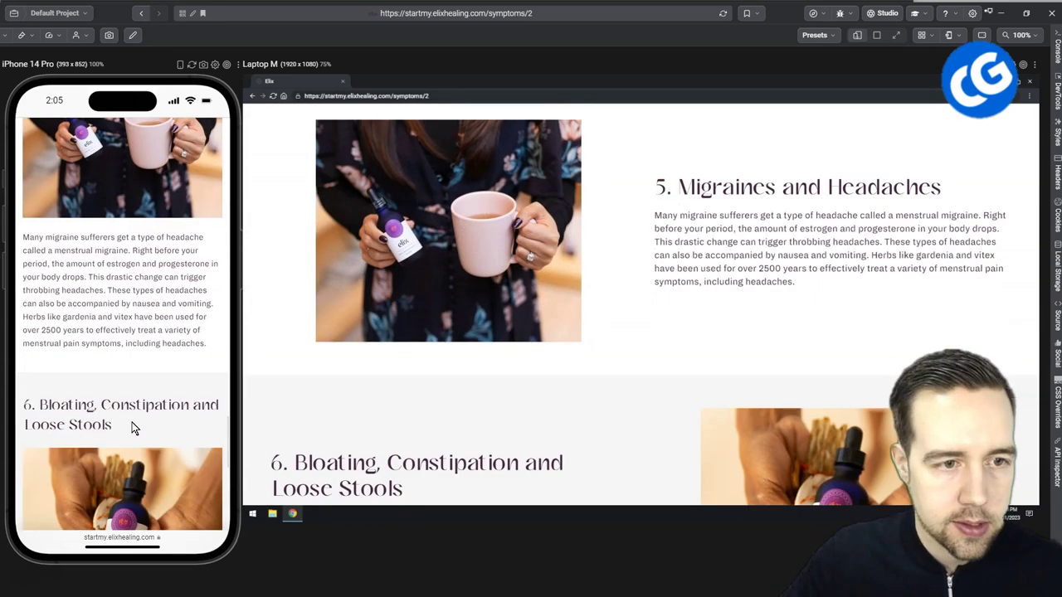
pyautogui.scroll(-3)
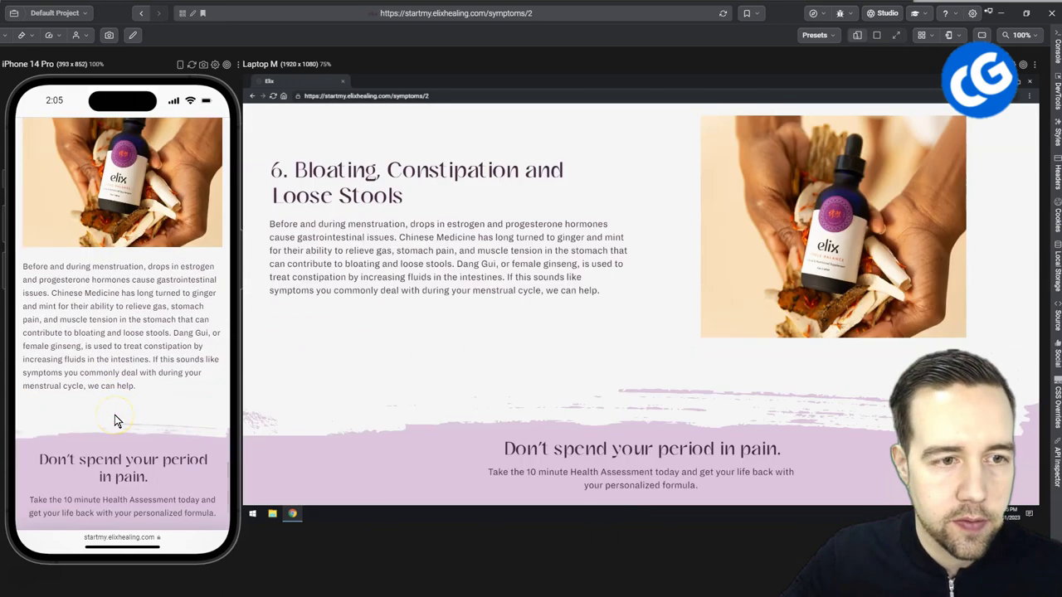
pyautogui.scroll(-3)
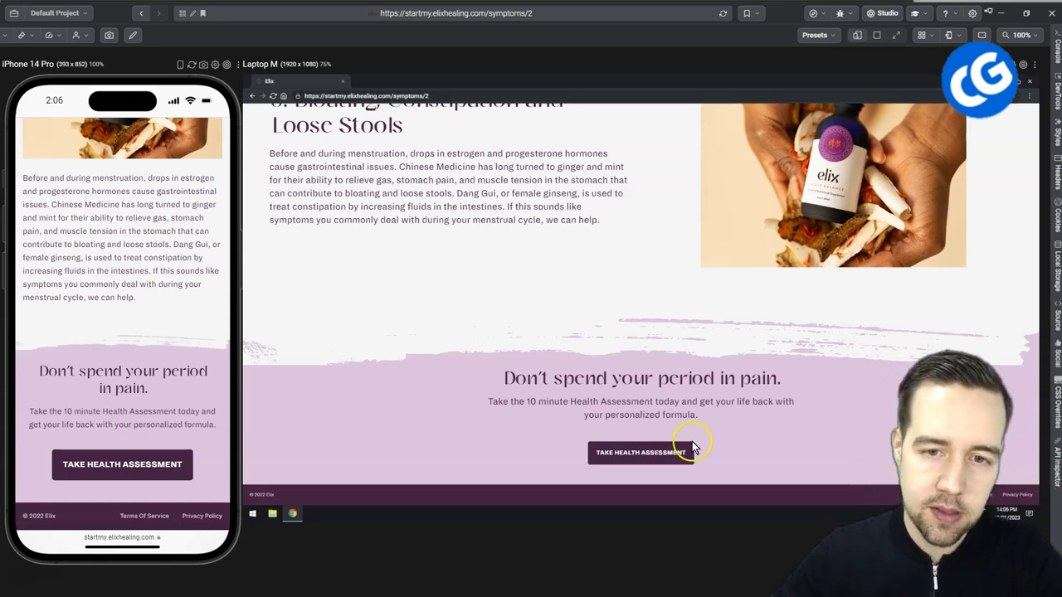
# Highlight the 'get your life back' phrase, then follow TAKE HEALTH ASSESSMENT to Elix's assessment
pyautogui.moveTo(700, 402); pyautogui.dragTo(722, 421)
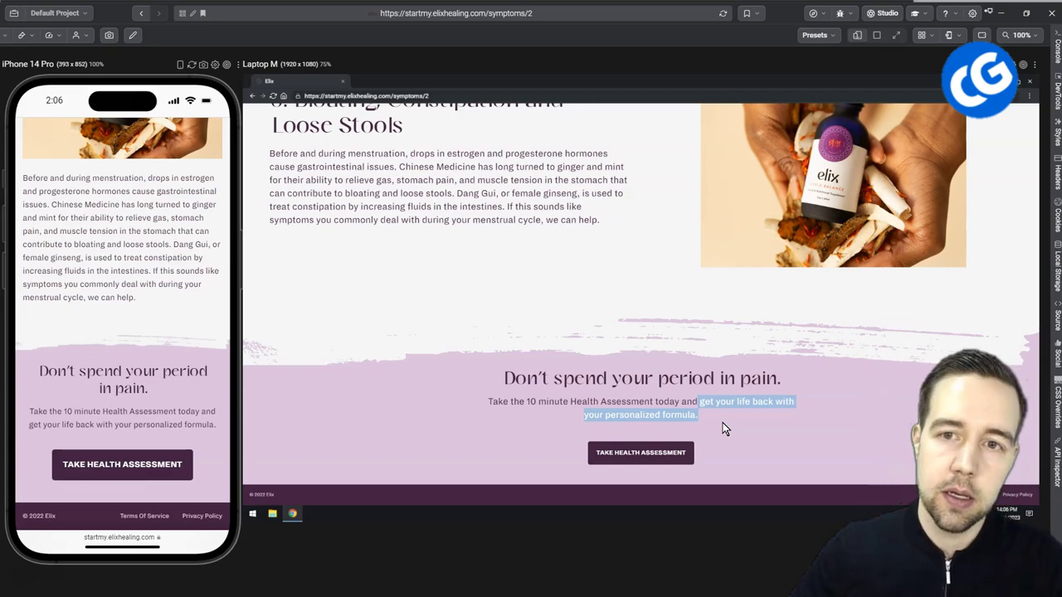
pyautogui.scroll(-3)
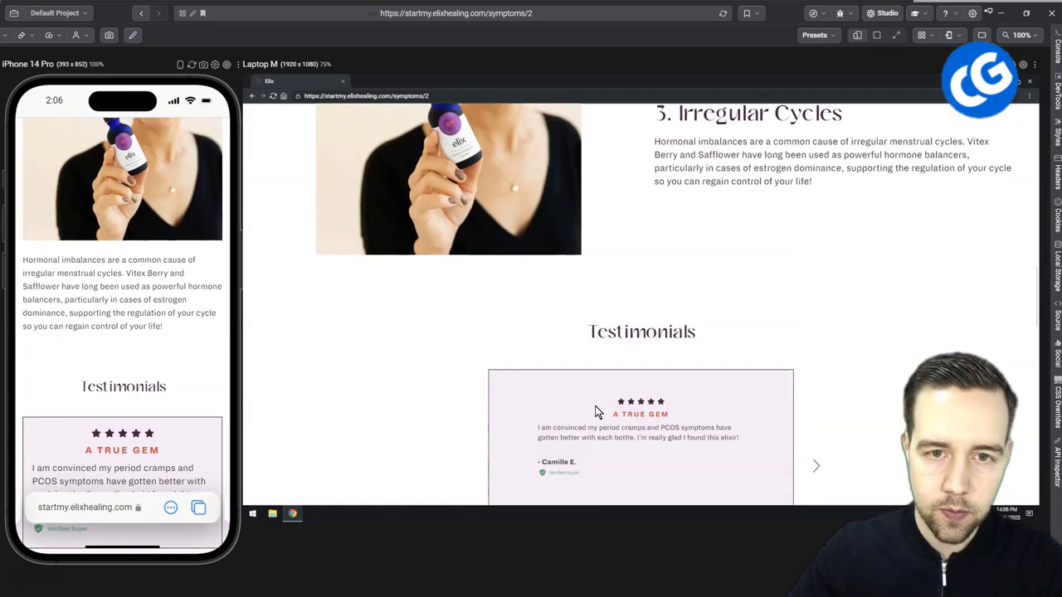
pyautogui.scroll(3)
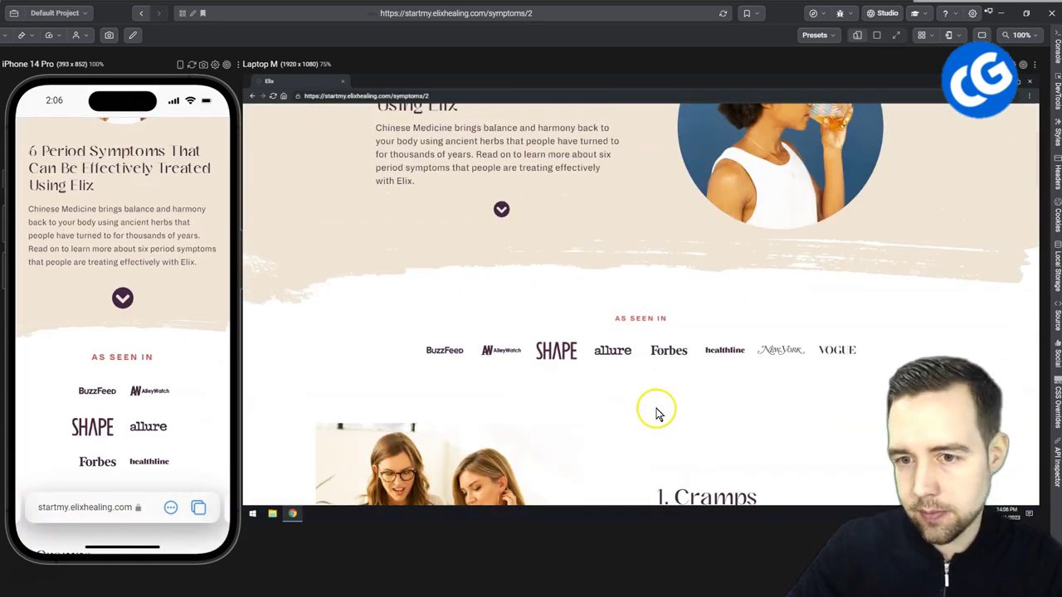
pyautogui.scroll(-3)
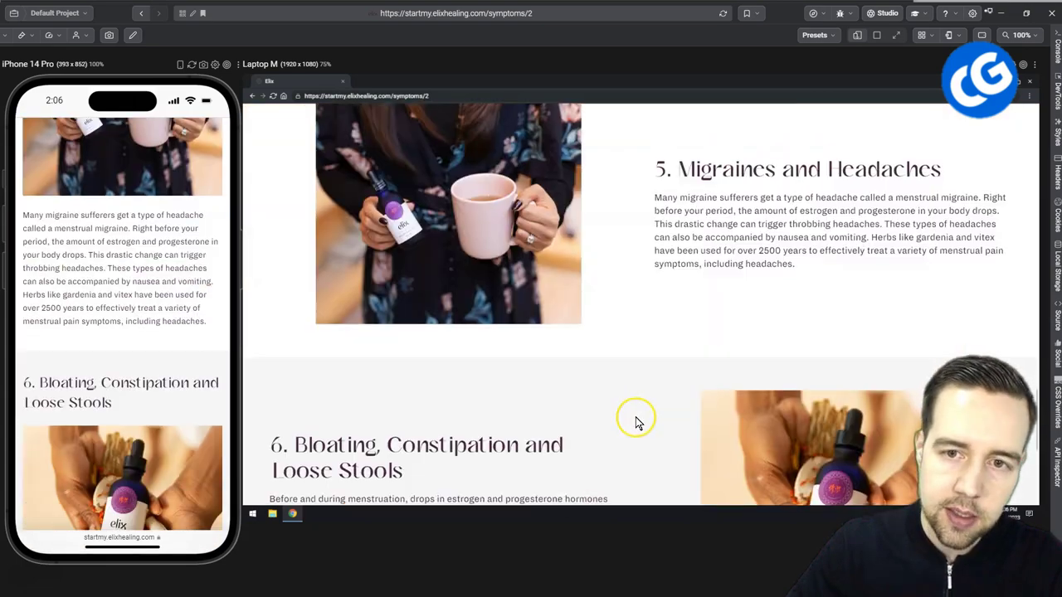
pyautogui.scroll(-3)
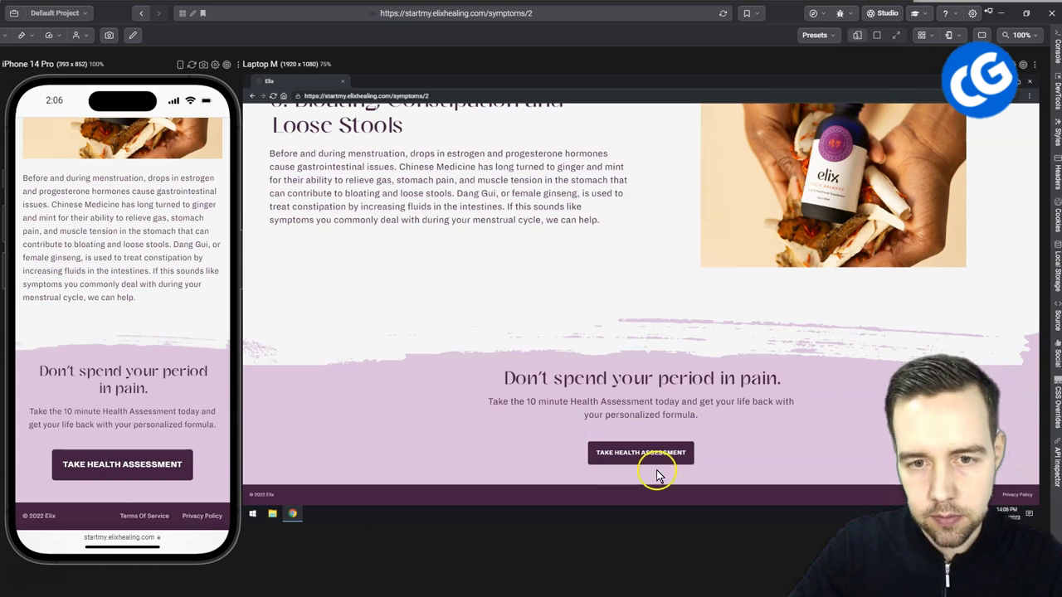
pyautogui.click(640, 453)
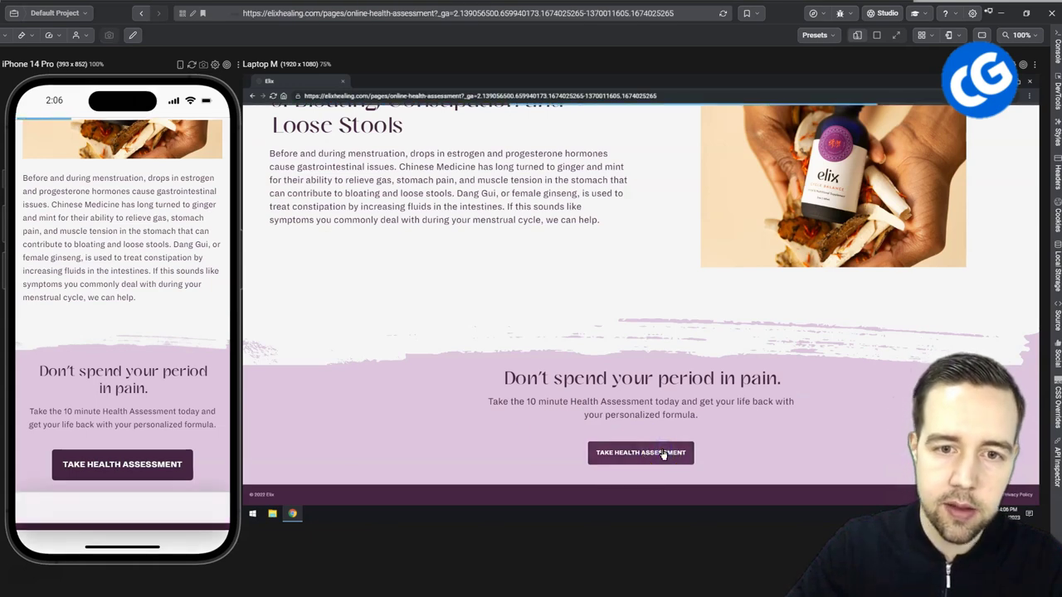
pyautogui.click(641, 453)
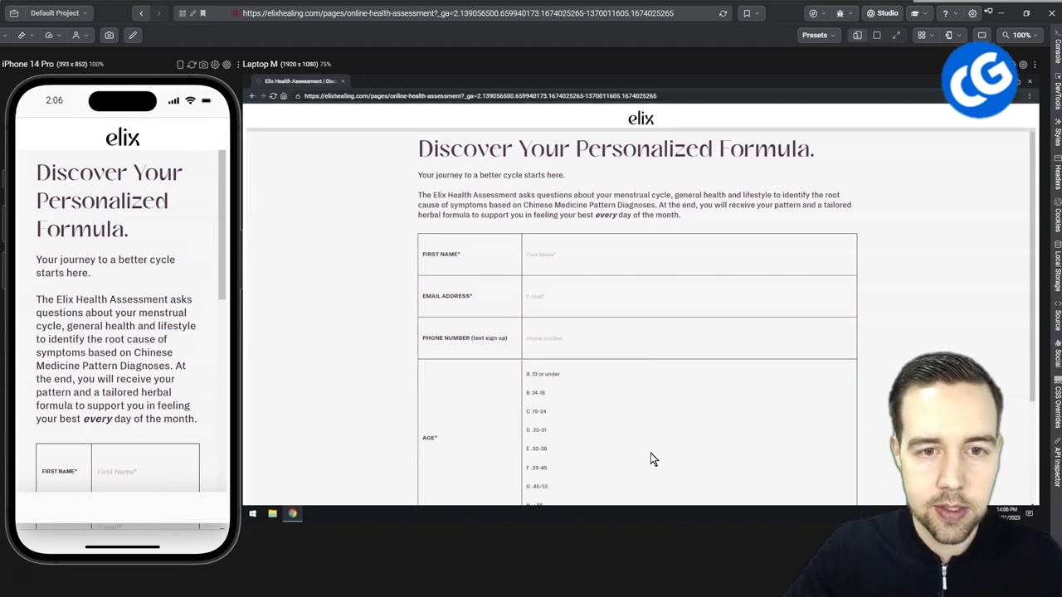
pyautogui.moveTo(599, 467)
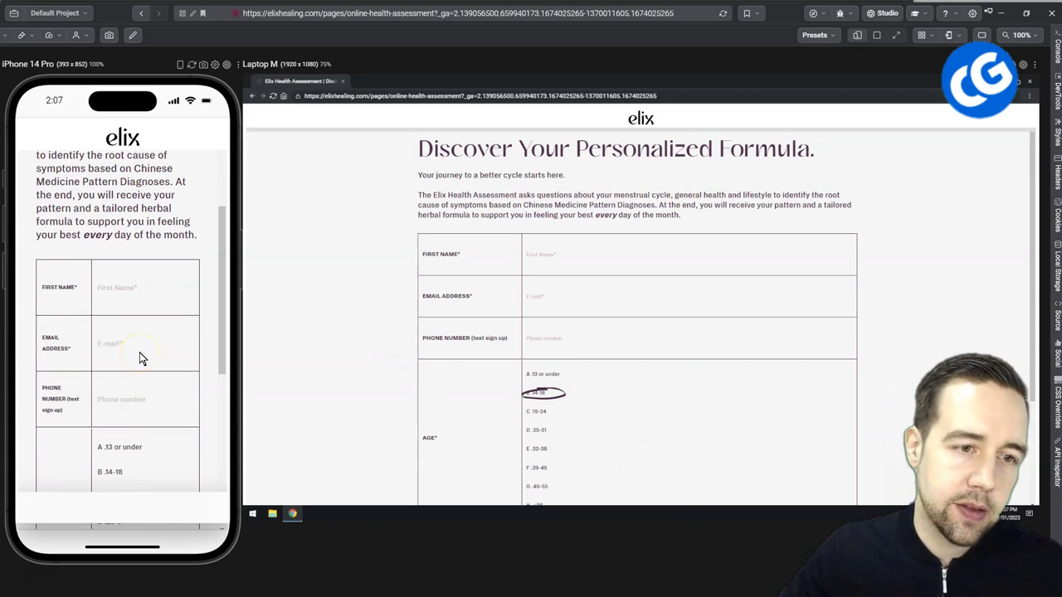
pyautogui.moveTo(203, 415)
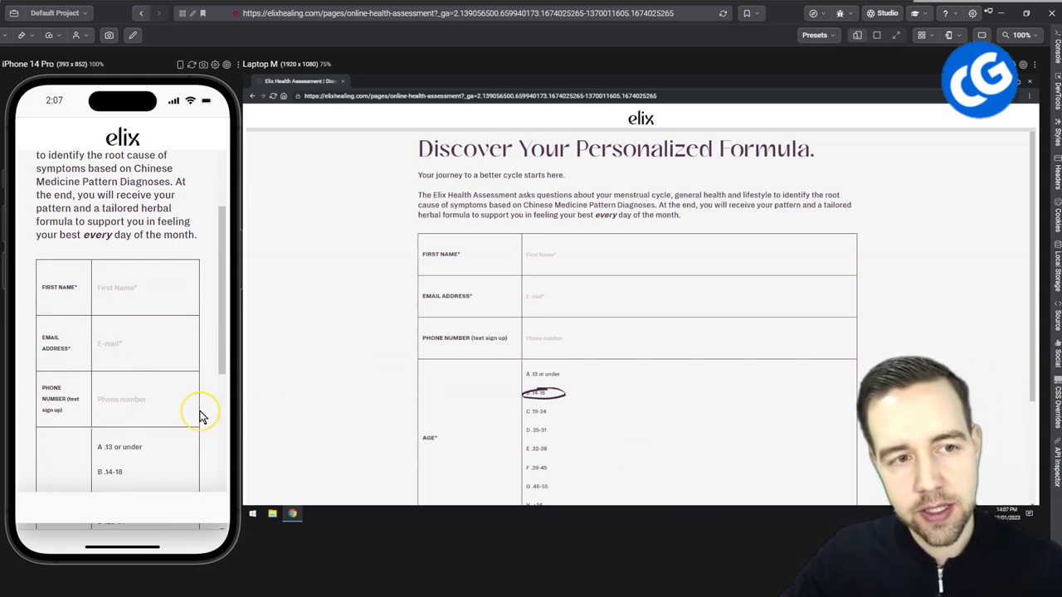
pyautogui.scroll(-3)
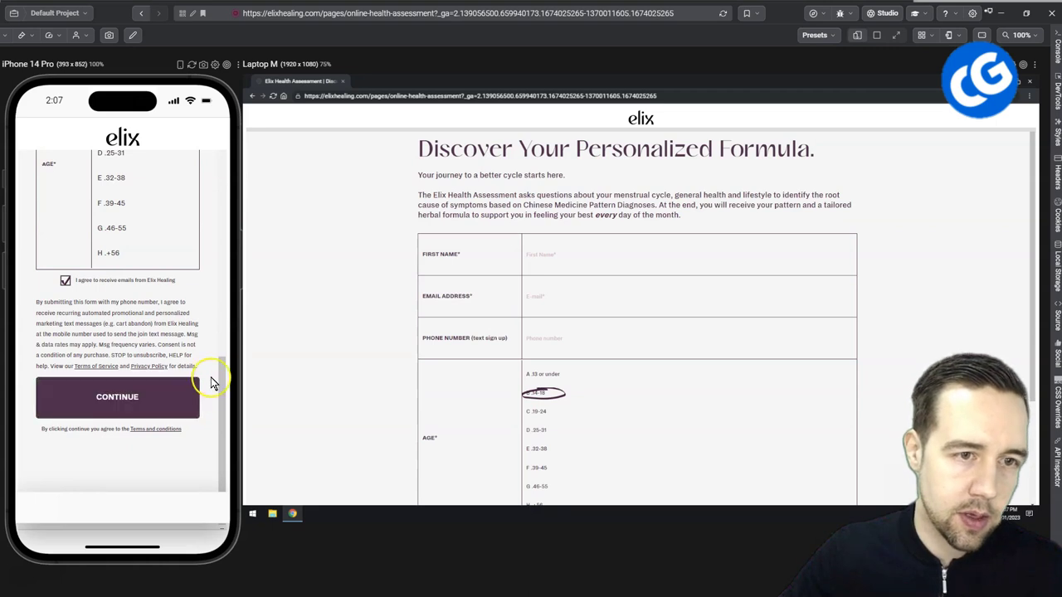
pyautogui.moveTo(212, 366)
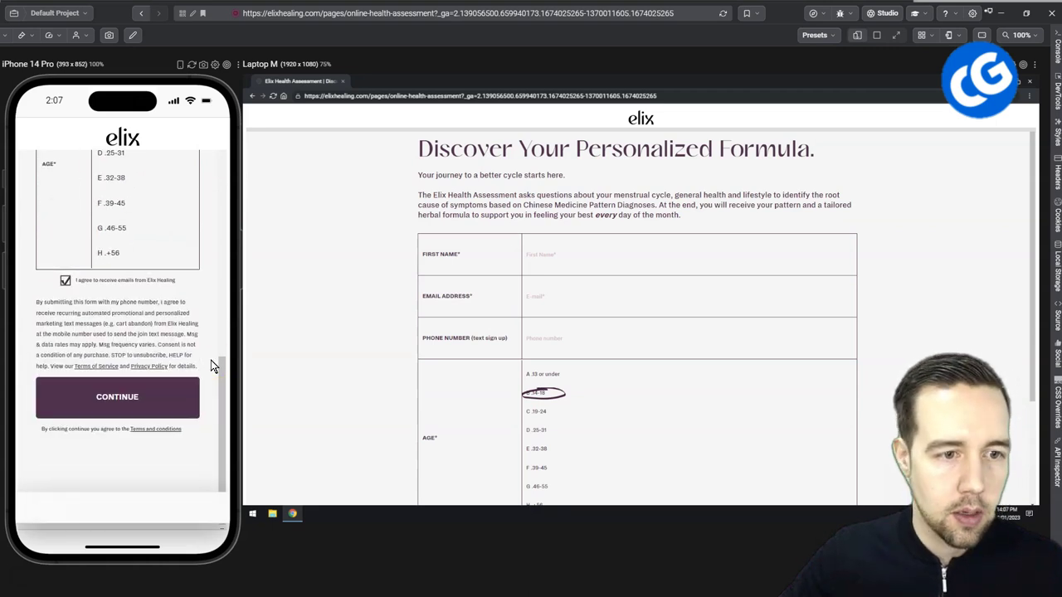
pyautogui.scroll(3)
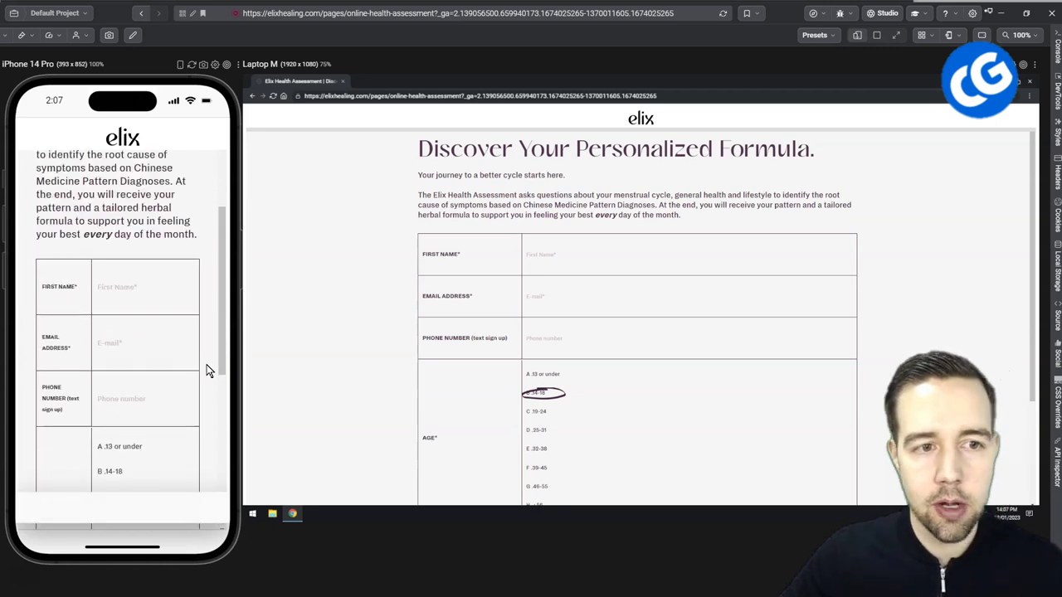
pyautogui.scroll(-3)
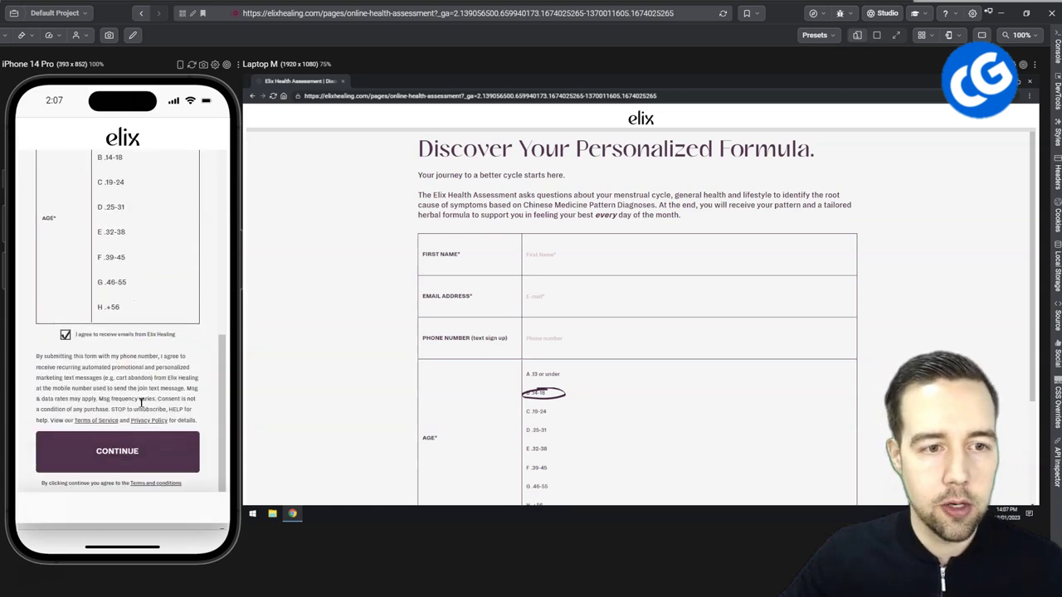
pyautogui.scroll(-3)
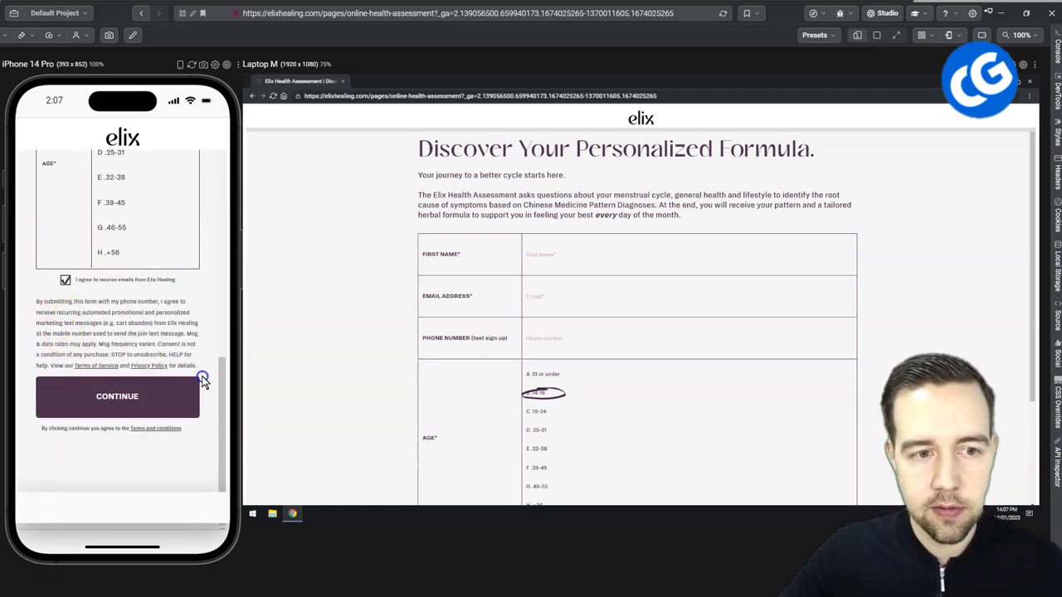
pyautogui.moveTo(60, 322)
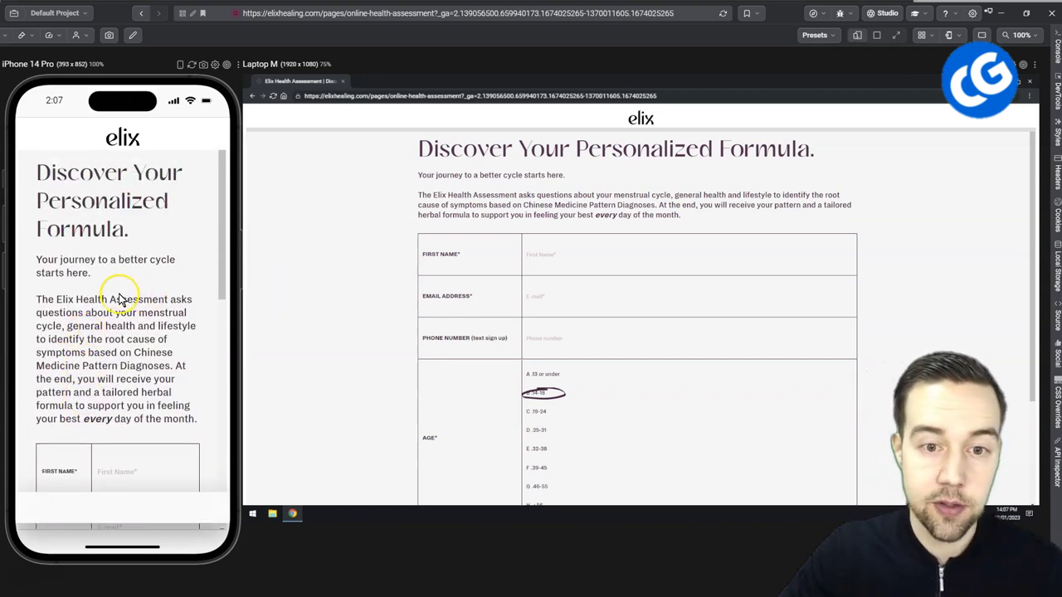
pyautogui.moveTo(401, 407)
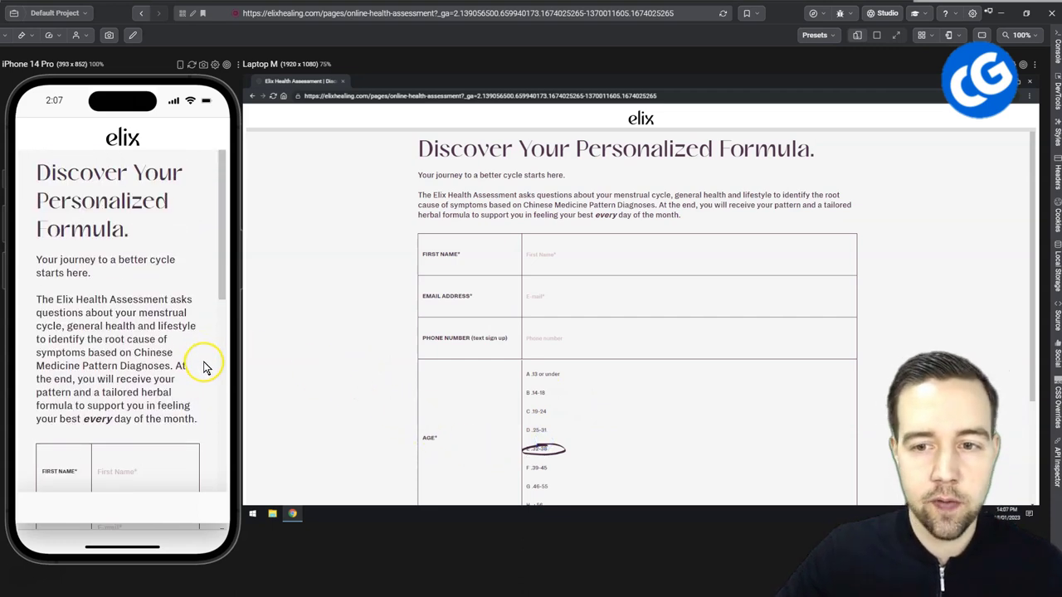
pyautogui.moveTo(475, 339)
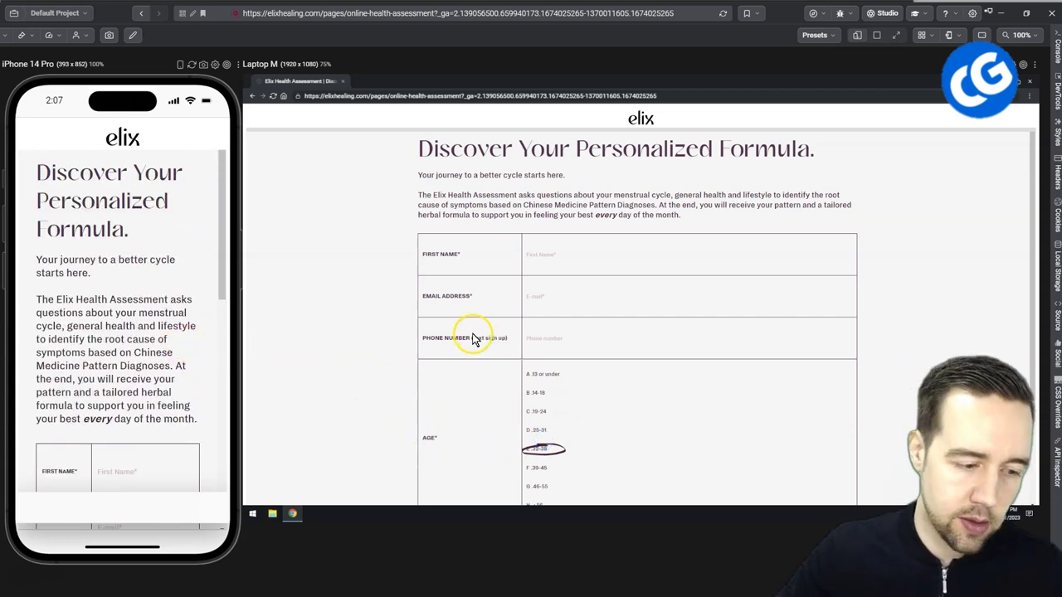
pyautogui.moveTo(445, 347)
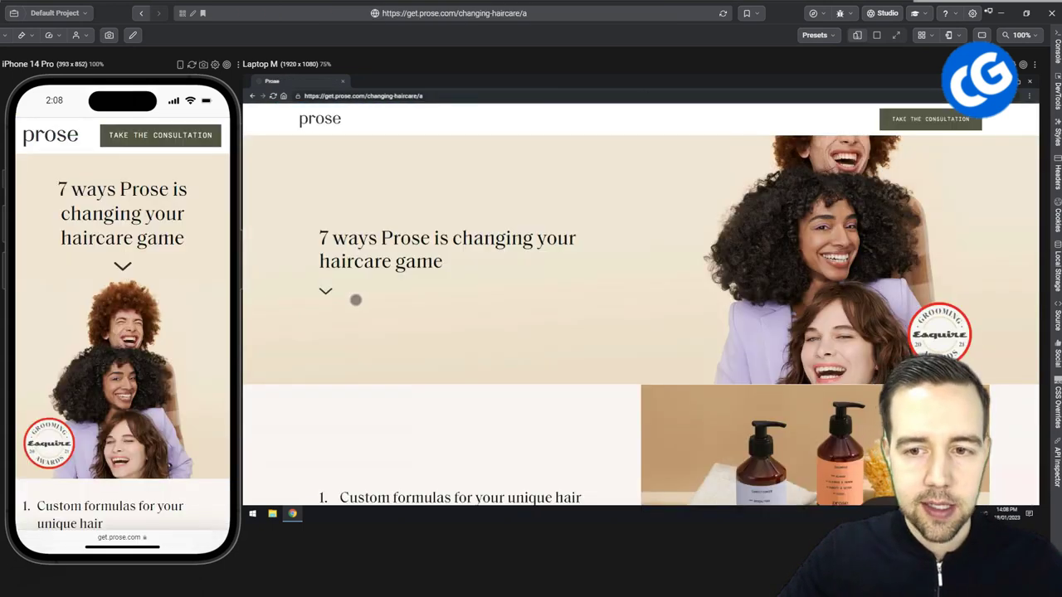
pyautogui.moveTo(349, 305)
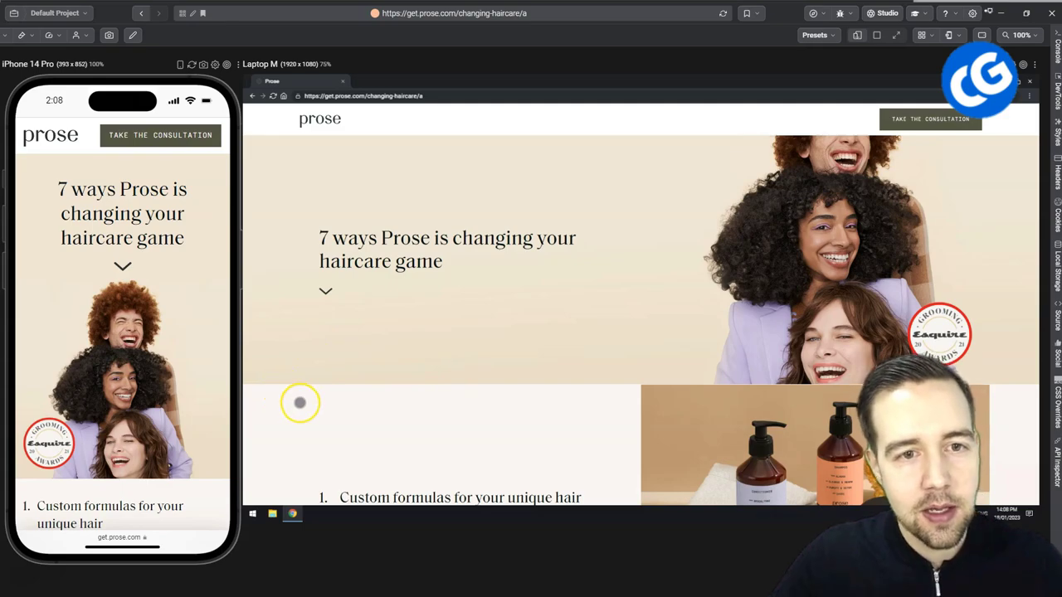
pyautogui.scroll(-3)
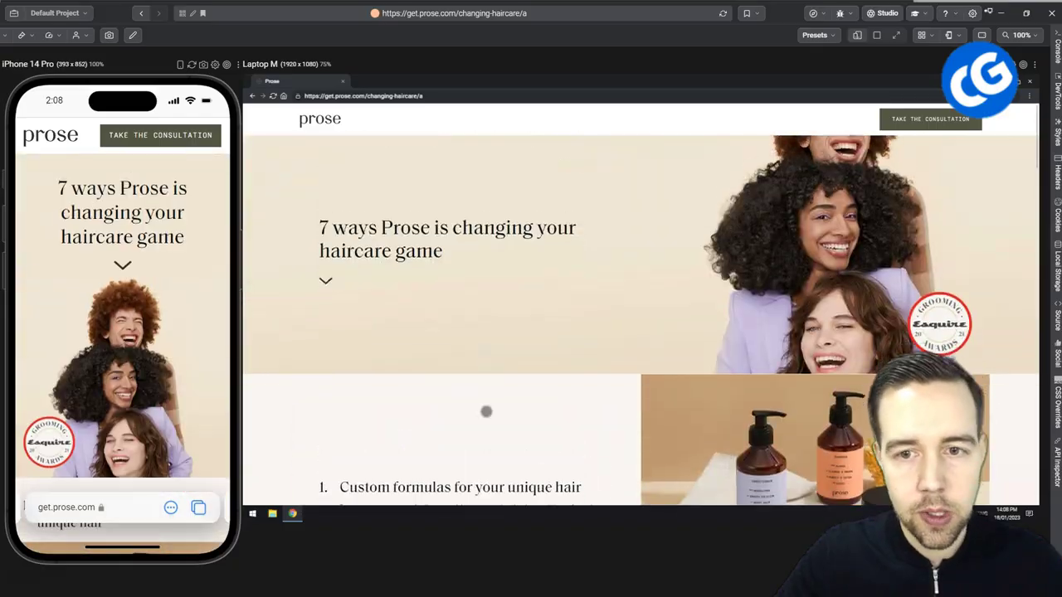
pyautogui.scroll(-3)
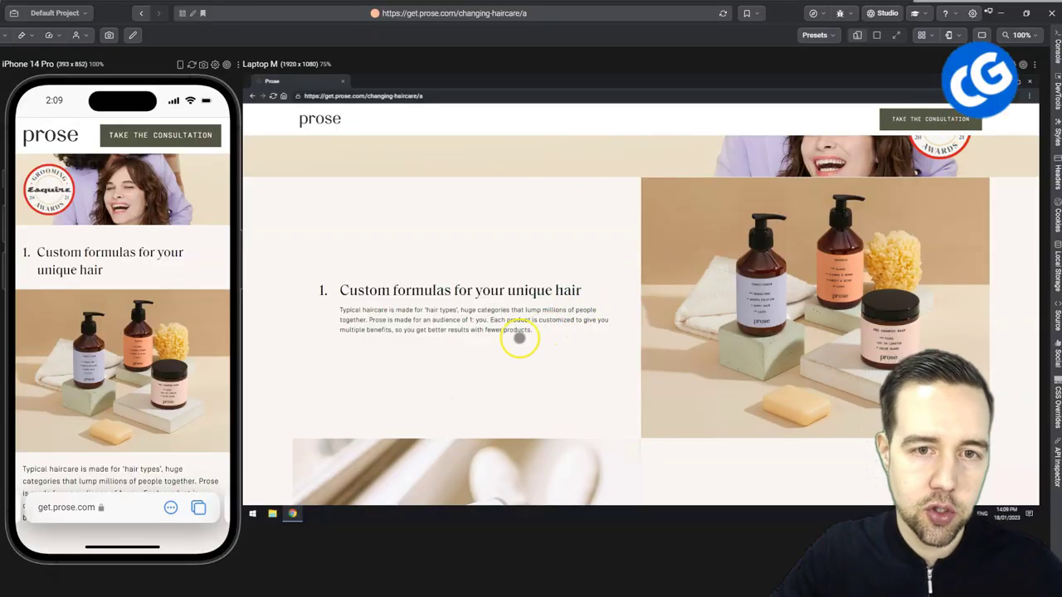
pyautogui.scroll(-3)
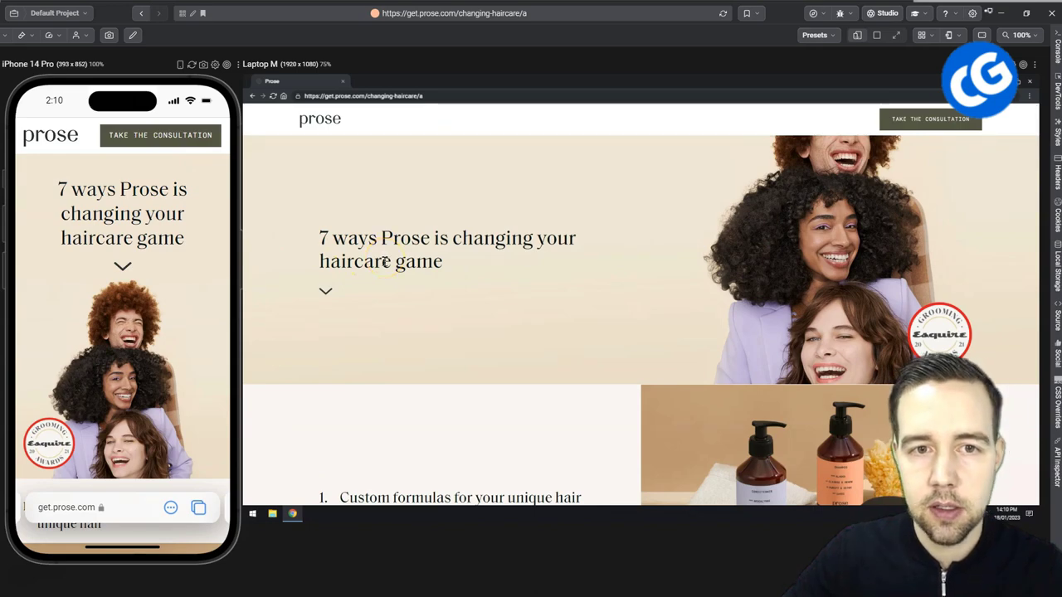
# Scroll through the first Prose sections and highlight the 345,000 review count
pyautogui.scroll(-3)
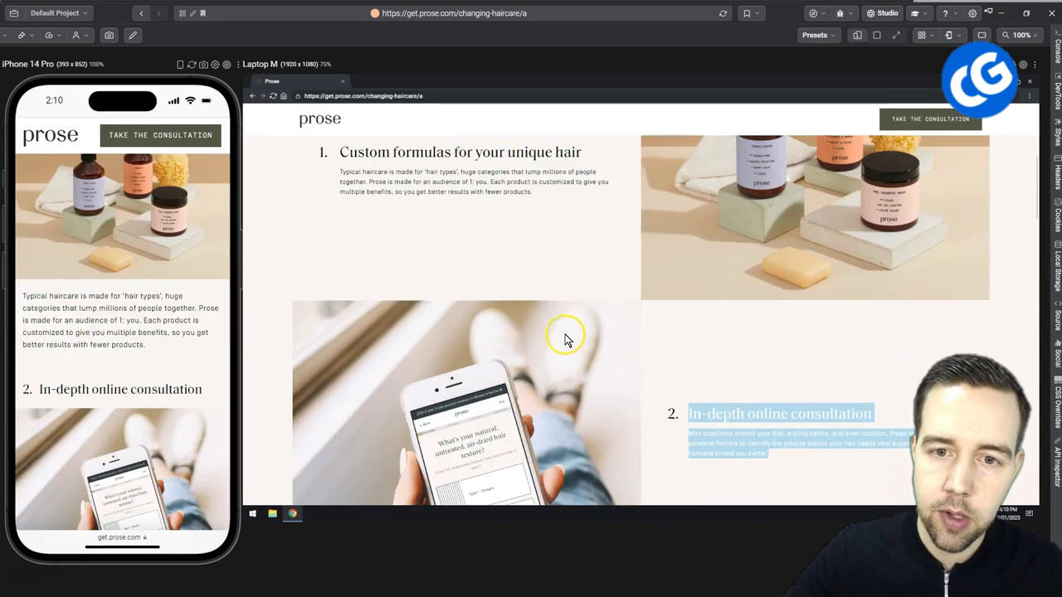
pyautogui.scroll(-3)
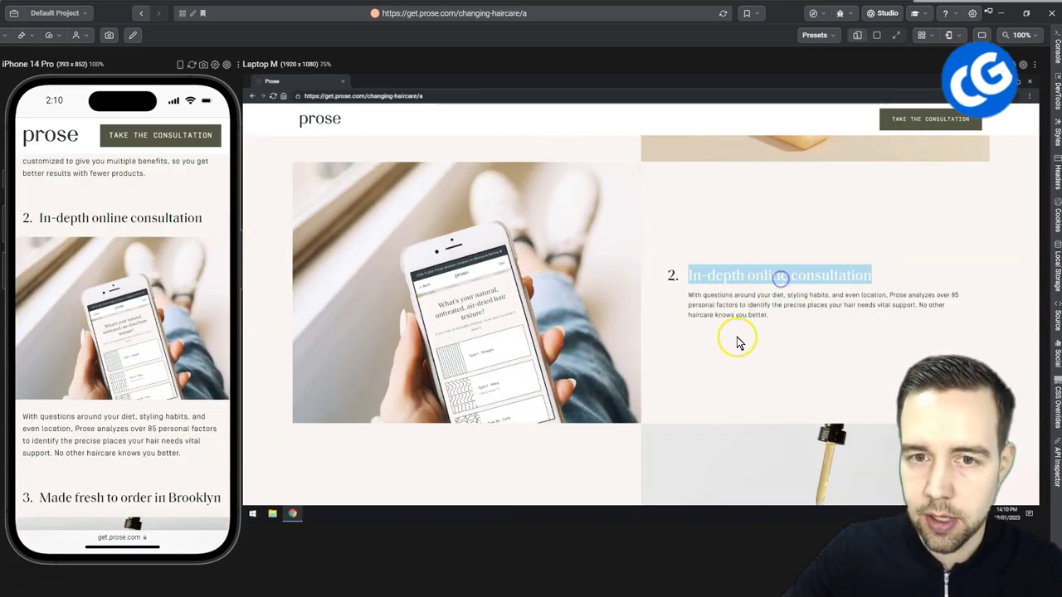
pyautogui.scroll(-3)
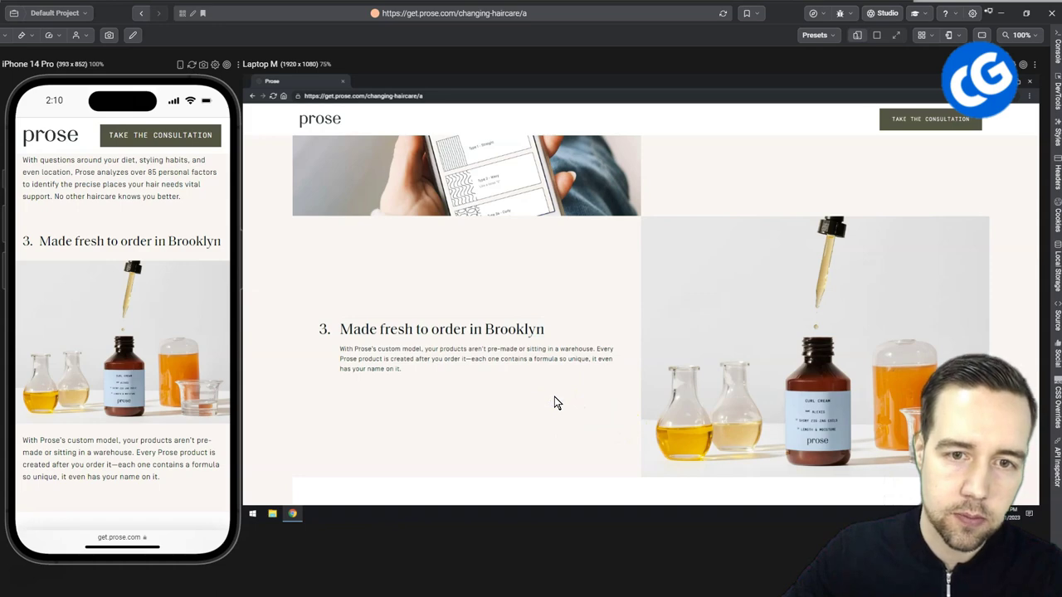
pyautogui.scroll(-3)
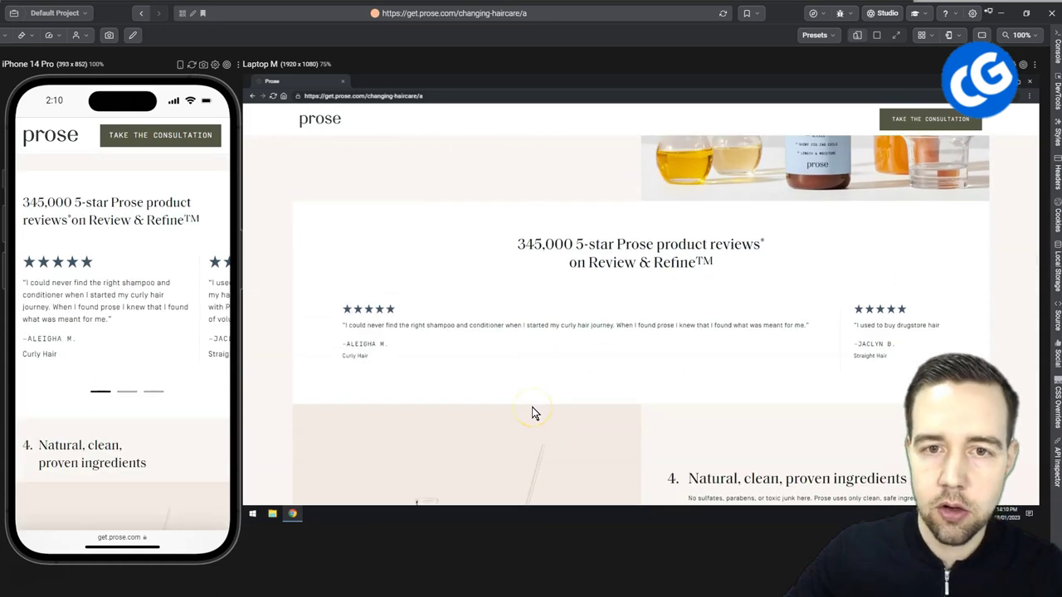
pyautogui.moveTo(523, 237)
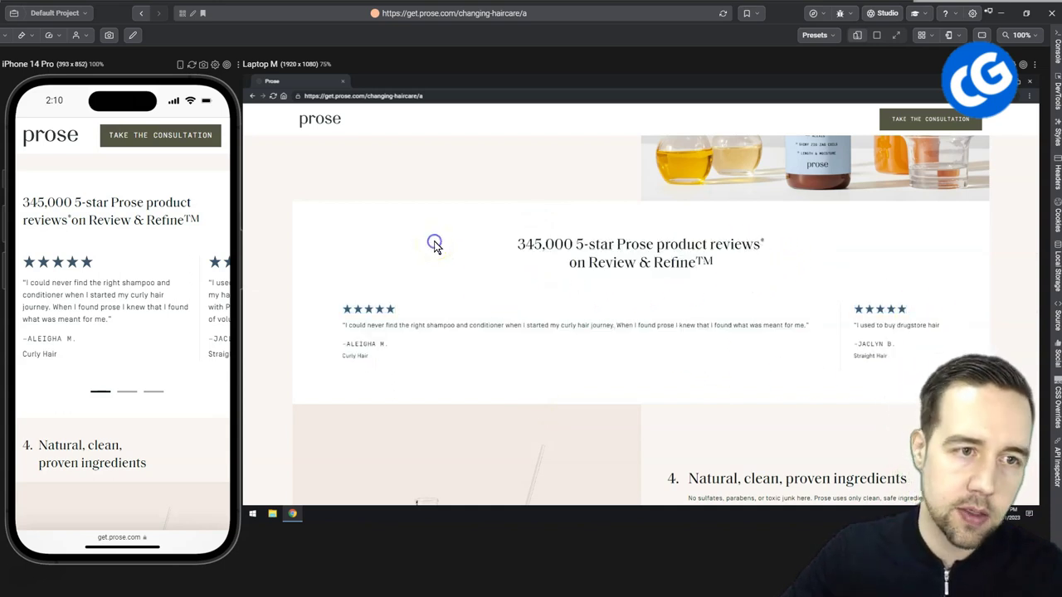
pyautogui.doubleClick(46, 202)
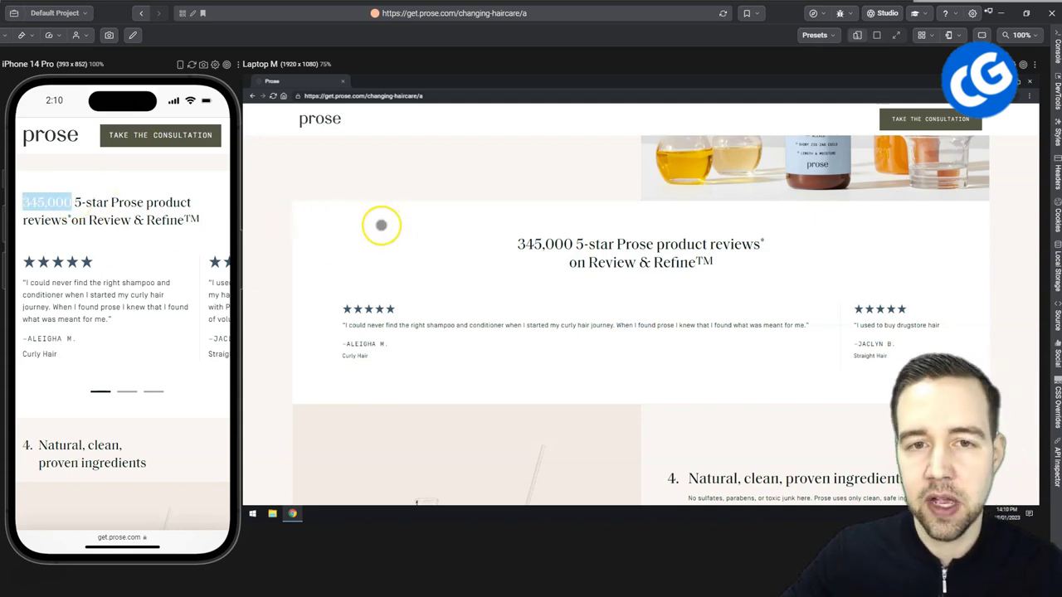
pyautogui.moveTo(191, 219)
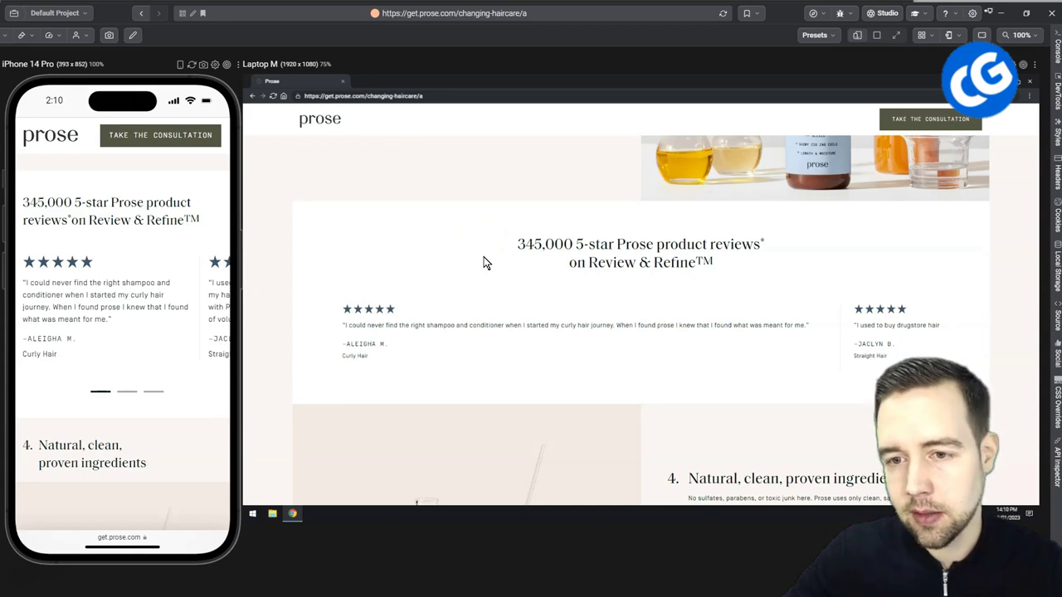
# Scroll past the press quotes to the 'Transform your hair with custom care' closing CTA
pyautogui.scroll(-3)
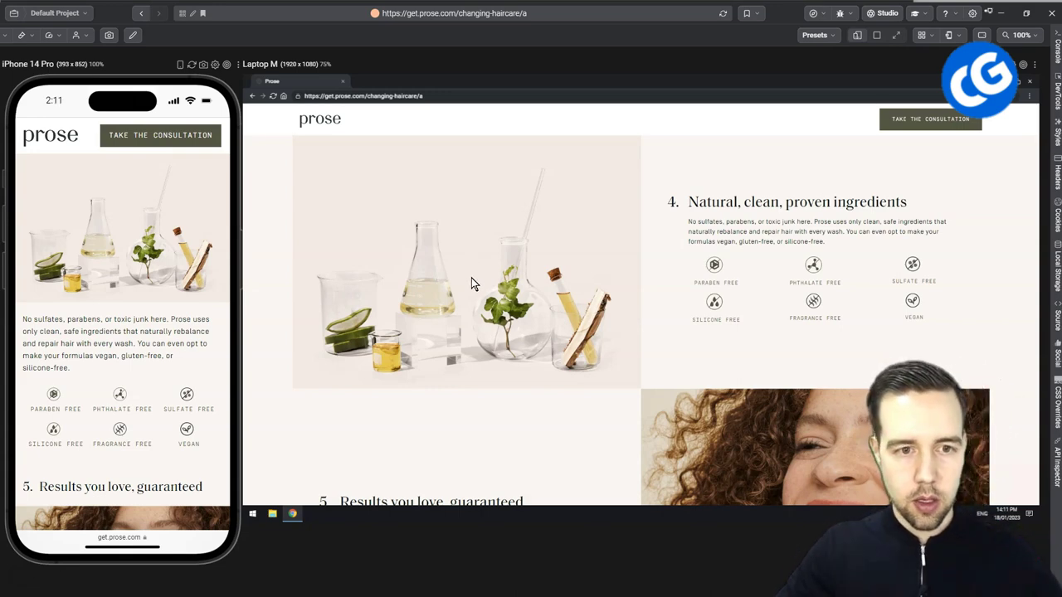
pyautogui.scroll(-3)
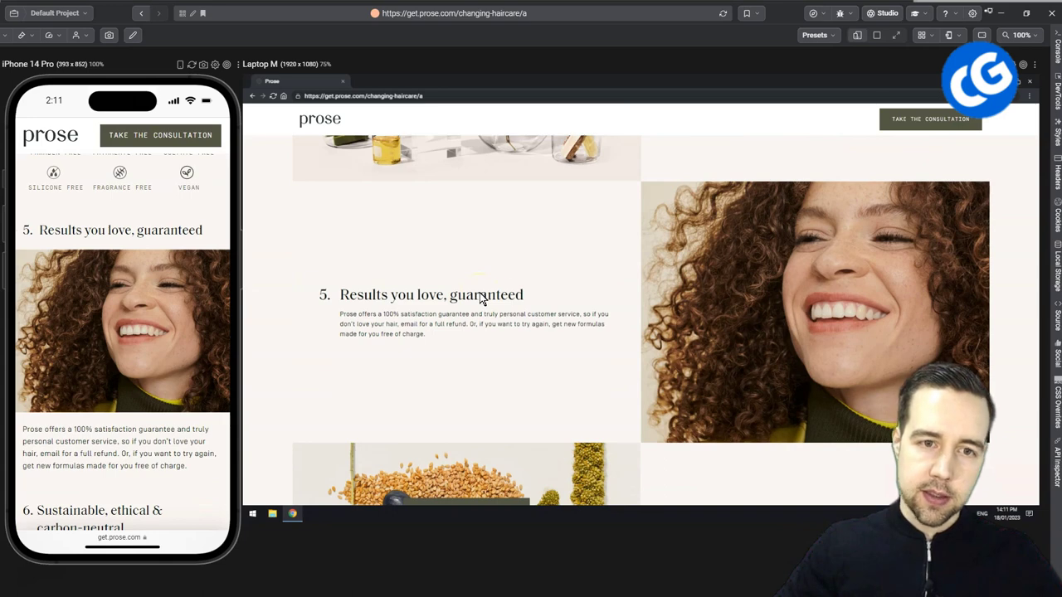
pyautogui.scroll(-3)
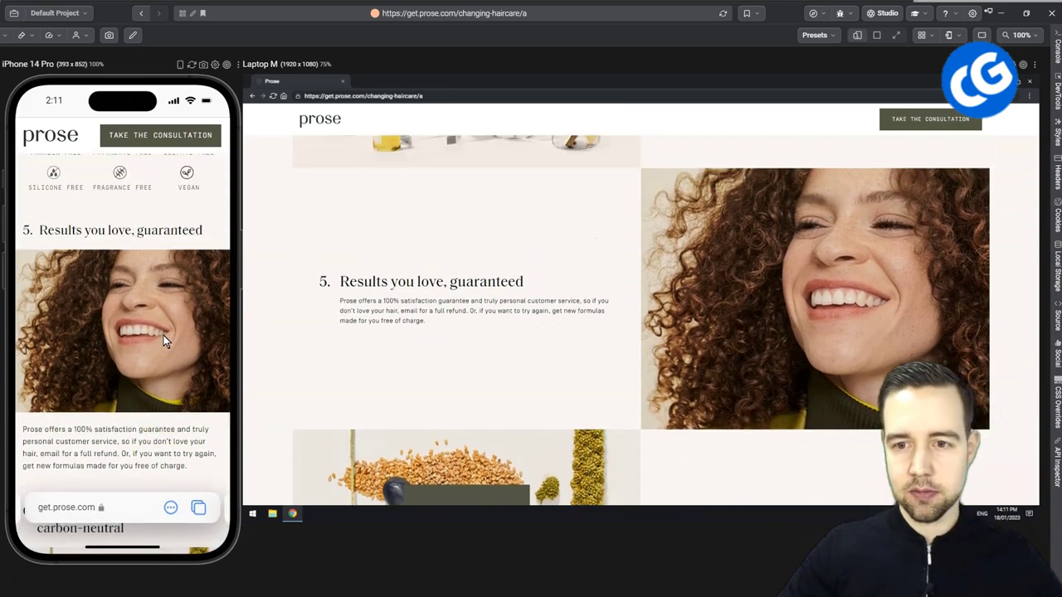
pyautogui.scroll(-3)
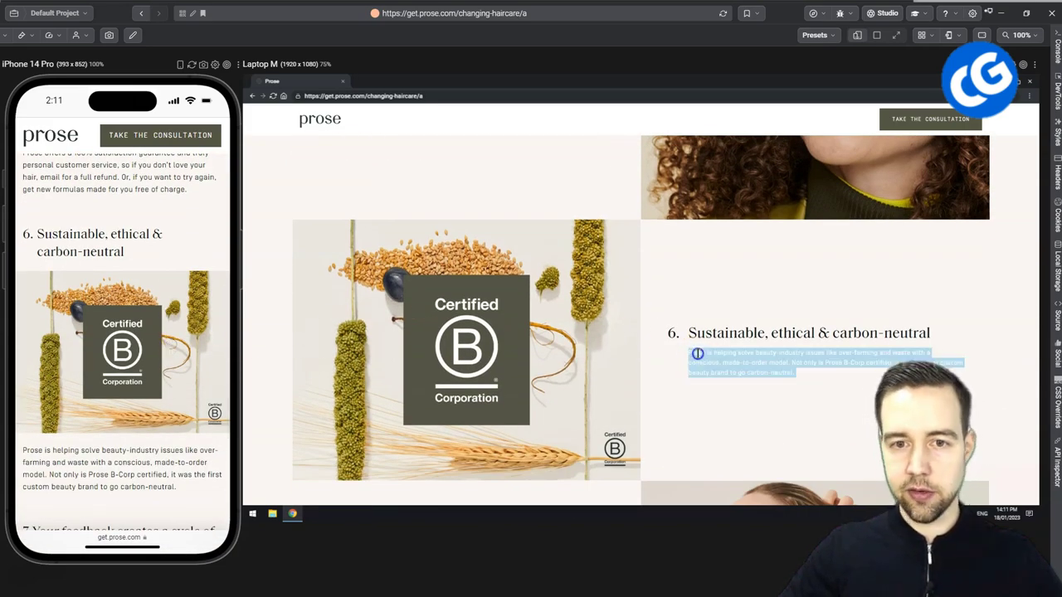
pyautogui.scroll(-3)
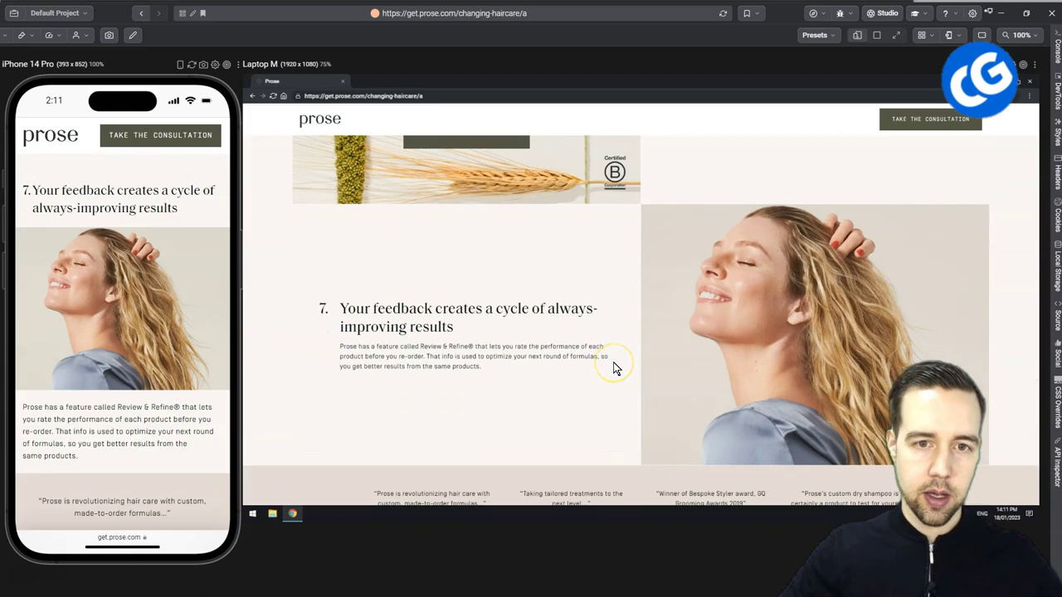
pyautogui.scroll(-3)
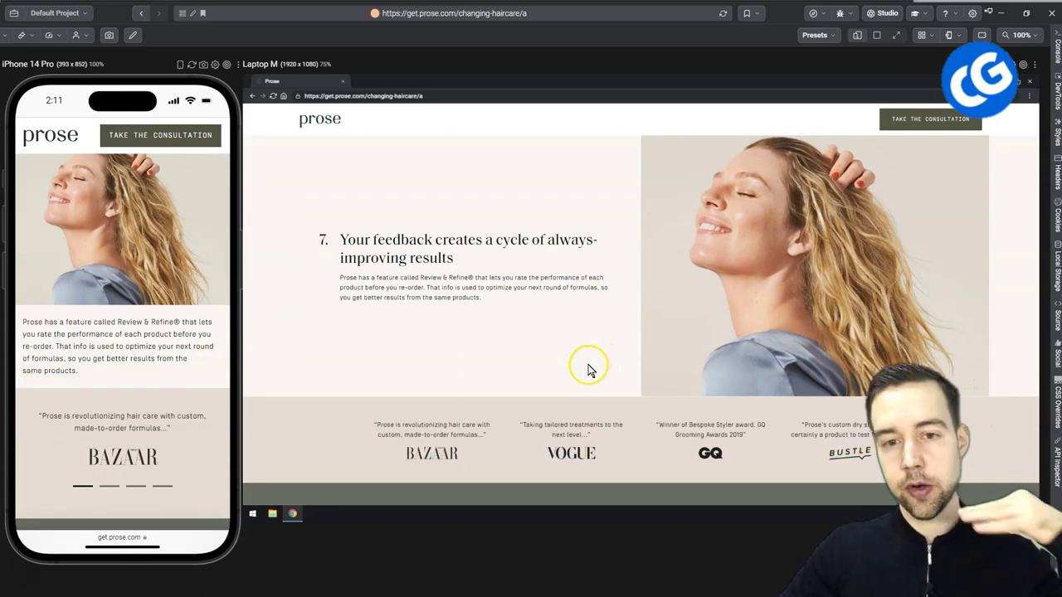
pyautogui.scroll(-3)
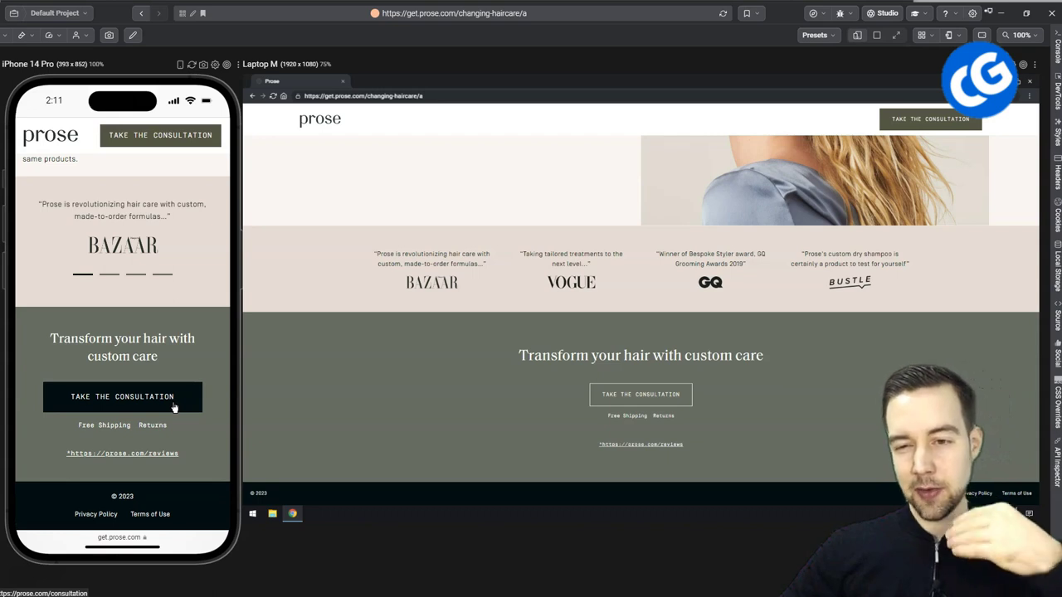
# Start the Prose haircare consultation and close the Why We Ask age explanation
pyautogui.click(122, 396)
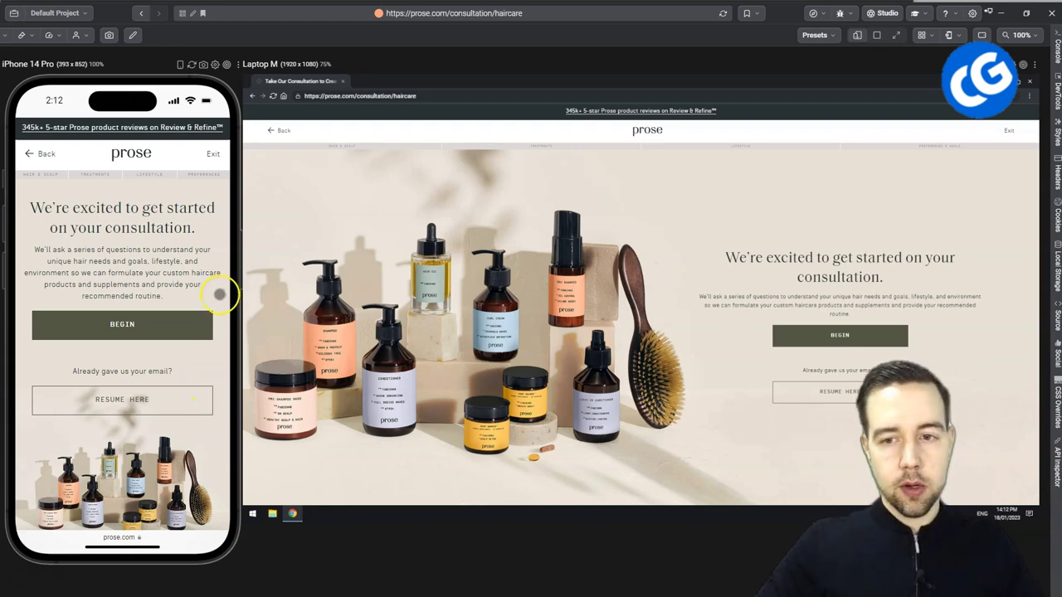
pyautogui.moveTo(179, 311)
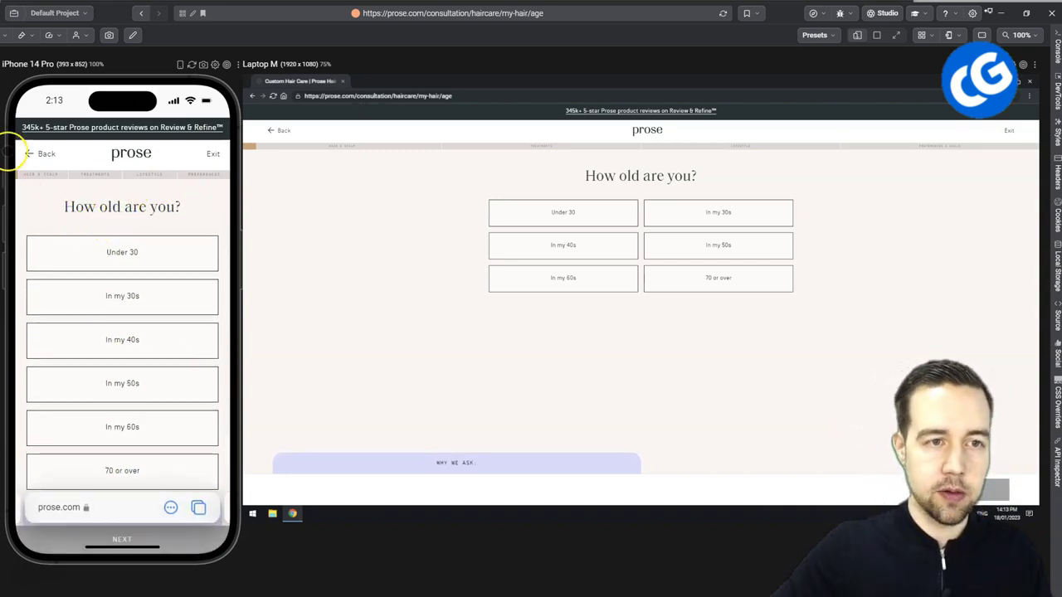
pyautogui.moveTo(224, 216)
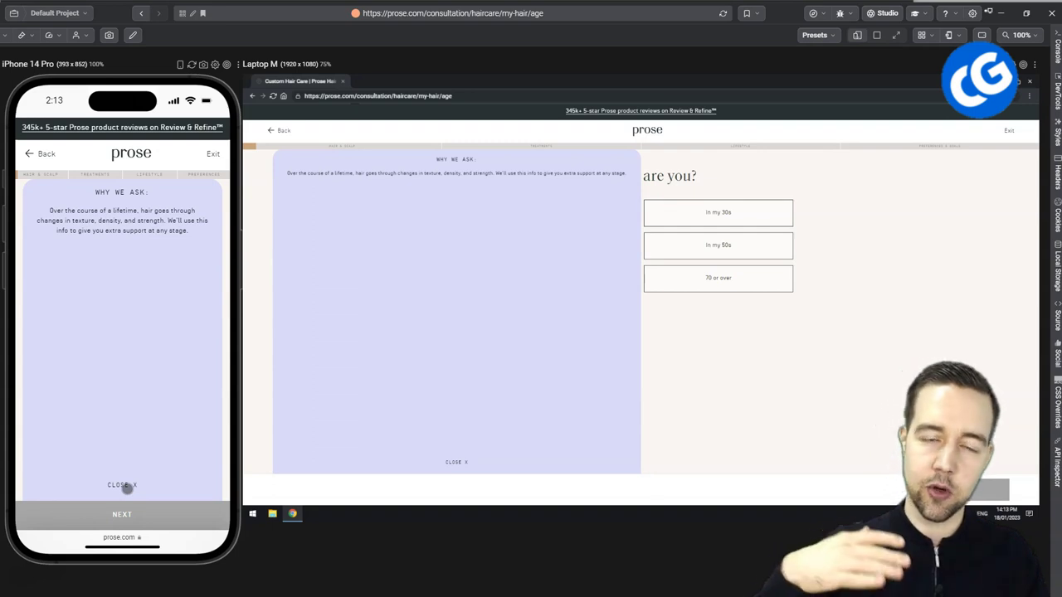
pyautogui.click(122, 486)
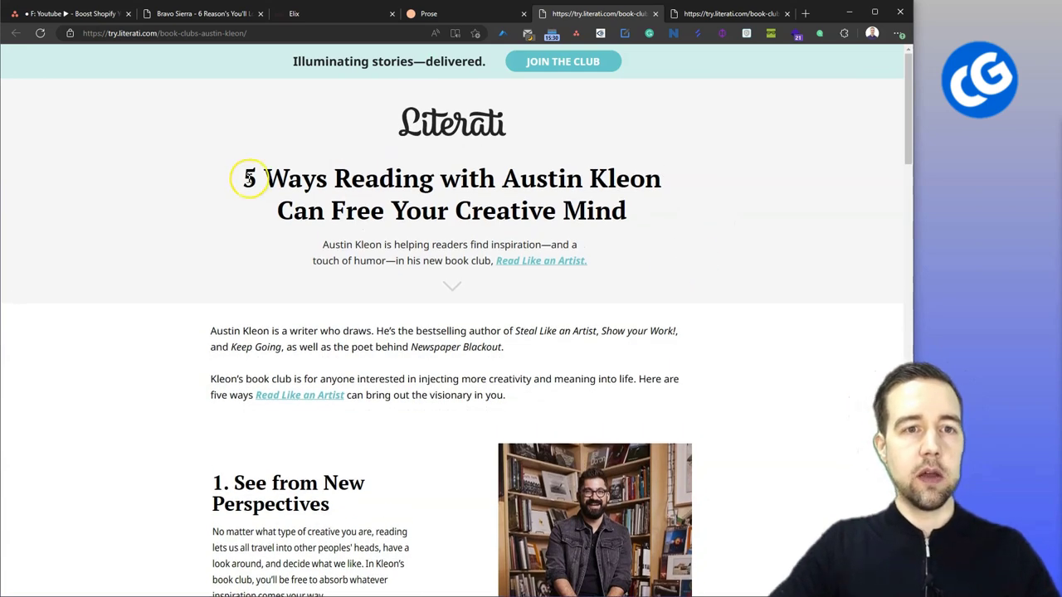
pyautogui.moveTo(244, 178); pyautogui.dragTo(348, 179)
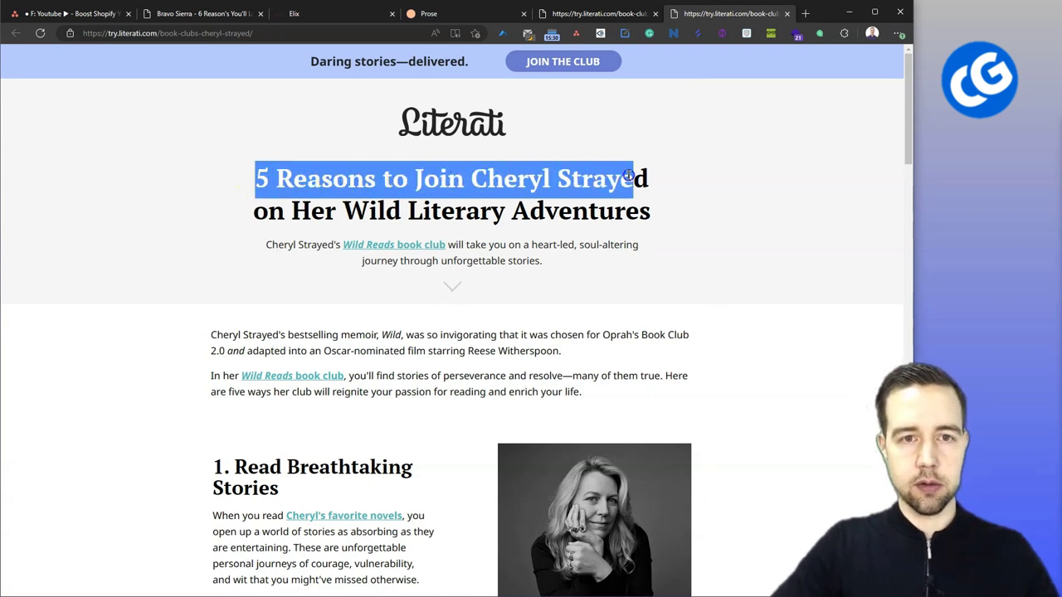
pyautogui.click(230, 249)
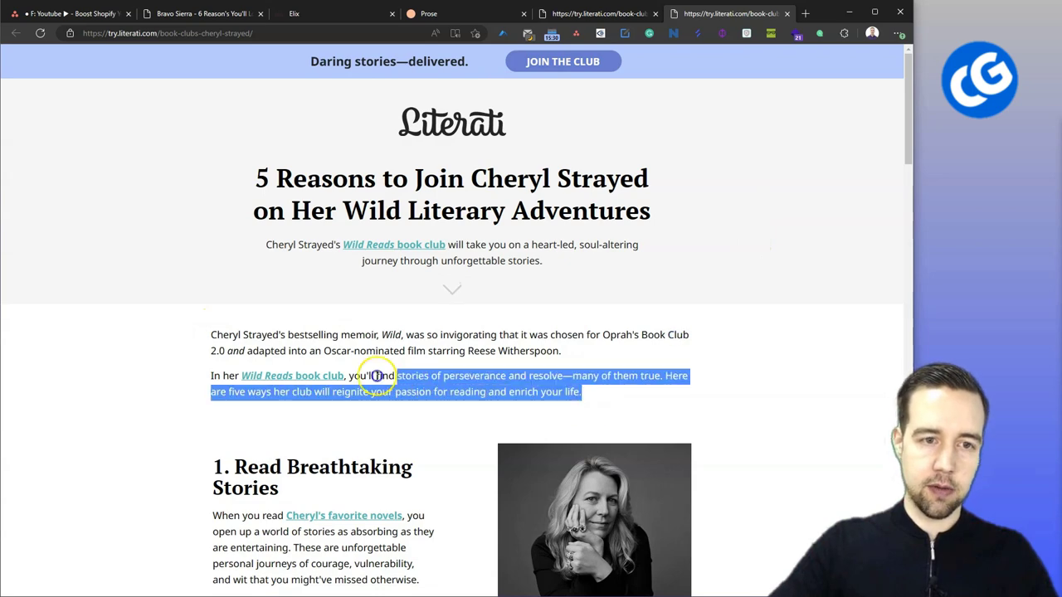
pyautogui.moveTo(374, 375); pyautogui.dragTo(211, 335)
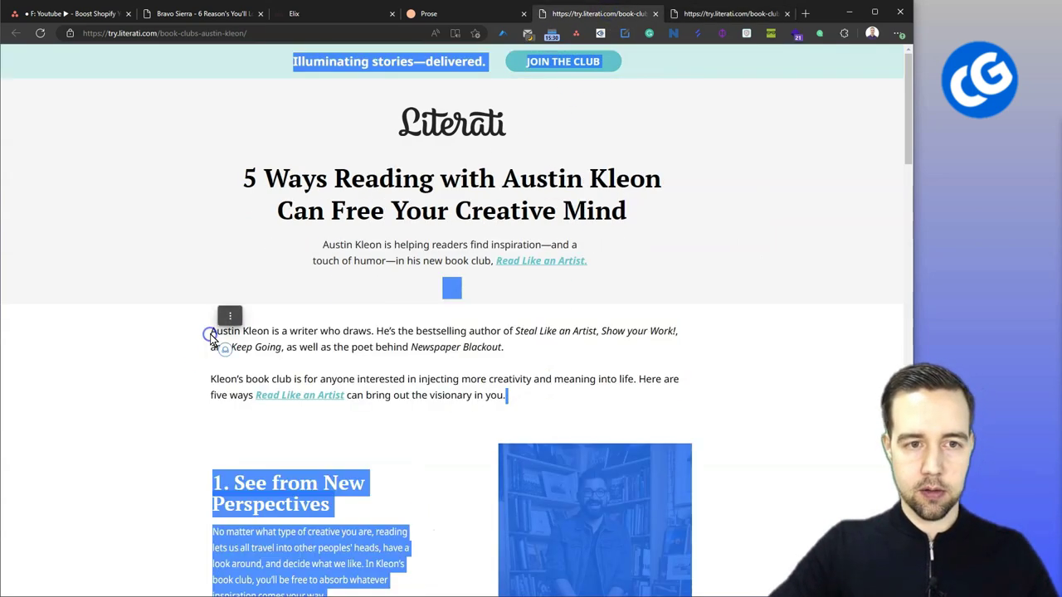
pyautogui.scroll(-3)
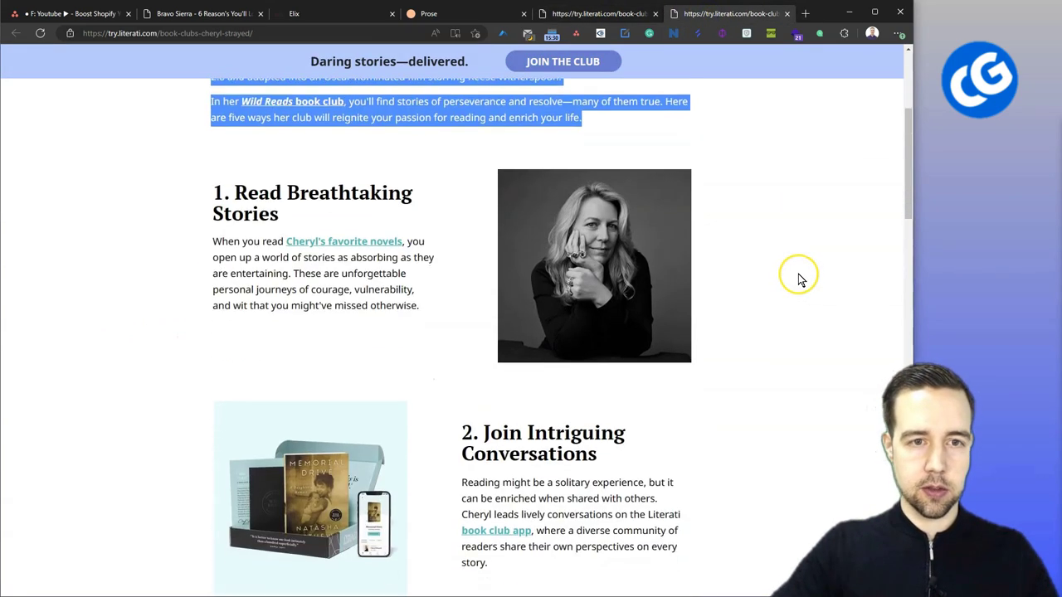
pyautogui.scroll(-3)
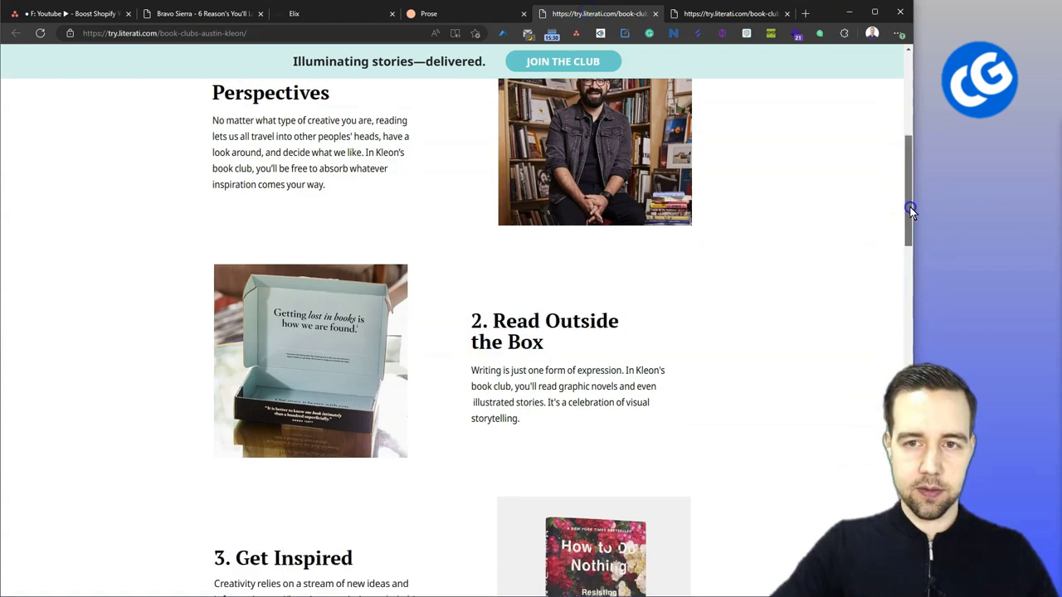
pyautogui.scroll(-3)
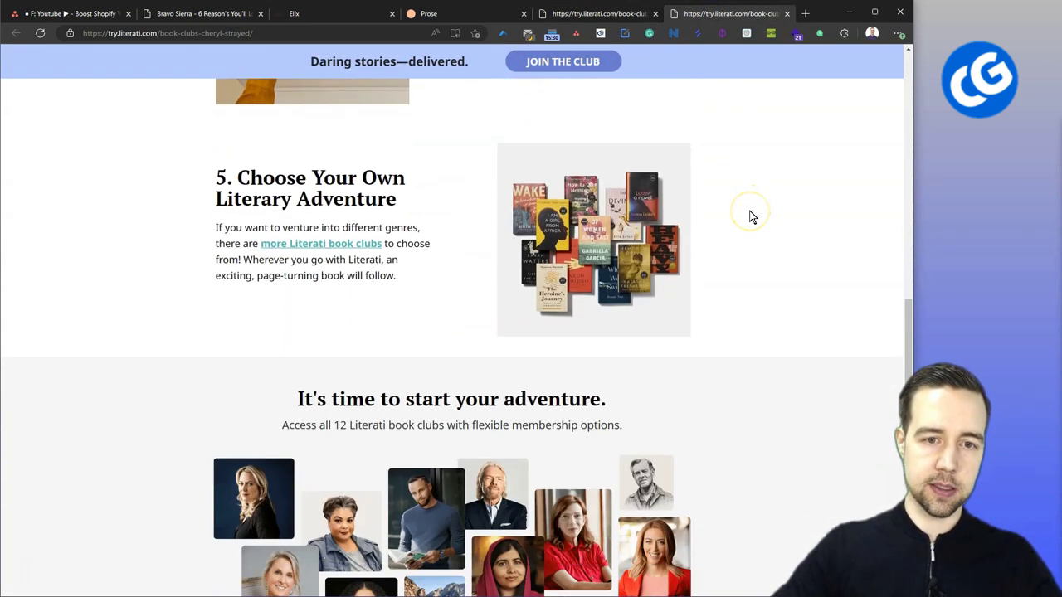
pyautogui.scroll(-3)
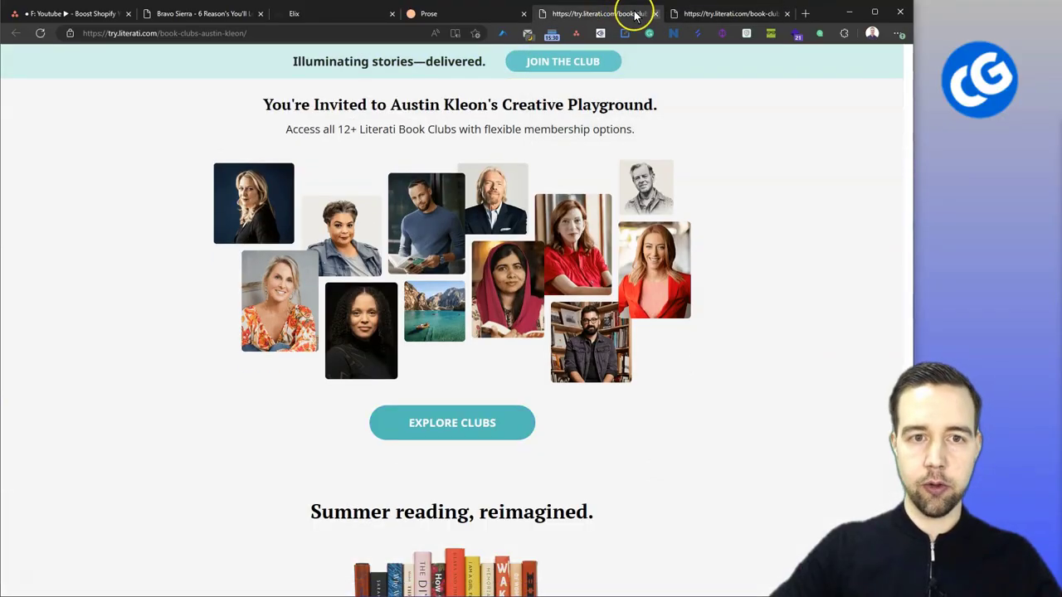
# Scroll the Literati page, then switch to the Bravo Sierra advertorial in mobile emulation
pyautogui.scroll(-3)
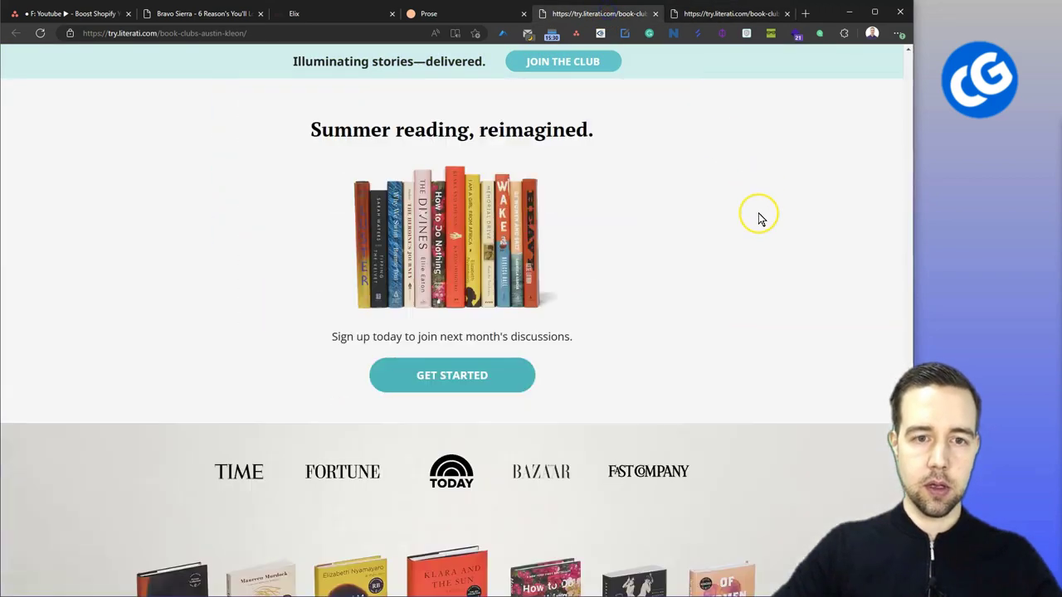
pyautogui.scroll(-3)
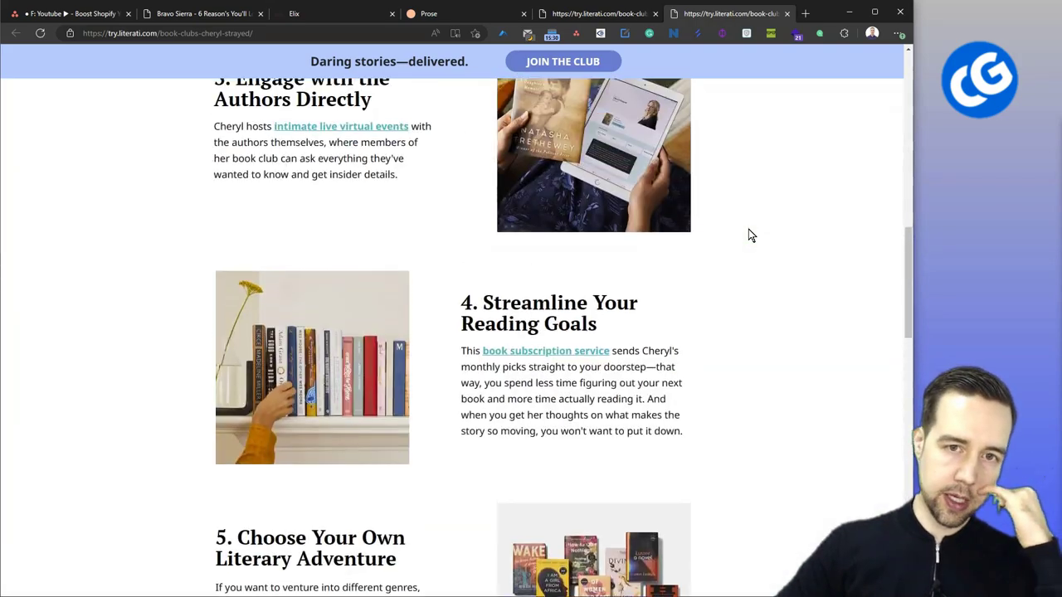
pyautogui.click(593, 13)
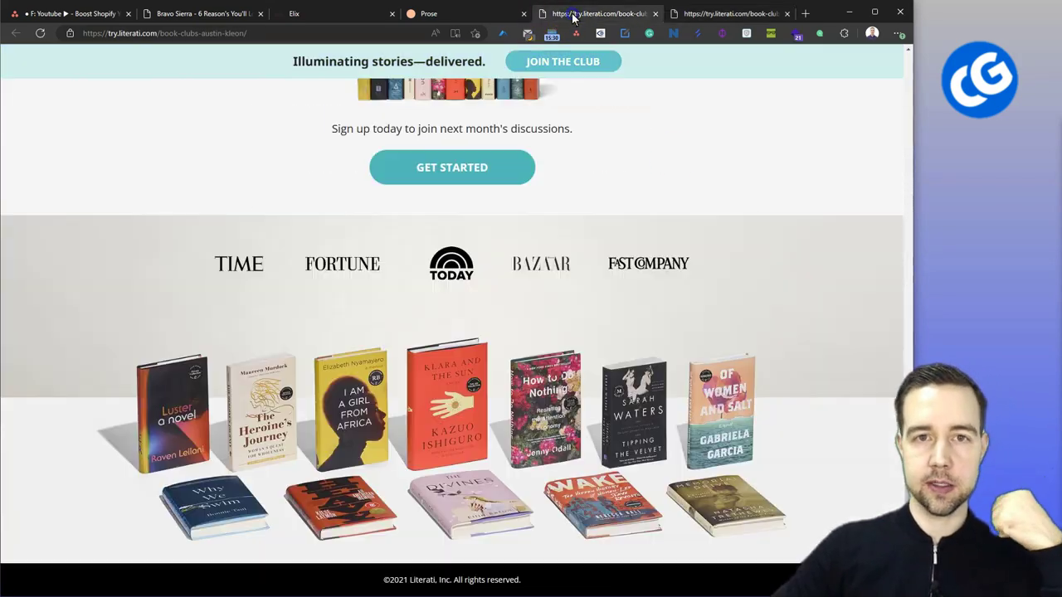
pyautogui.scroll(3)
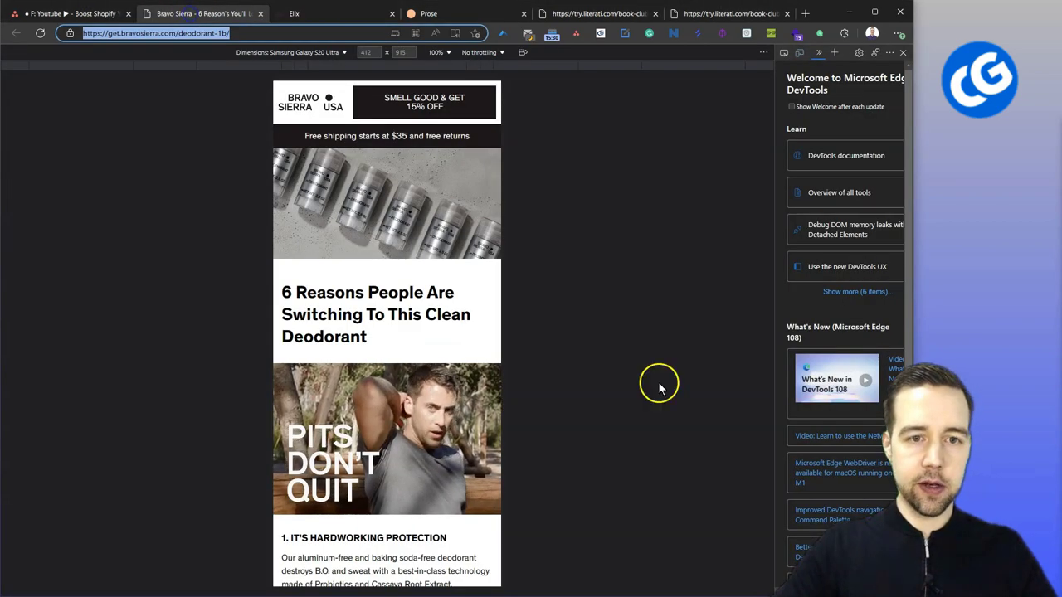
# Scroll down through the Bravo Sierra and Elix advertorial pages
pyautogui.scroll(-3)
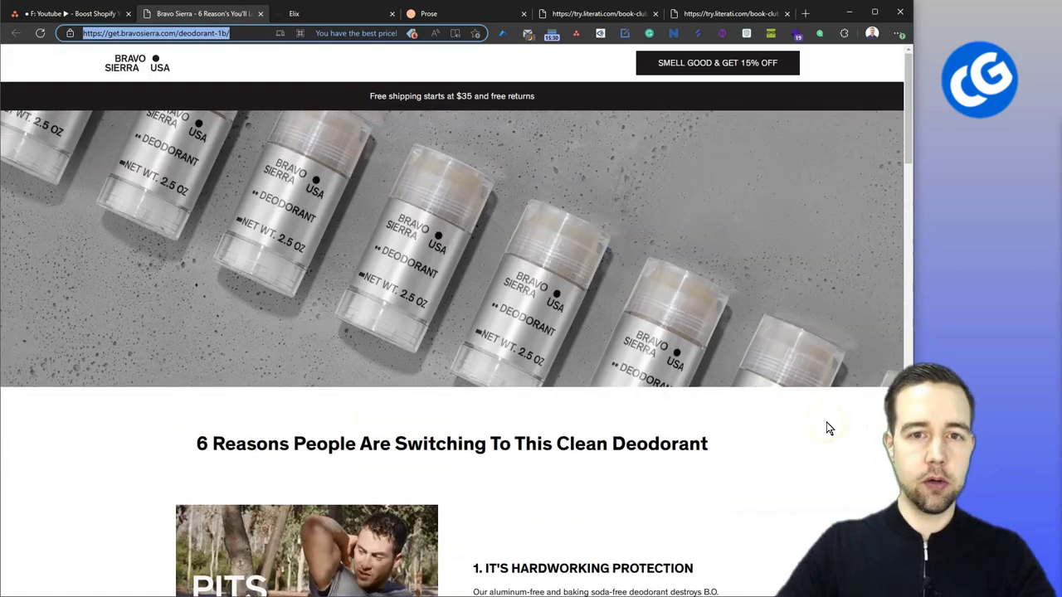
pyautogui.scroll(-3)
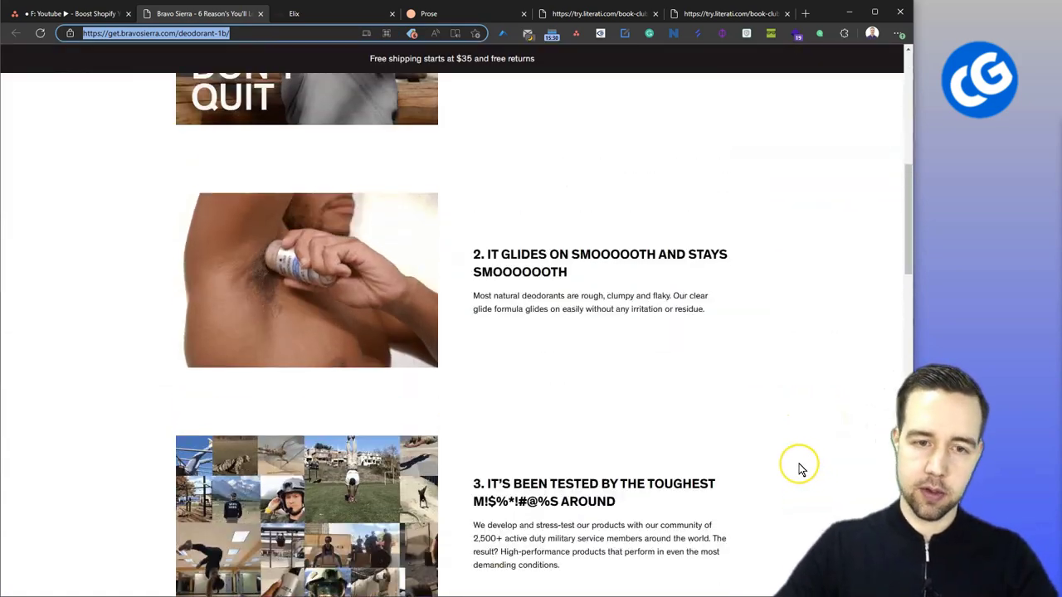
pyautogui.scroll(-3)
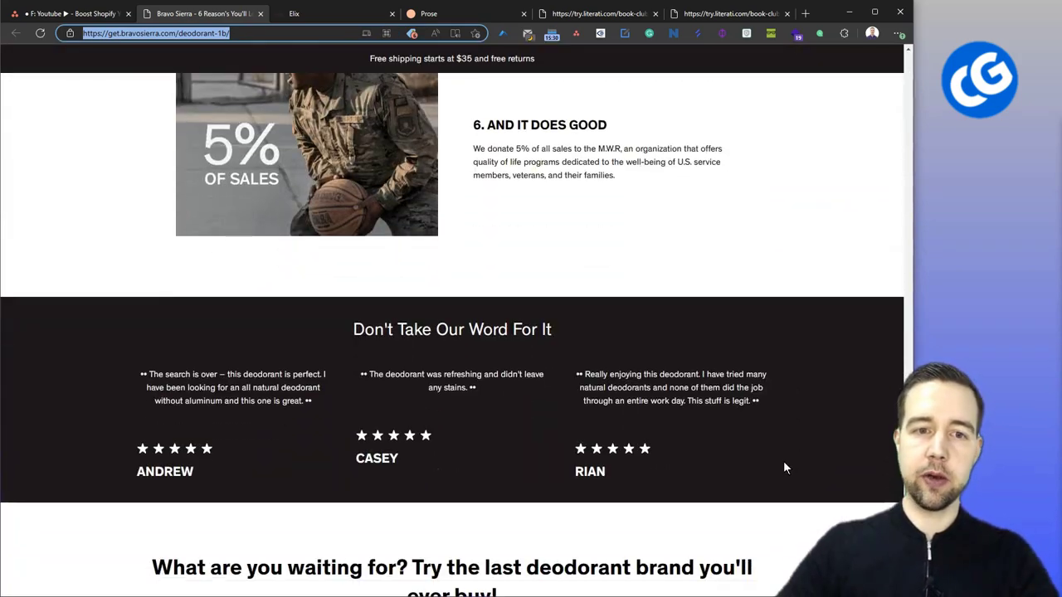
pyautogui.scroll(-3)
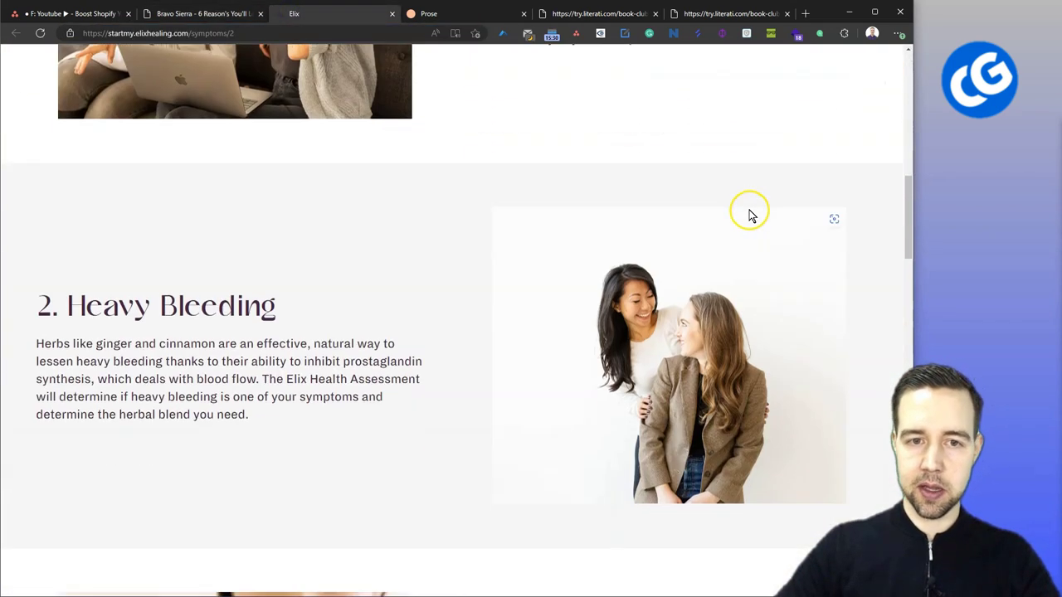
pyautogui.scroll(-3)
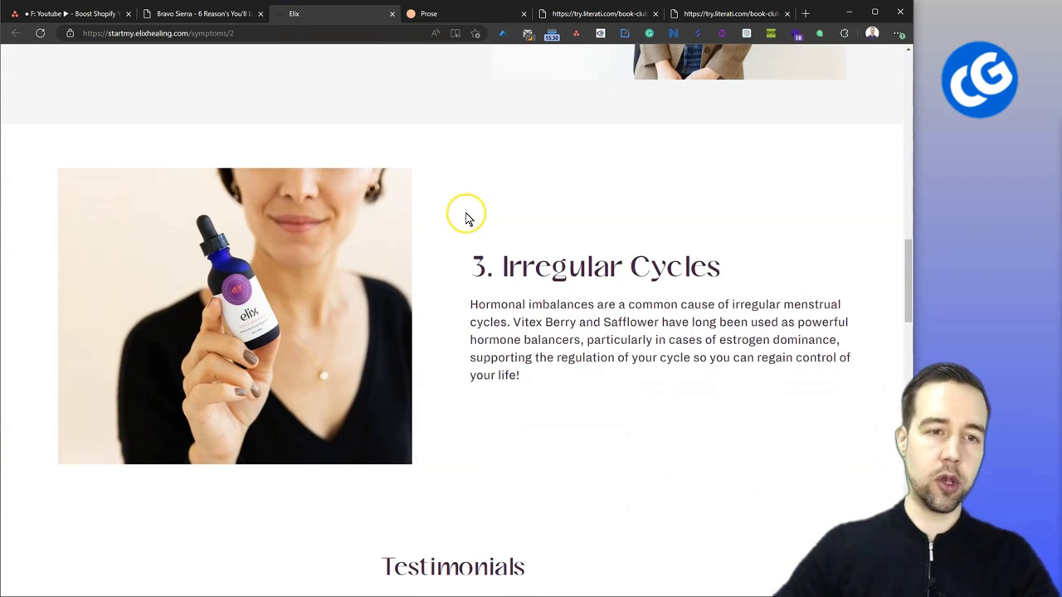
# Skim the Prose haircare advertorial, then return to the Austin Kleon Literati page
pyautogui.click(429, 13)
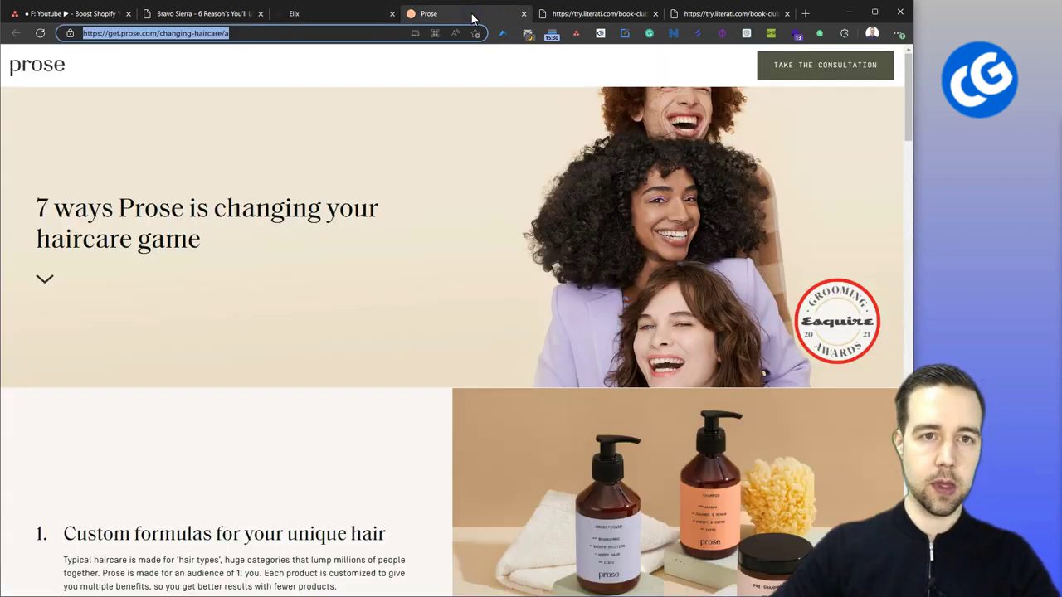
pyautogui.scroll(-3)
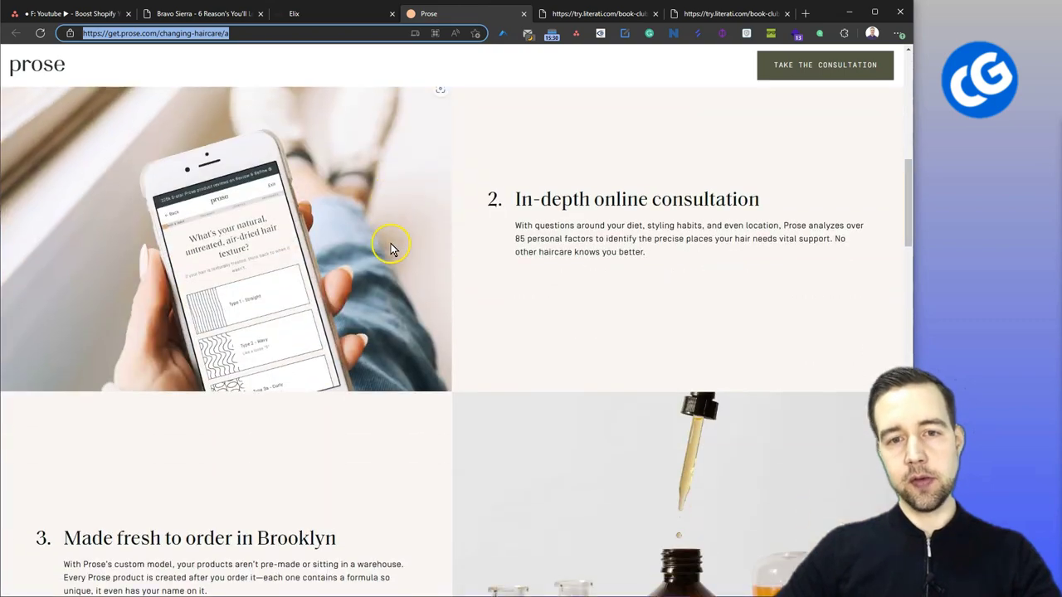
pyautogui.scroll(-3)
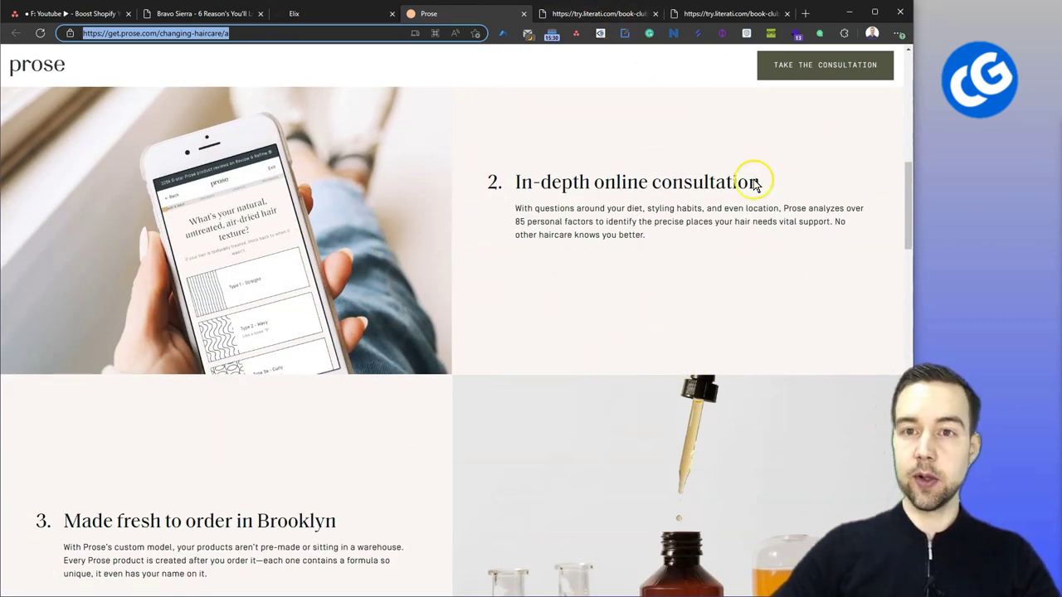
pyautogui.click(199, 13)
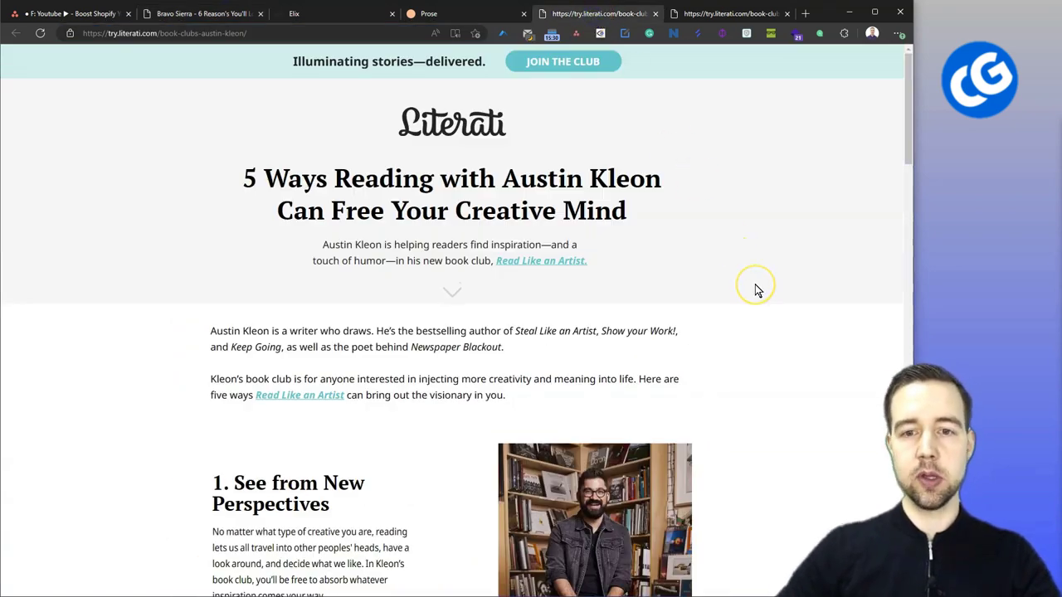
pyautogui.scroll(-3)
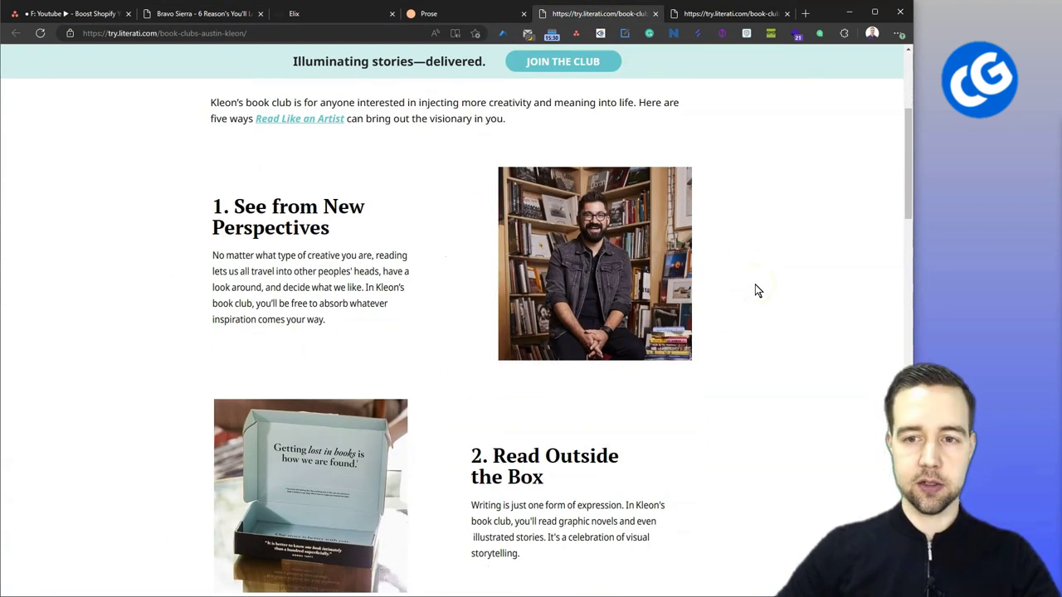
pyautogui.scroll(-3)
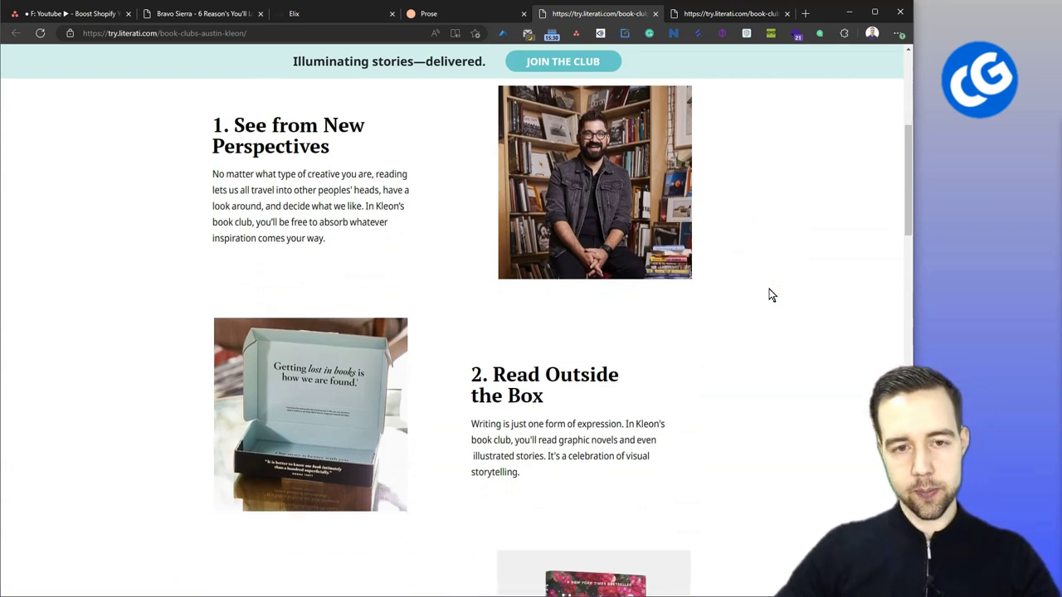
pyautogui.scroll(-3)
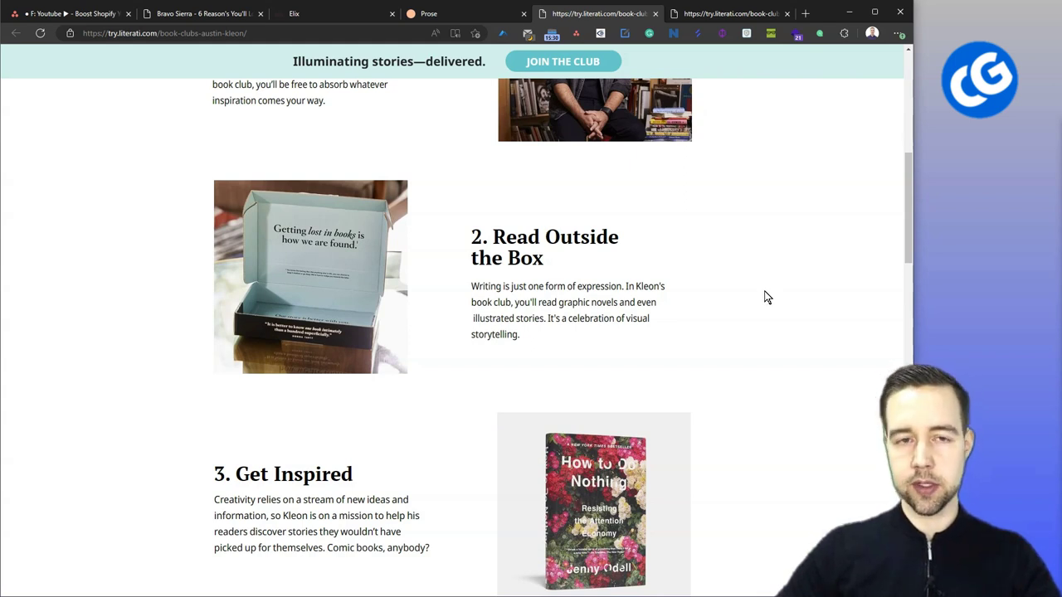
pyautogui.scroll(-3)
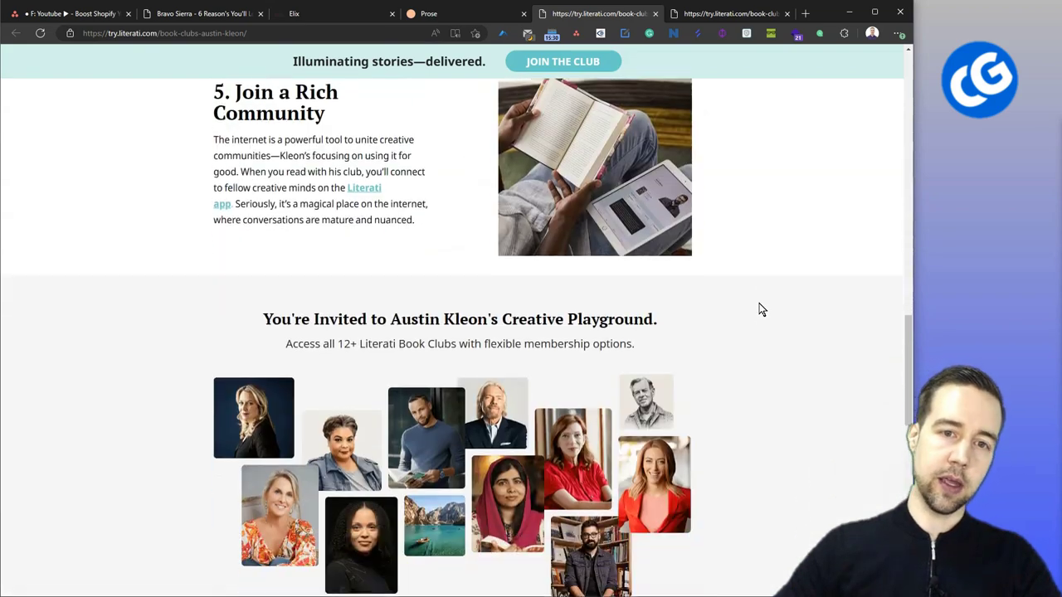
pyautogui.scroll(3)
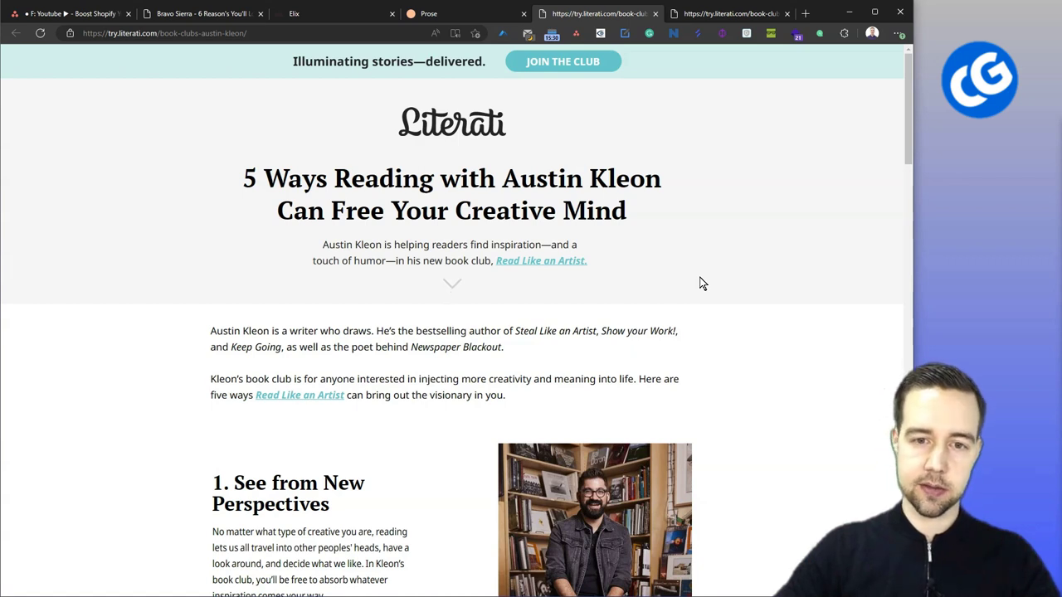
pyautogui.moveTo(697, 286)
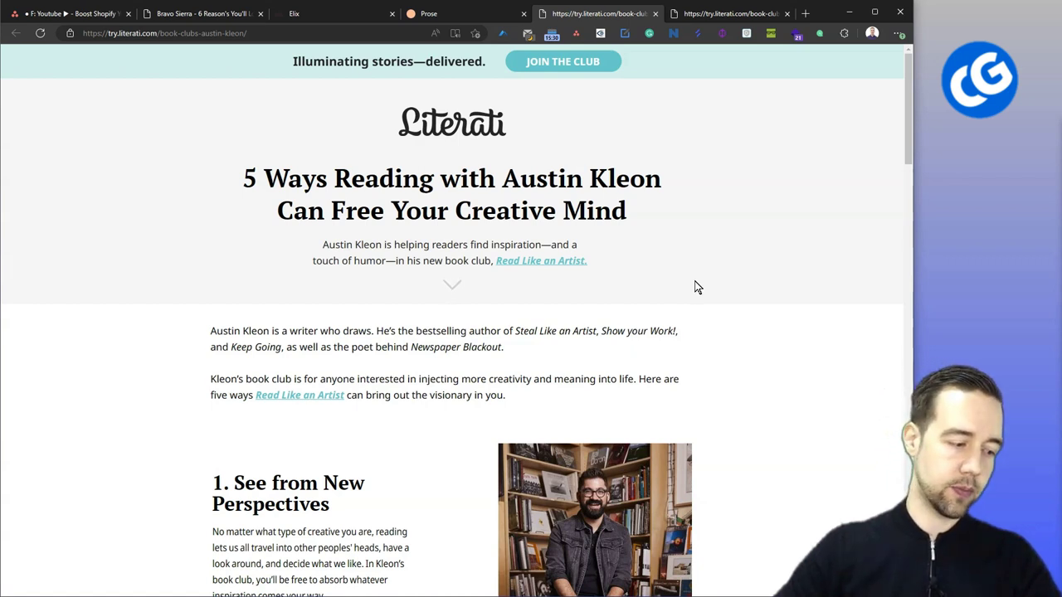